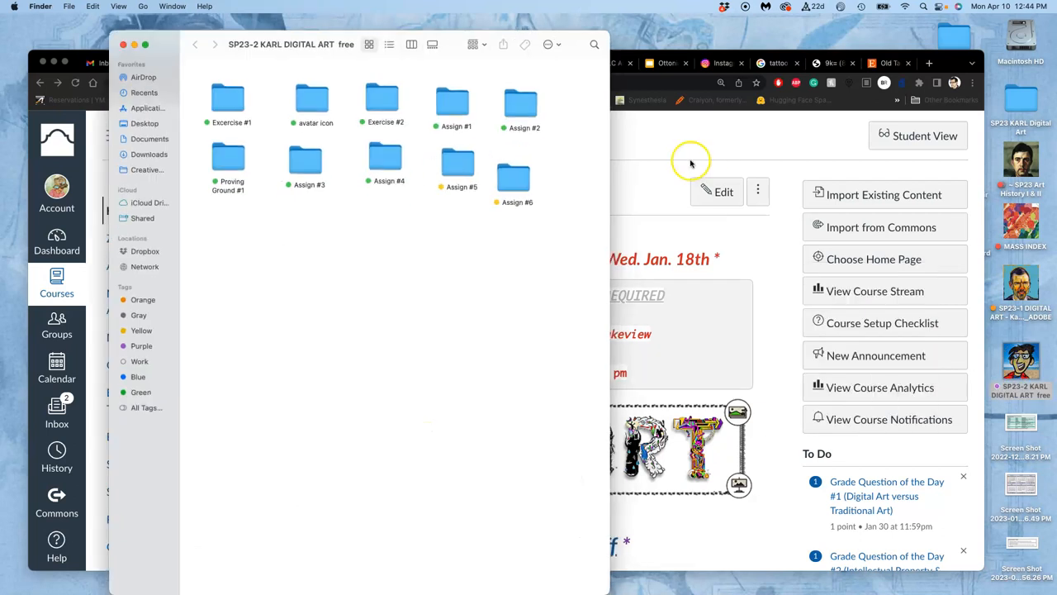
# Open the Assign #6 folder and list Open With apps for Black Vector Type.svg.
pyautogui.doubleClick(513, 173)
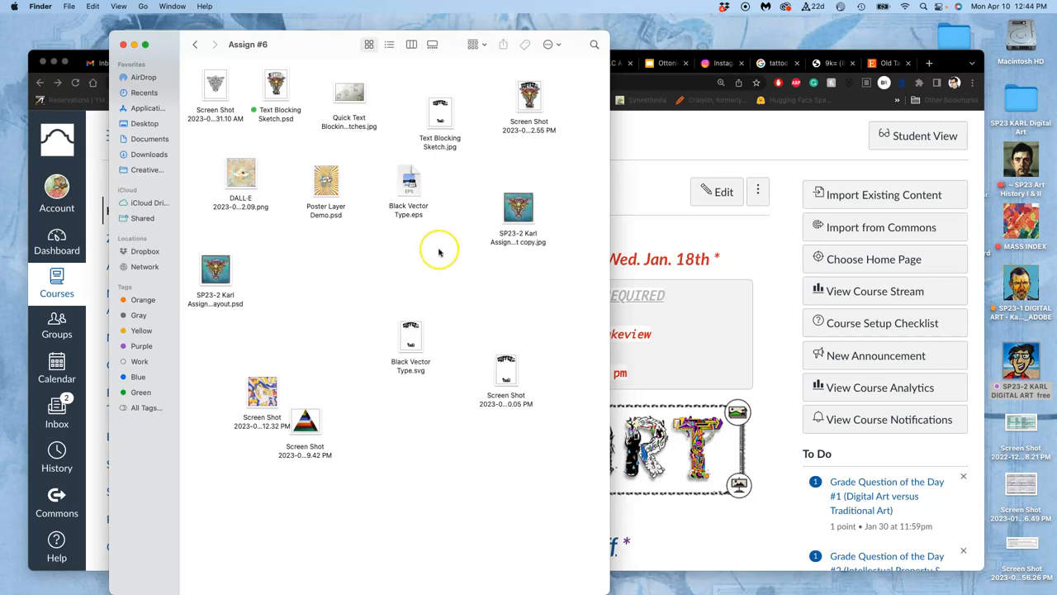
pyautogui.moveTo(443, 354)
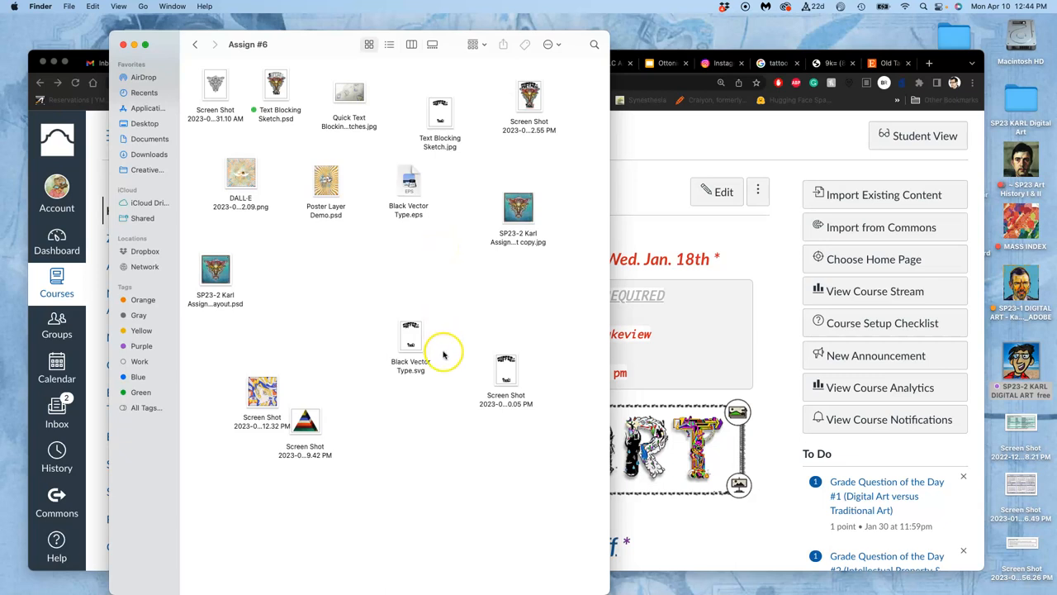
pyautogui.moveTo(423, 312)
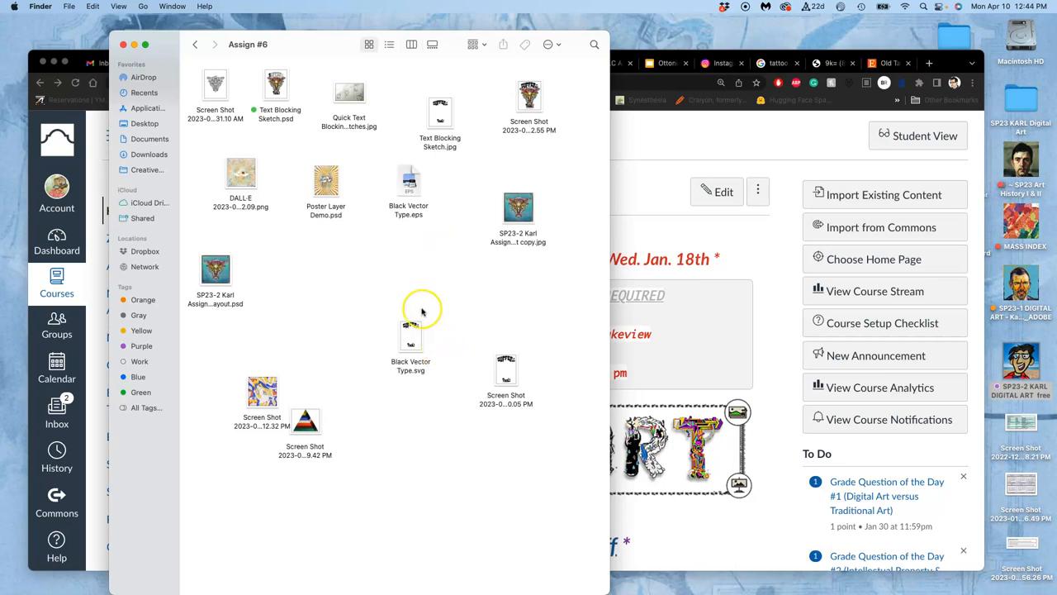
pyautogui.click(411, 339)
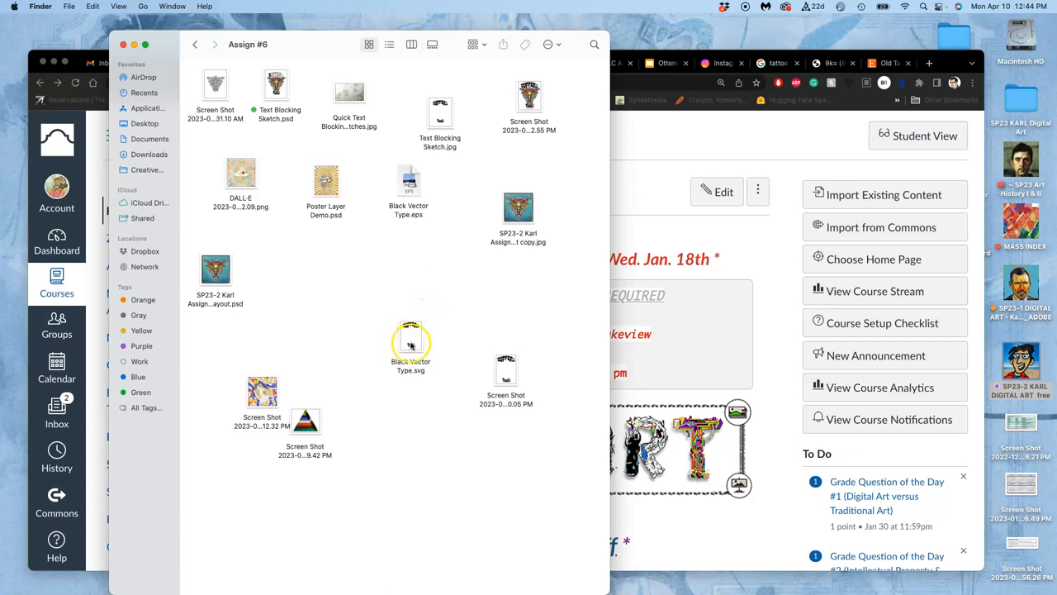
pyautogui.rightClick(411, 339)
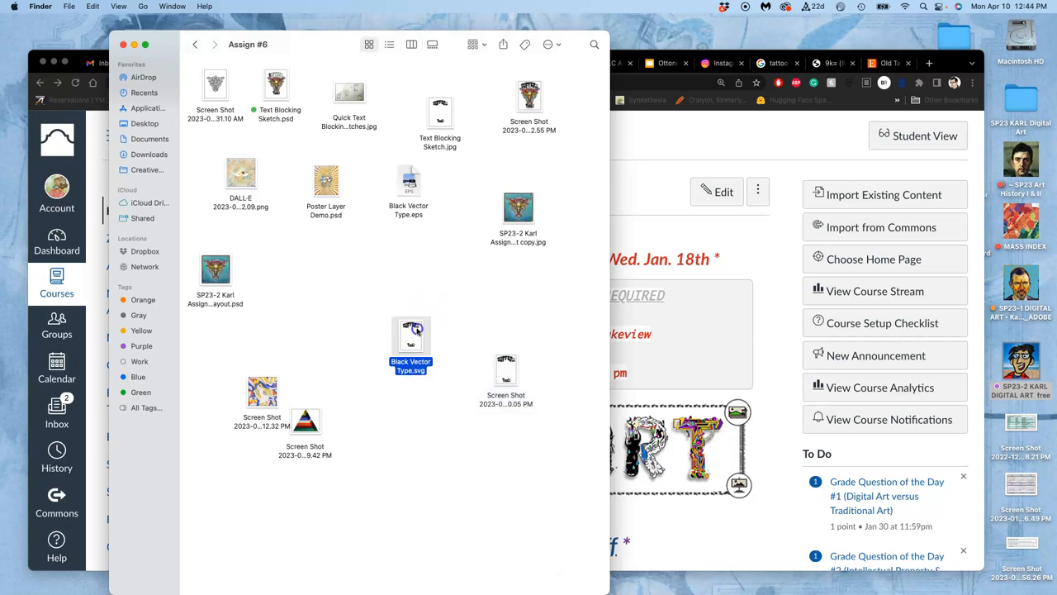
pyautogui.doubleClick(411, 334)
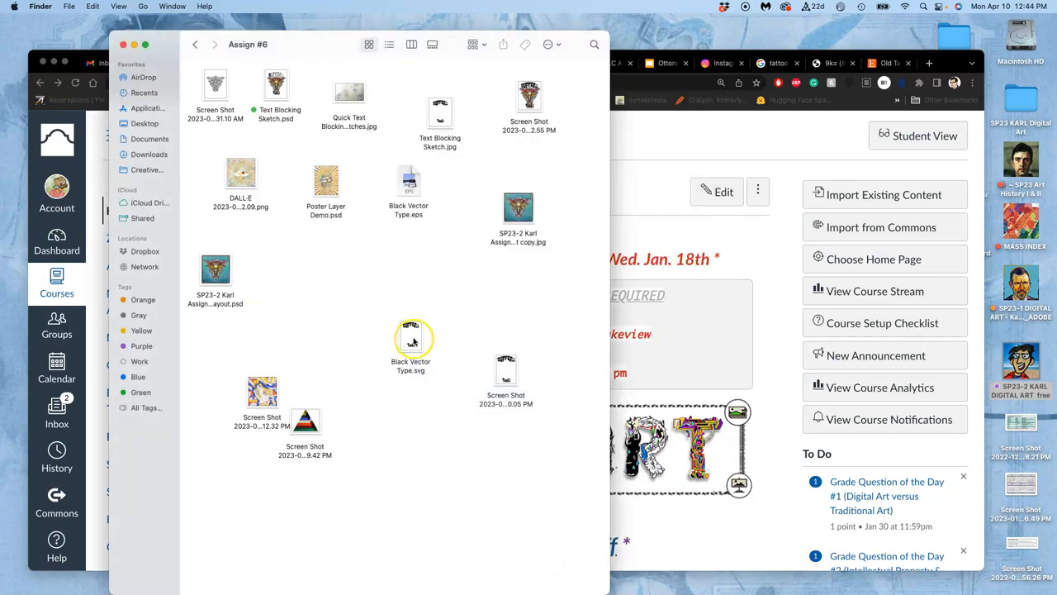
pyautogui.rightClick(410, 335)
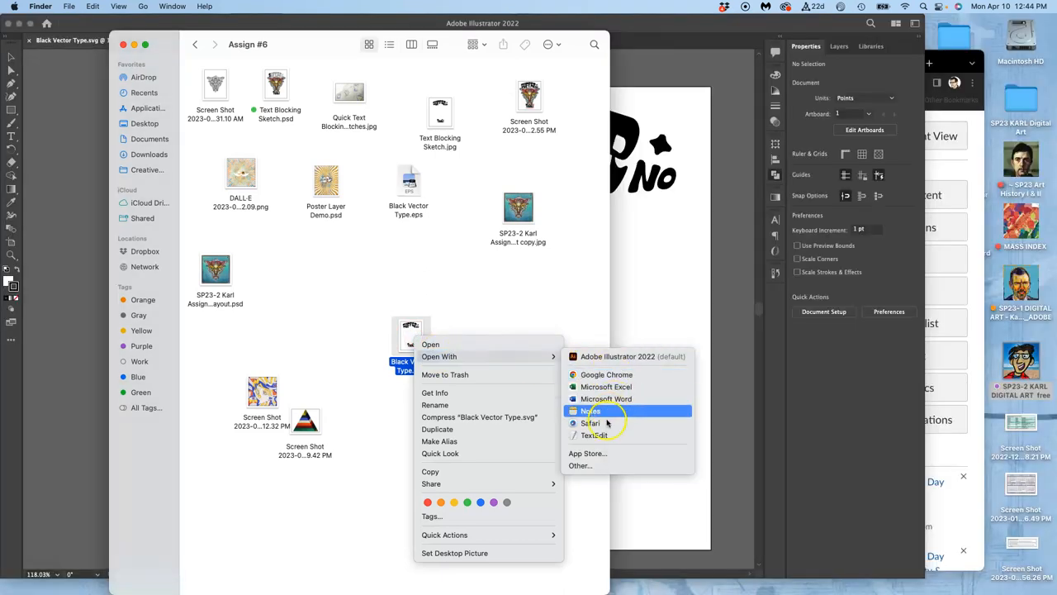
pyautogui.moveTo(606, 399)
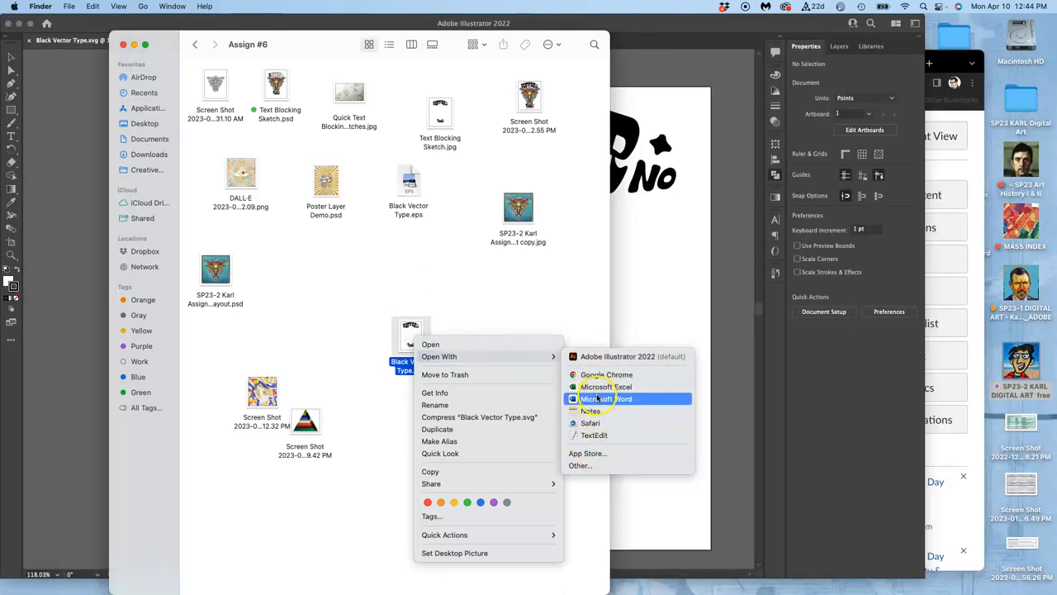
pyautogui.moveTo(606, 386)
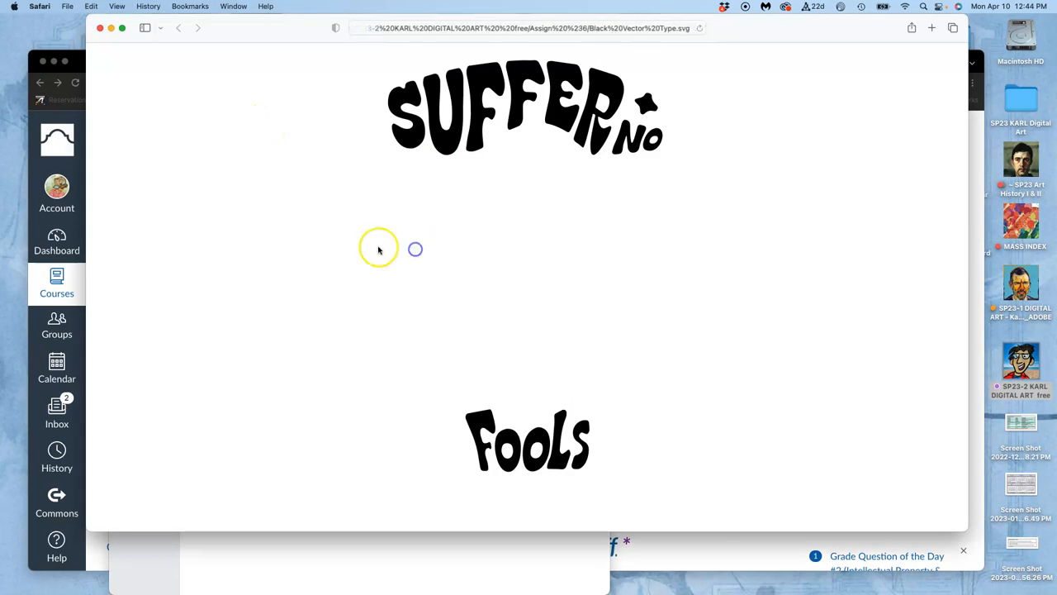
pyautogui.moveTo(298, 53)
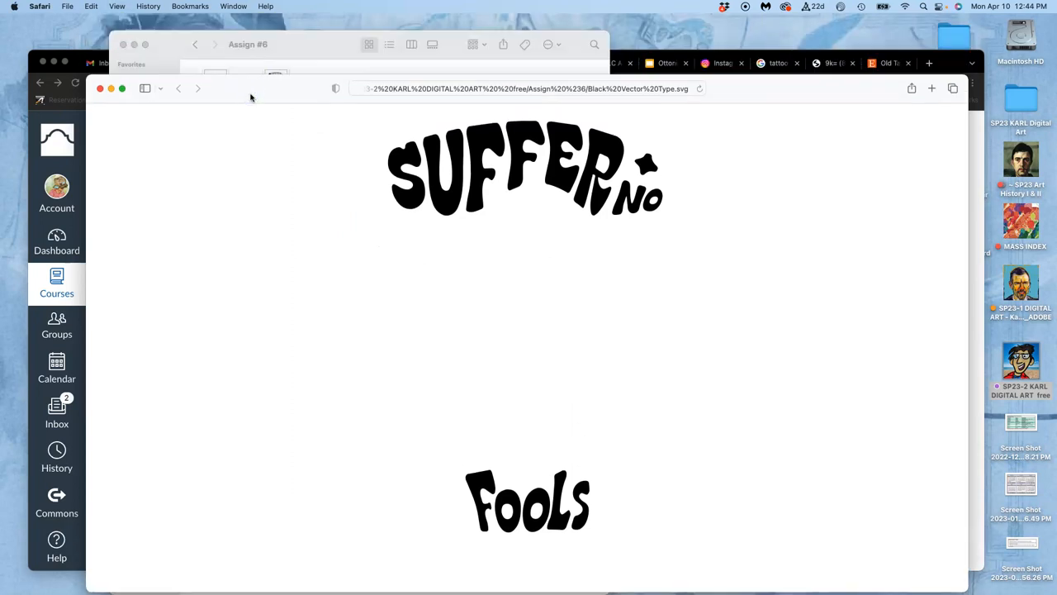
pyautogui.moveTo(509, 165)
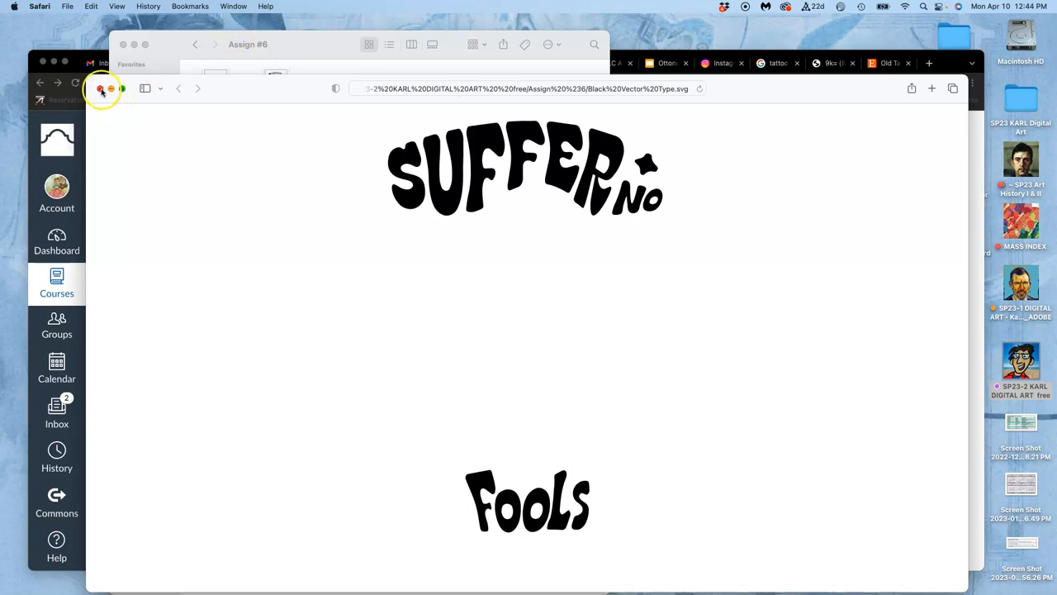
# Close the Safari preview of the black SUFFER NO FOOLS lettering.
pyautogui.click(101, 89)
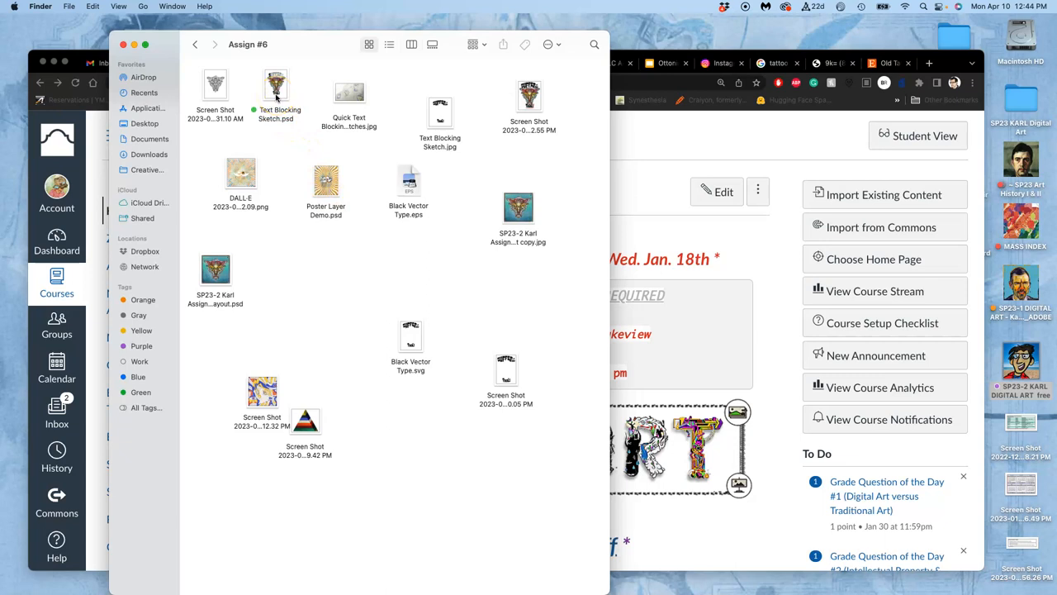
# Load photopea.com in a new Chrome tab, correcting the mistyped 'photopa' address.
pyautogui.click(928, 63)
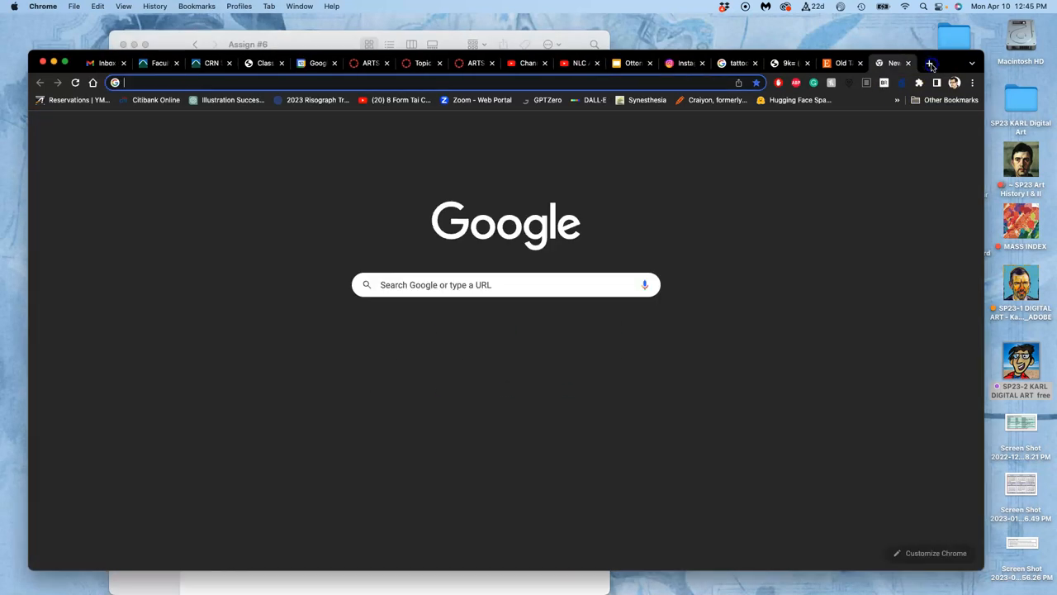
pyautogui.write('photopa.com')
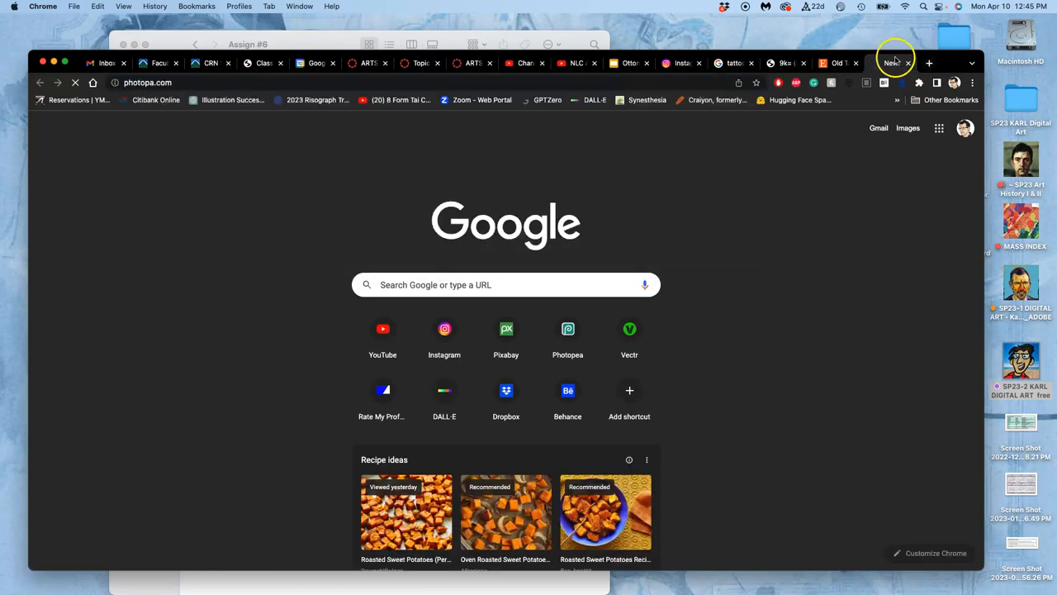
pyautogui.click(147, 81)
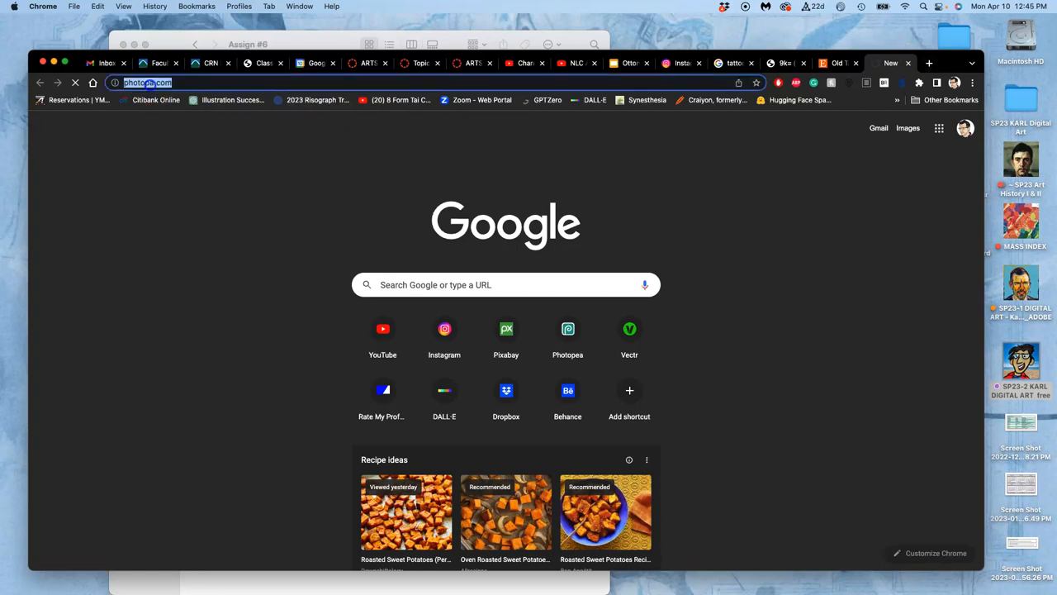
pyautogui.press('Return')
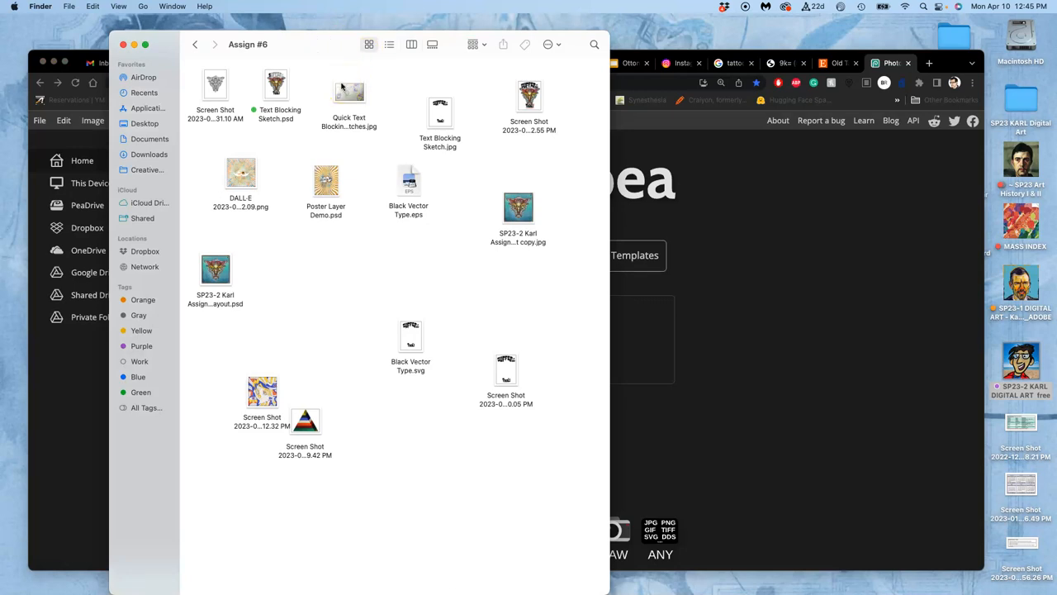
# Open Text Blocking Sketch.psd, show Black Vector Type and stretch the lettering taller.
pyautogui.click(276, 85)
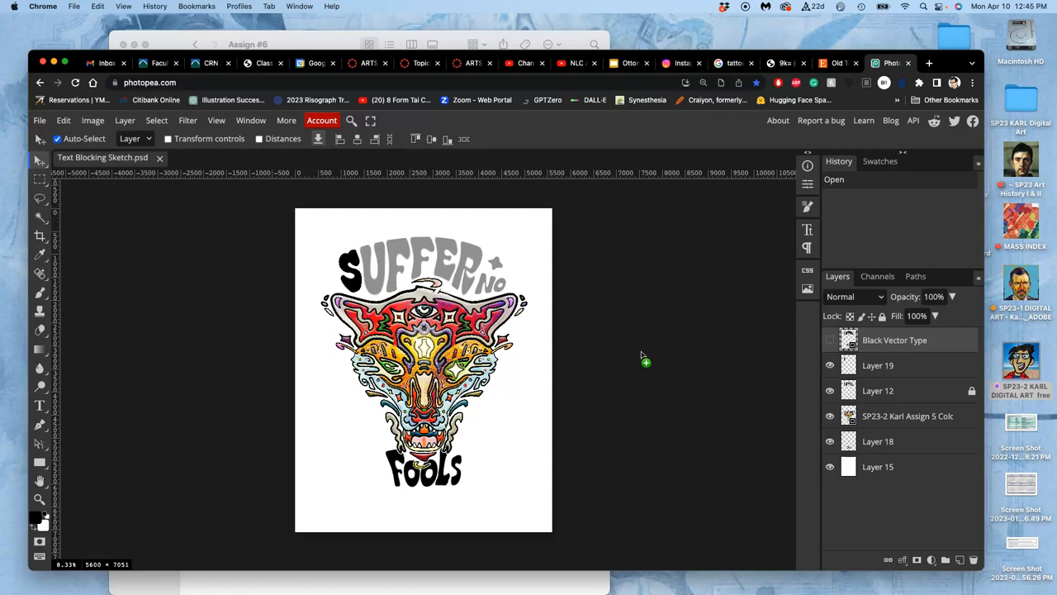
pyautogui.moveTo(797, 341)
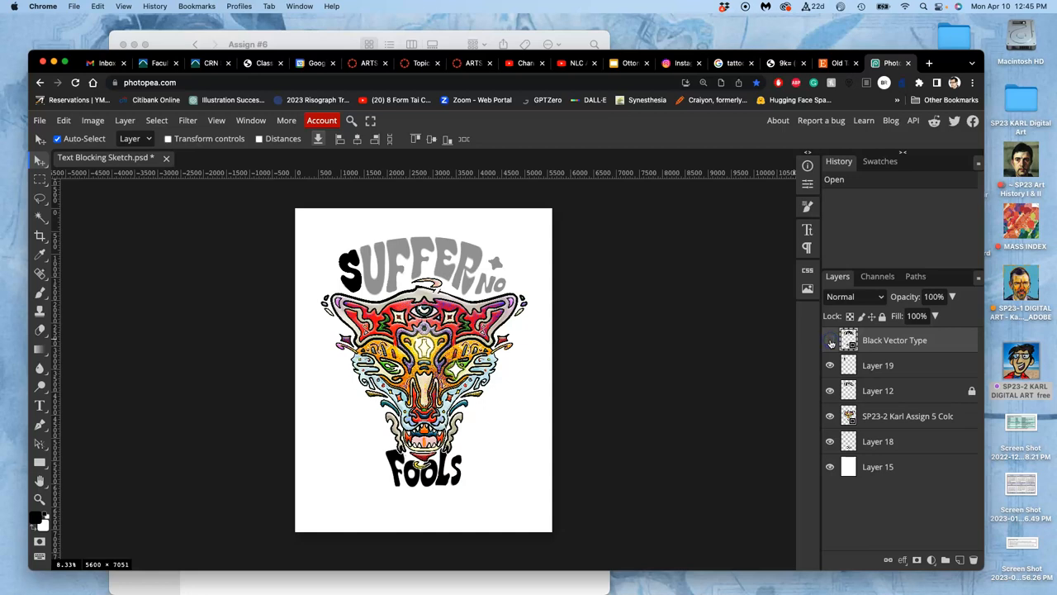
pyautogui.click(830, 339)
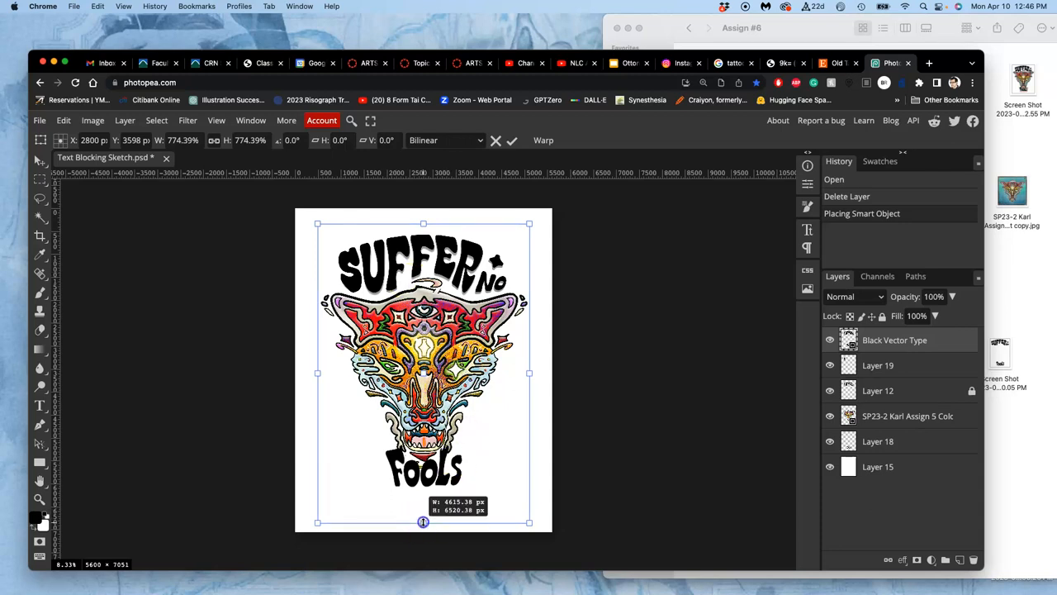
pyautogui.moveTo(423, 521); pyautogui.dragTo(423, 535)
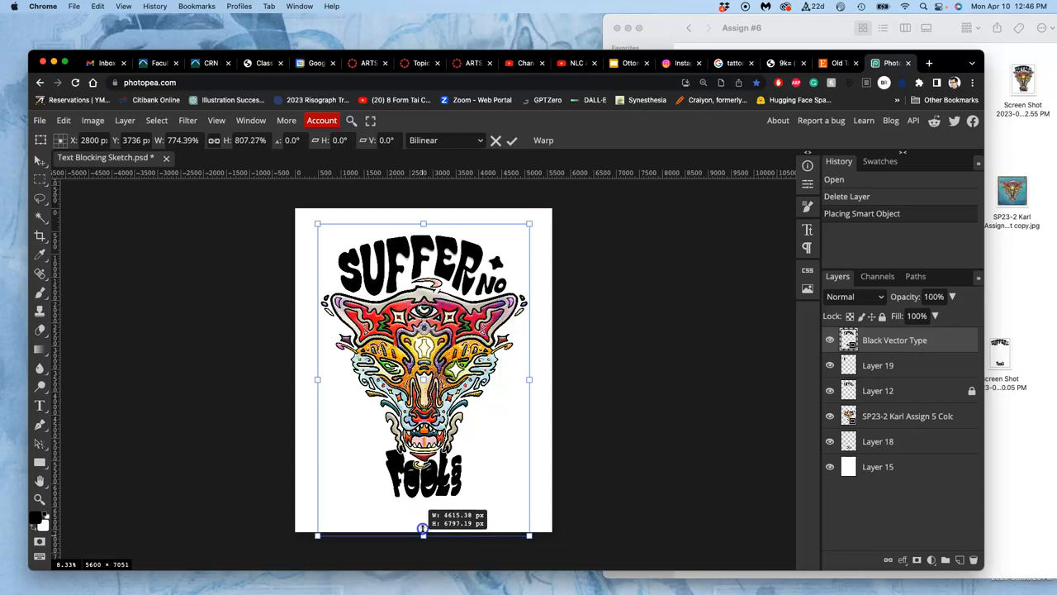
pyautogui.moveTo(422, 535); pyautogui.dragTo(422, 531)
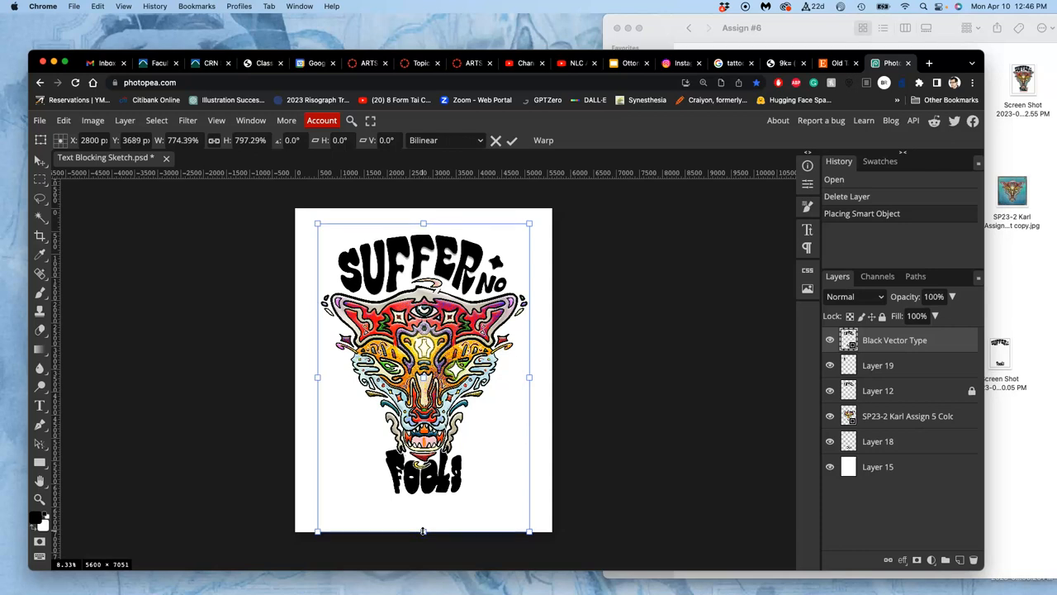
pyautogui.moveTo(833, 366)
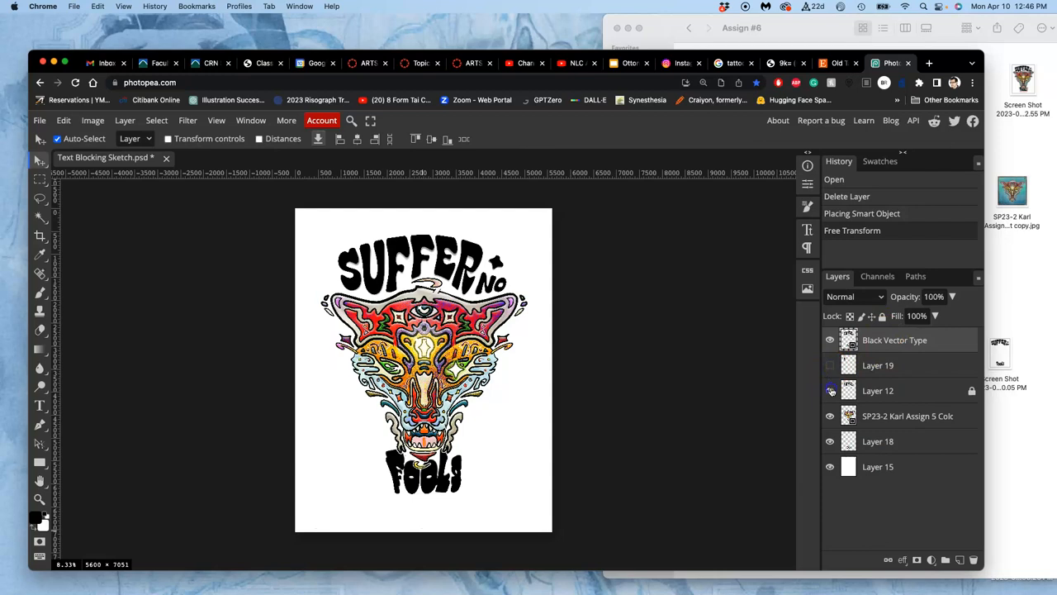
pyautogui.click(830, 390)
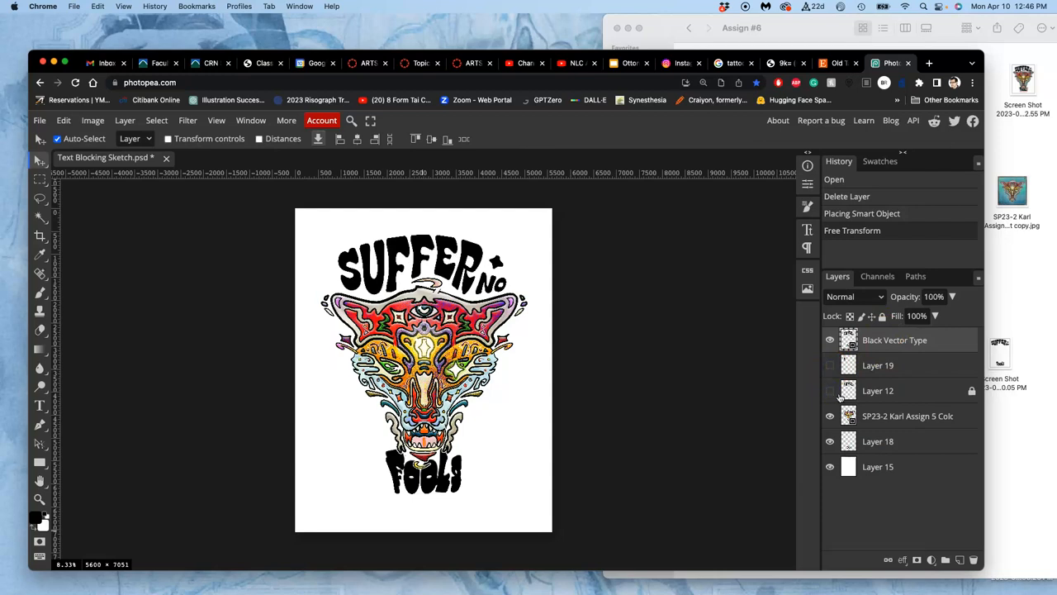
pyautogui.click(878, 390)
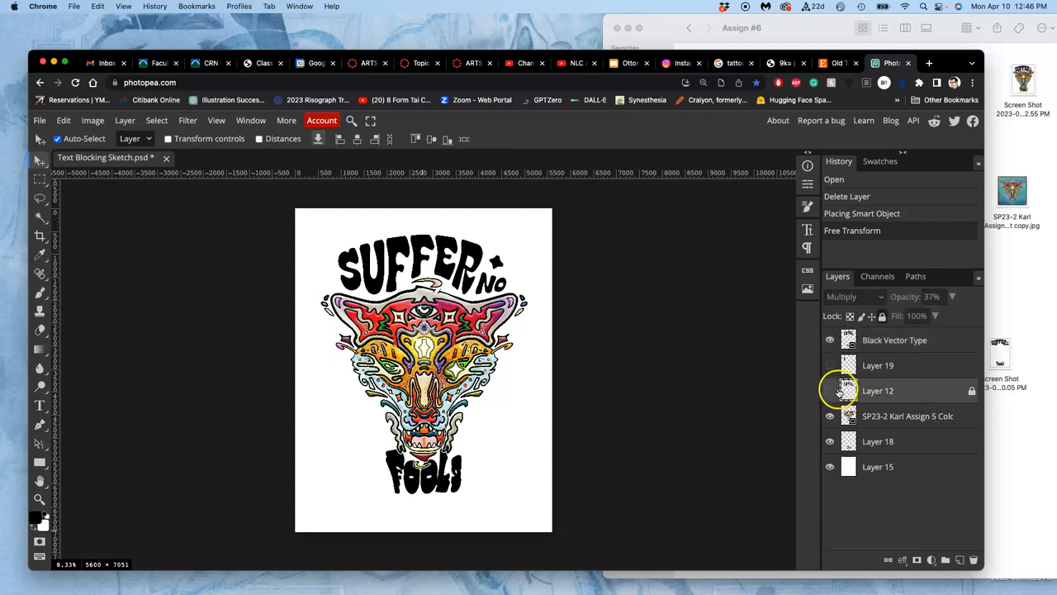
pyautogui.click(830, 339)
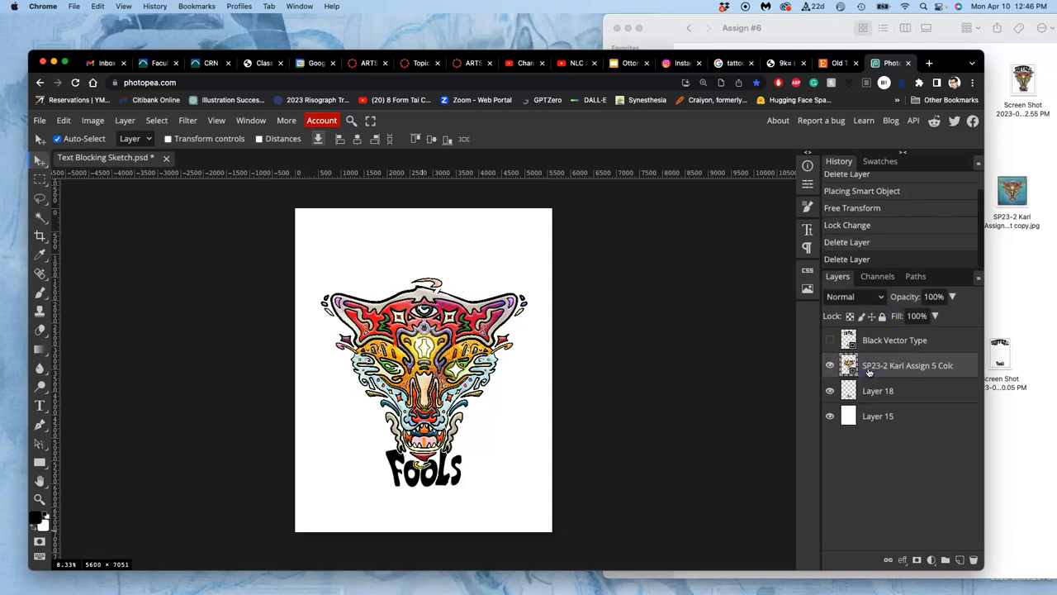
pyautogui.click(830, 339)
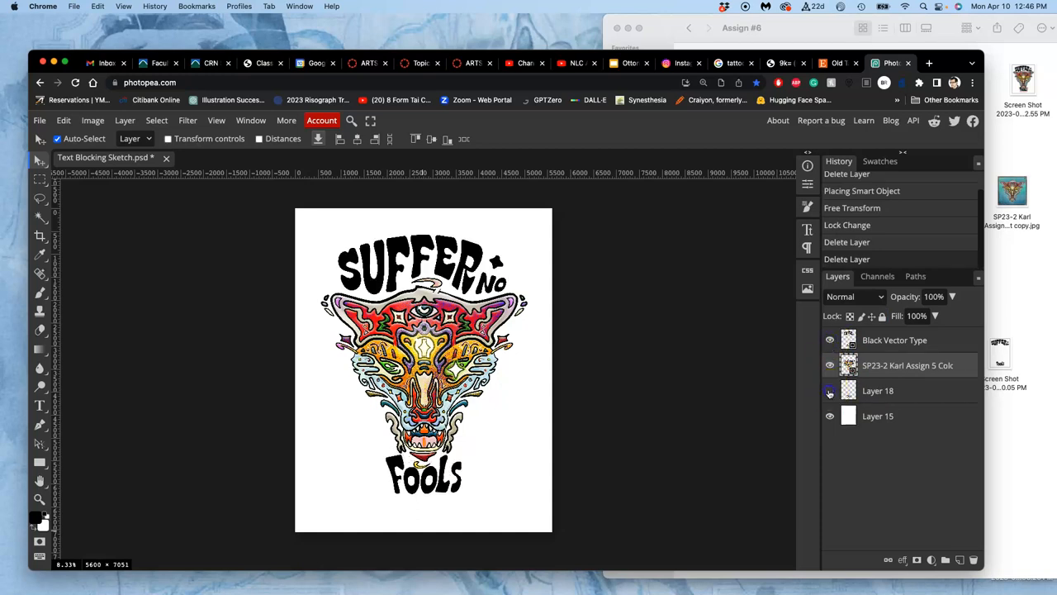
pyautogui.click(830, 365)
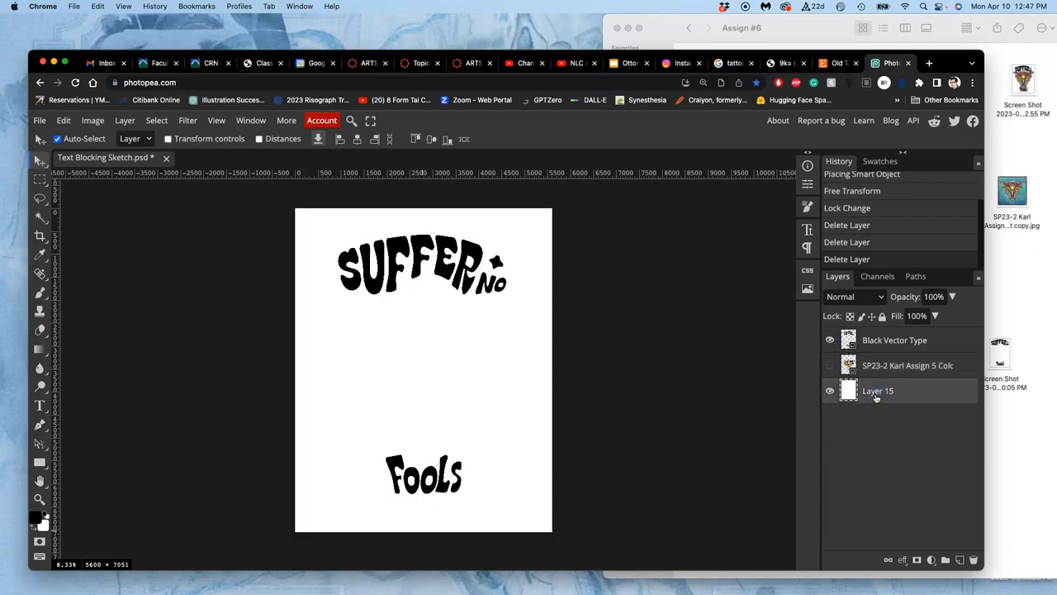
pyautogui.click(829, 365)
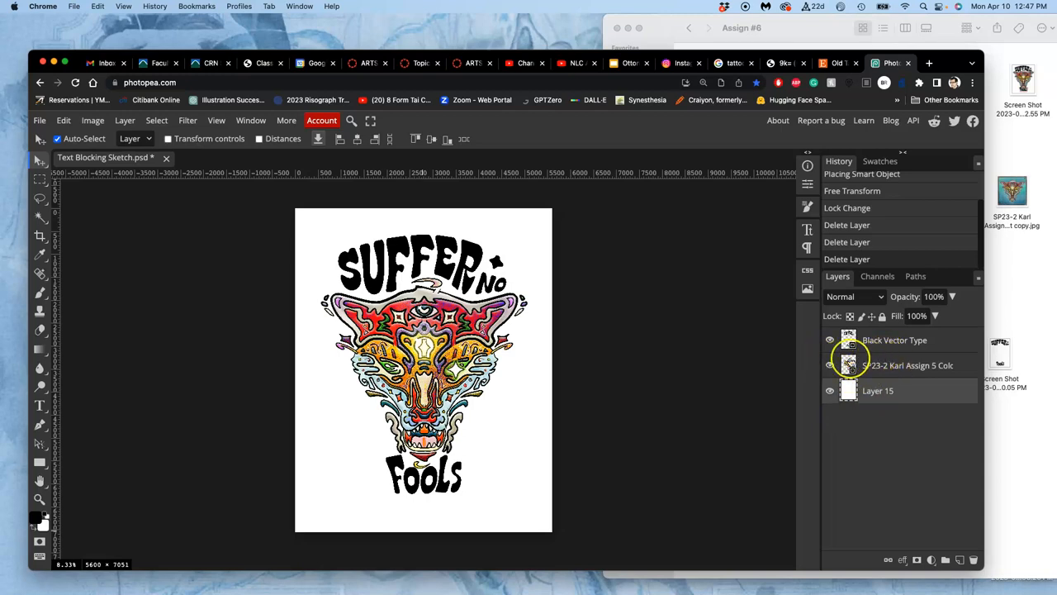
pyautogui.moveTo(483, 347)
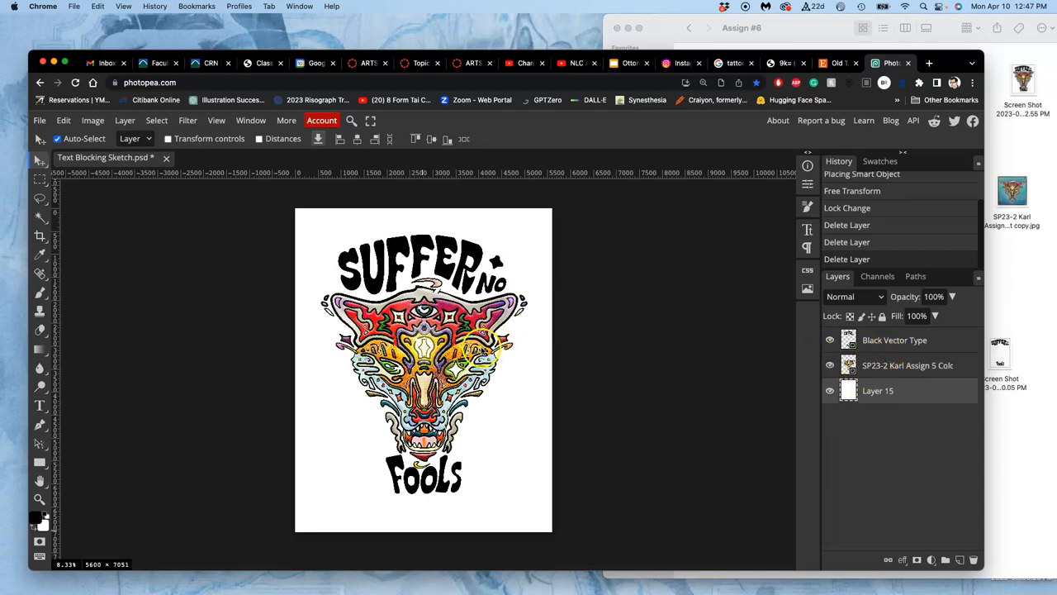
pyautogui.moveTo(793, 382)
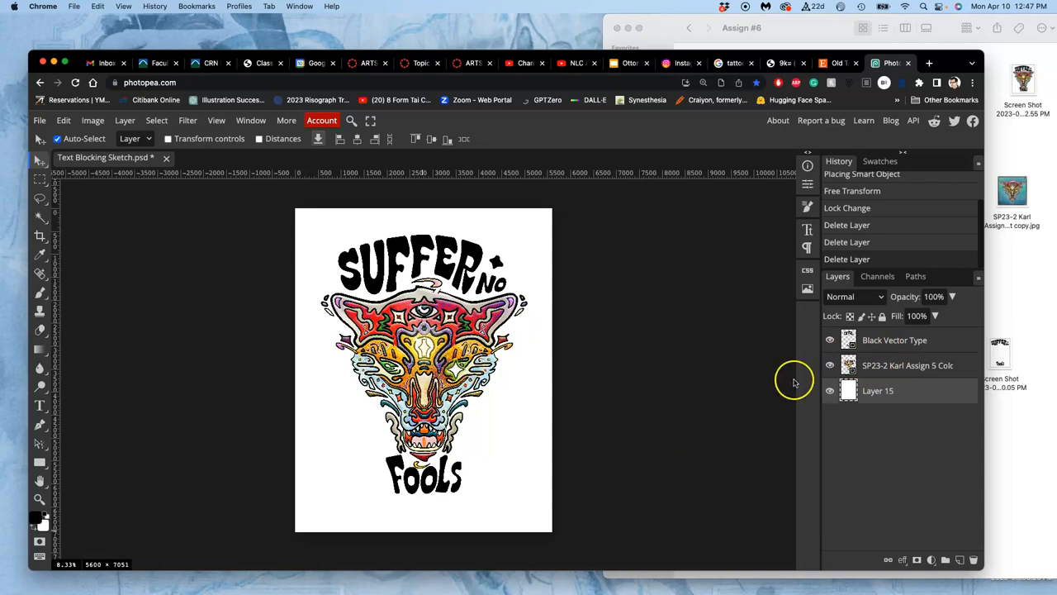
pyautogui.click(830, 339)
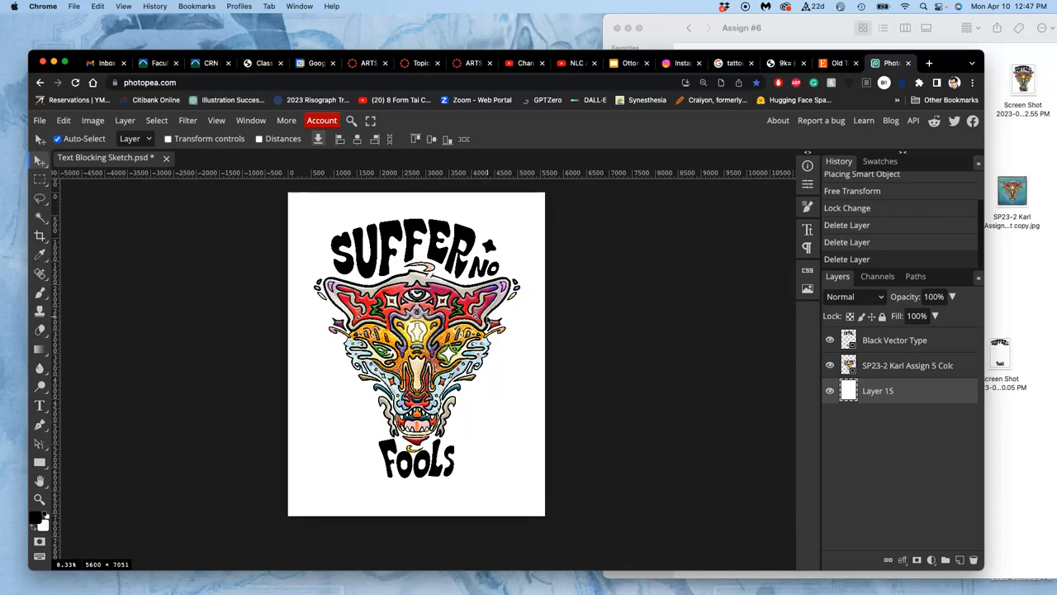
pyautogui.moveTo(422, 63)
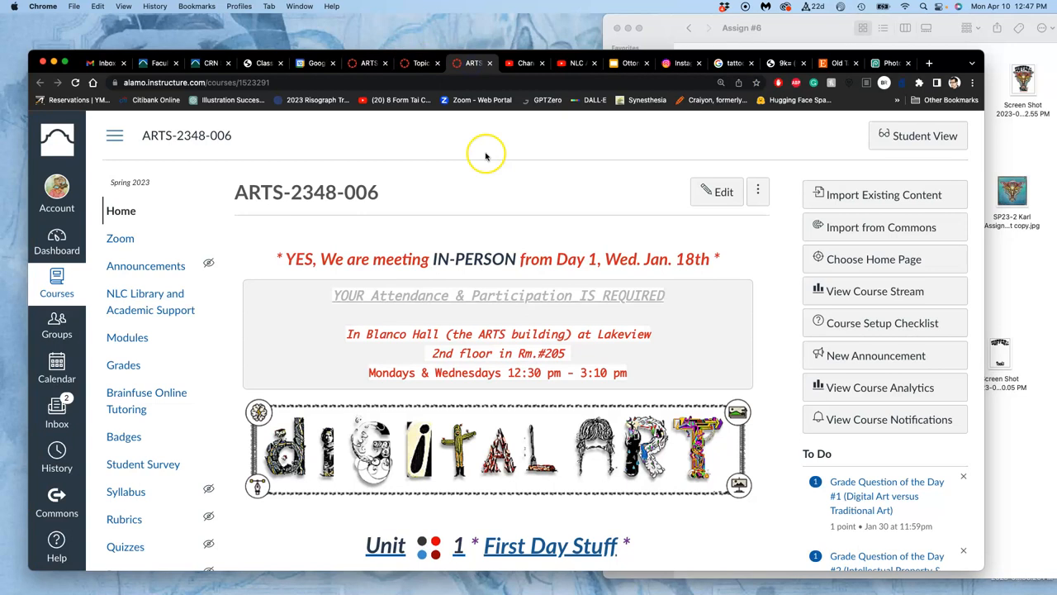
# Scroll the Assignment Sheets page down to Assignment #6.
pyautogui.scroll(-3)
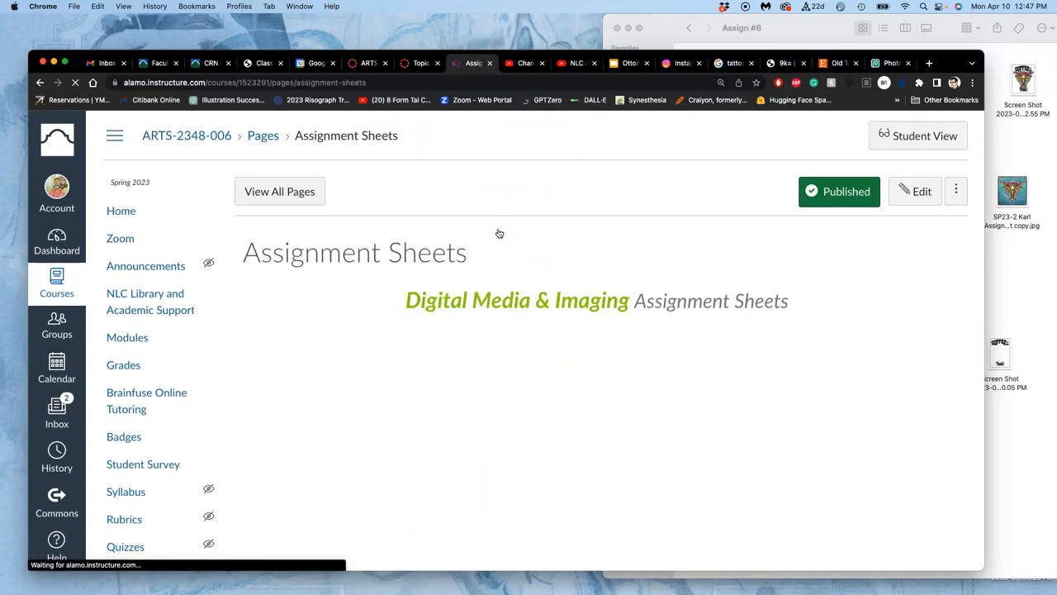
pyautogui.scroll(-3)
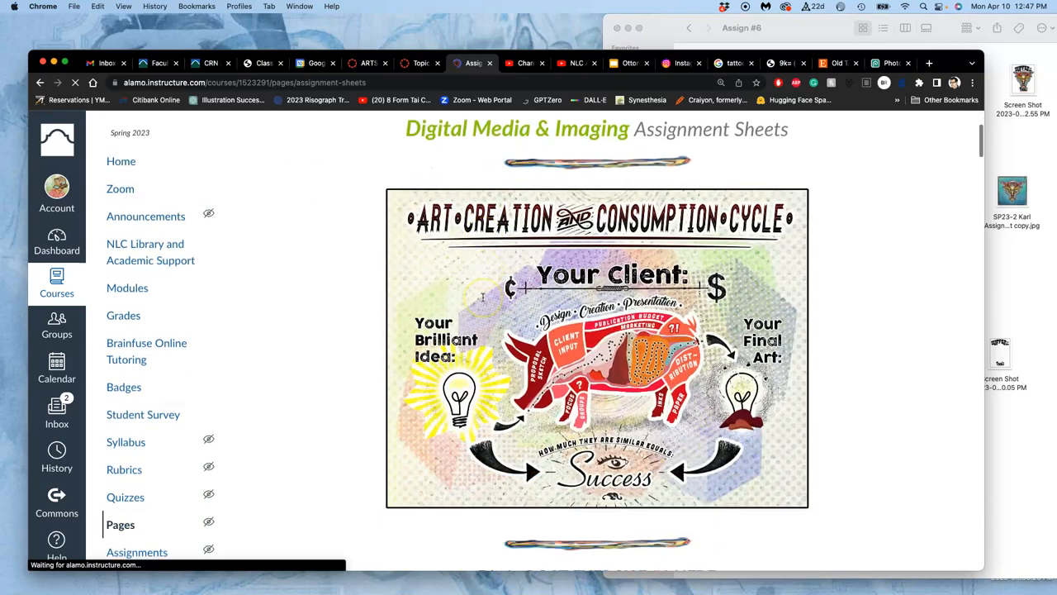
pyautogui.scroll(-3)
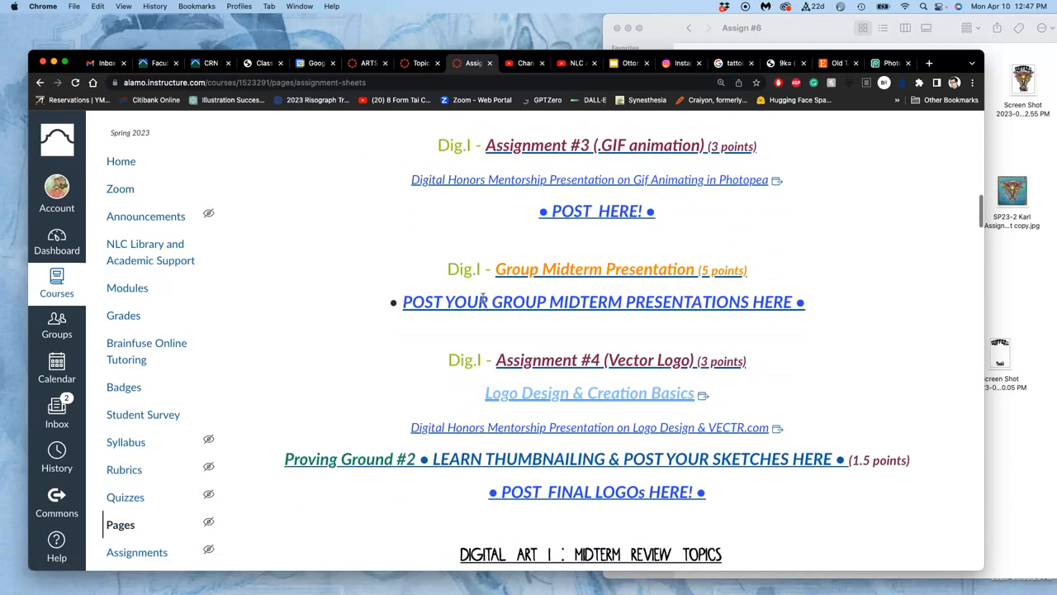
pyautogui.scroll(-3)
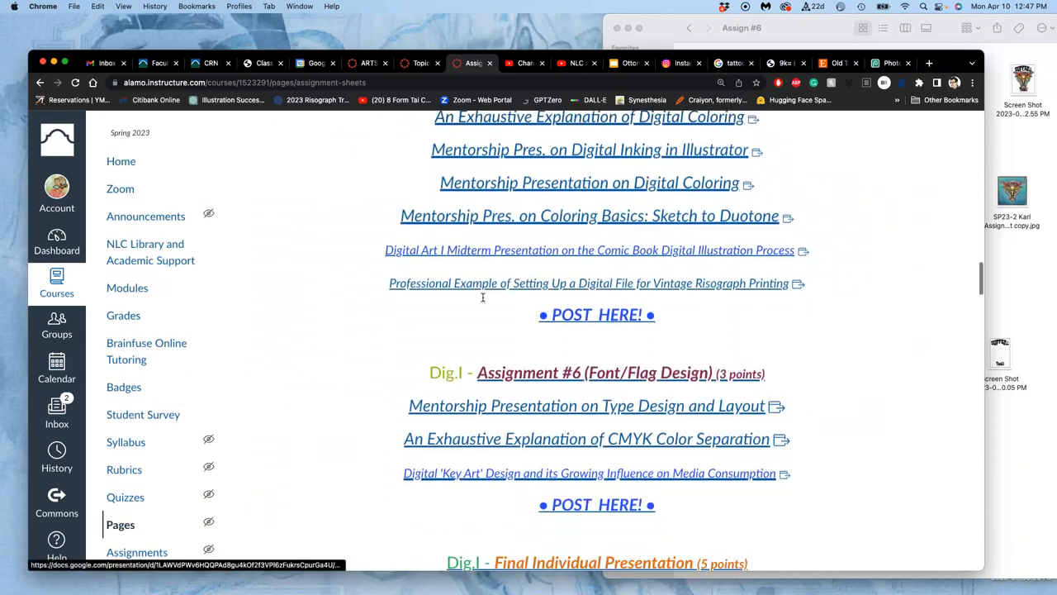
pyautogui.scroll(-3)
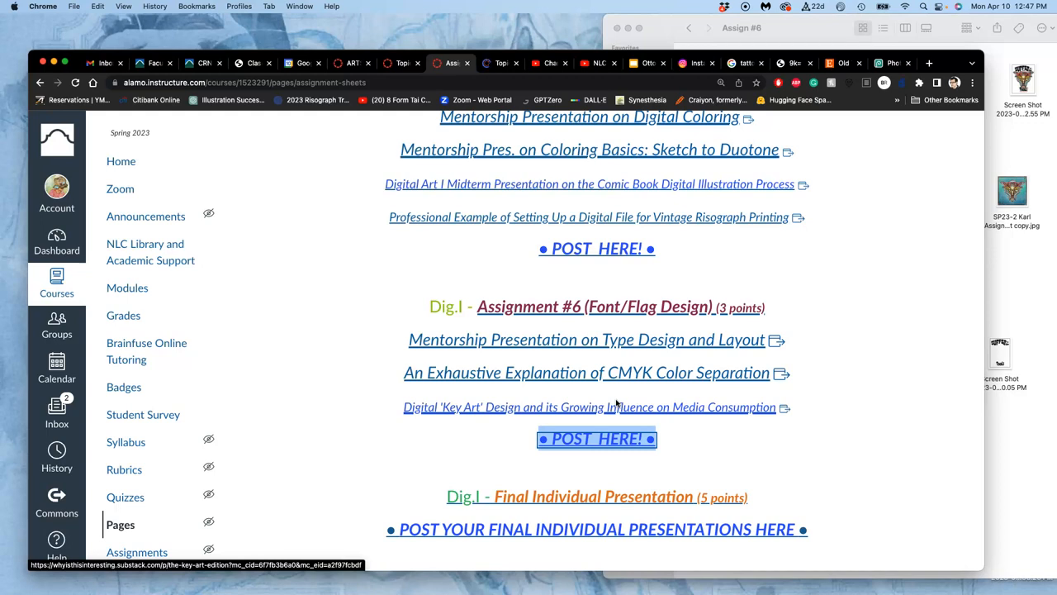
pyautogui.moveTo(501, 63)
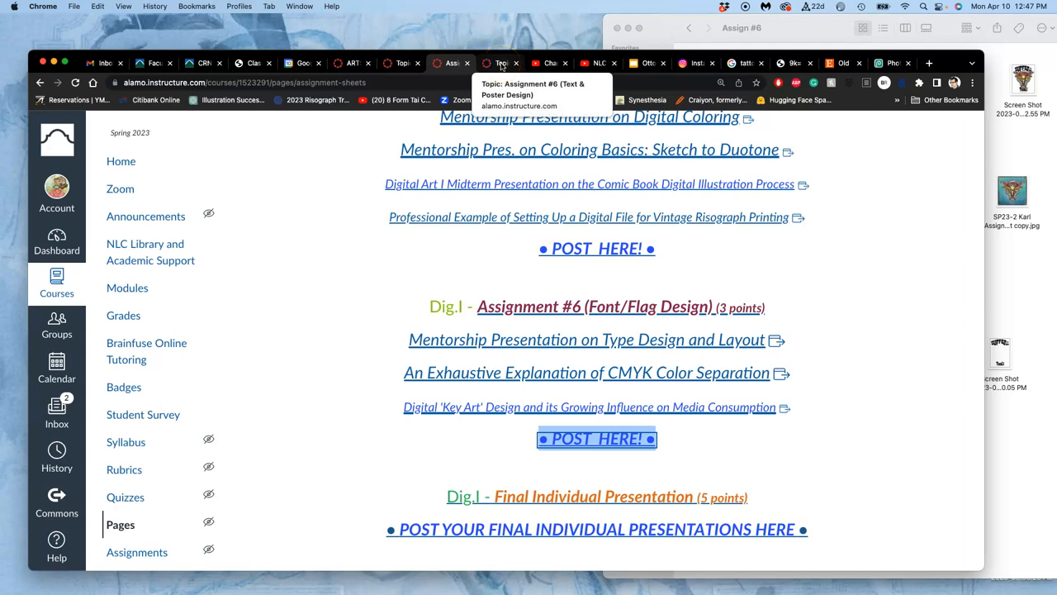
# Review the Assignment #6 poster discussion posts, then go to Individual Presentation Posts.
pyautogui.click(501, 63)
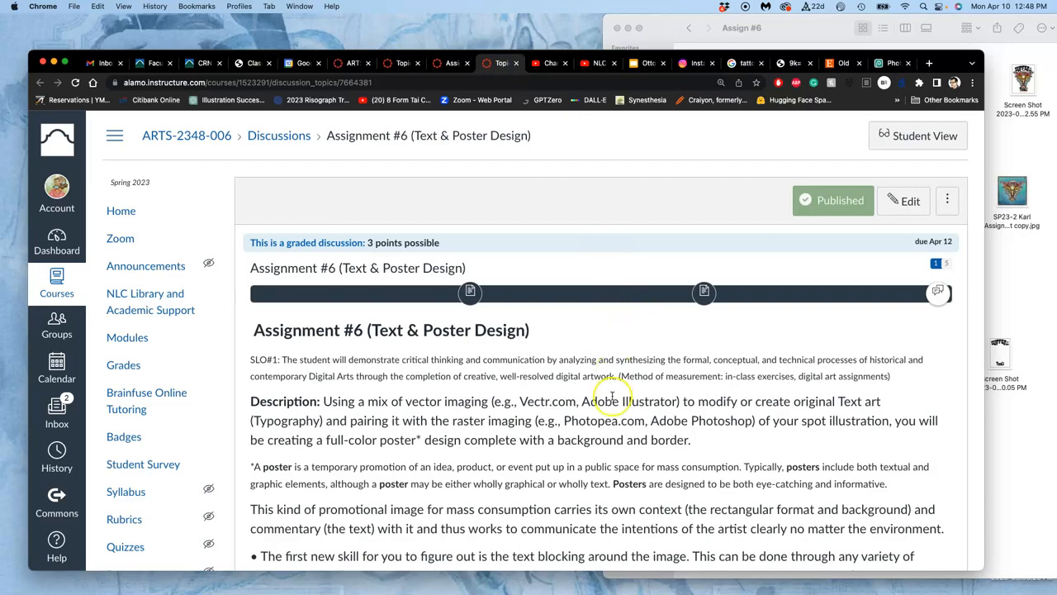
pyautogui.scroll(-3)
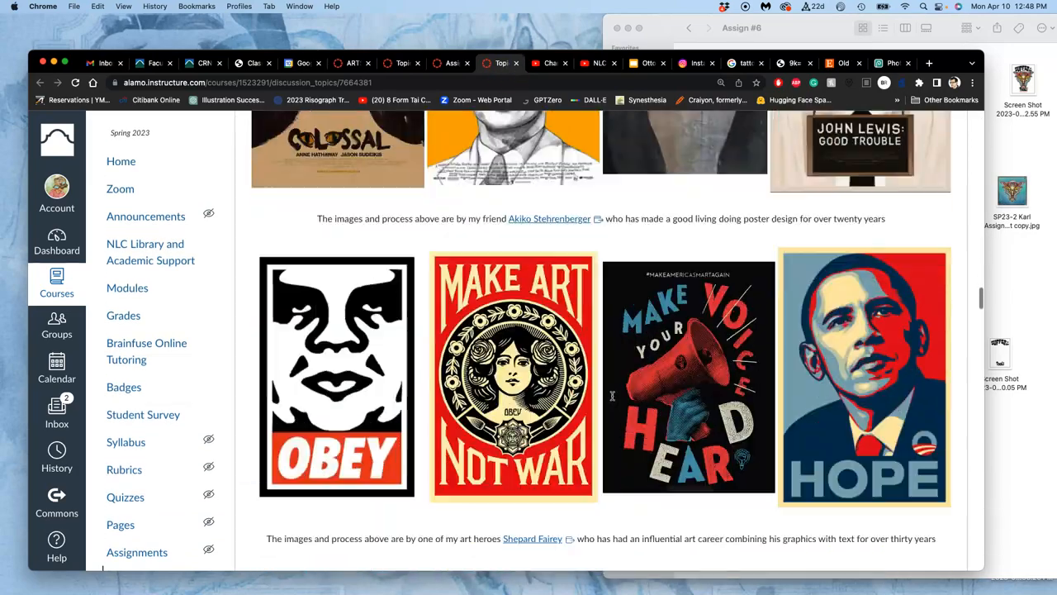
pyautogui.scroll(-3)
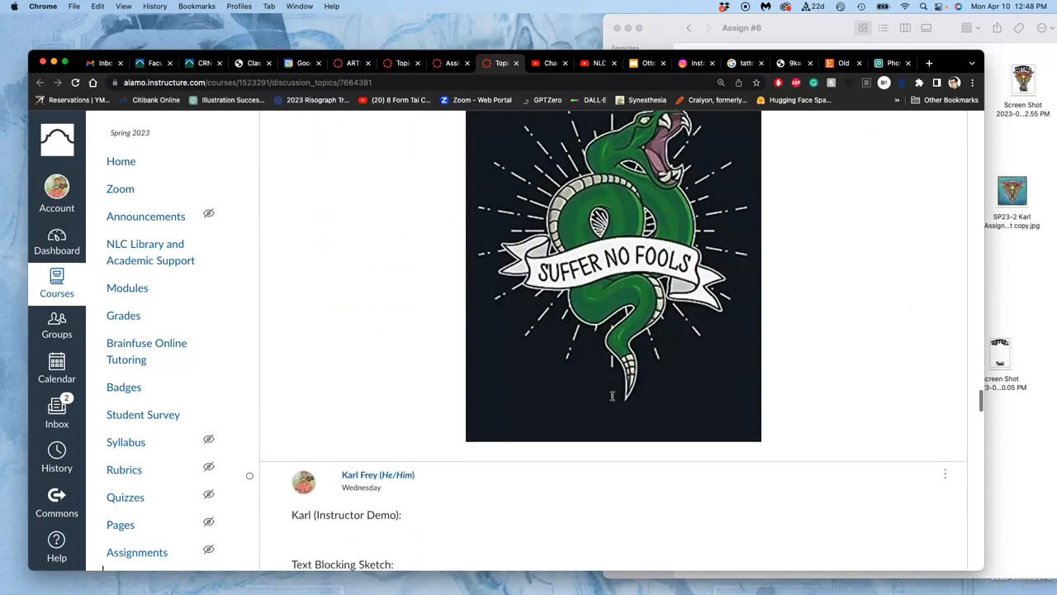
pyautogui.scroll(-3)
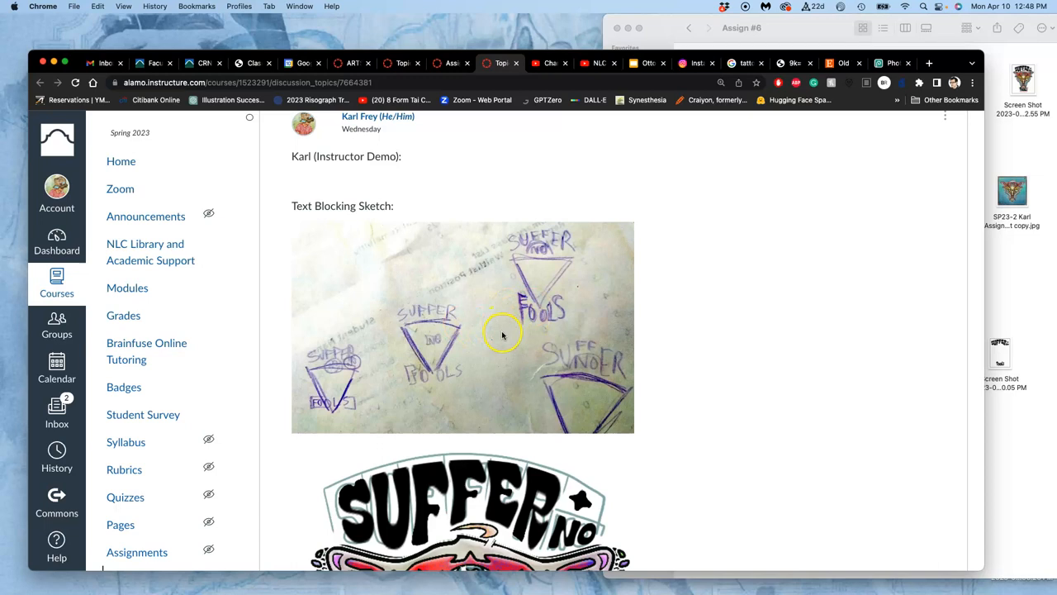
pyautogui.scroll(-3)
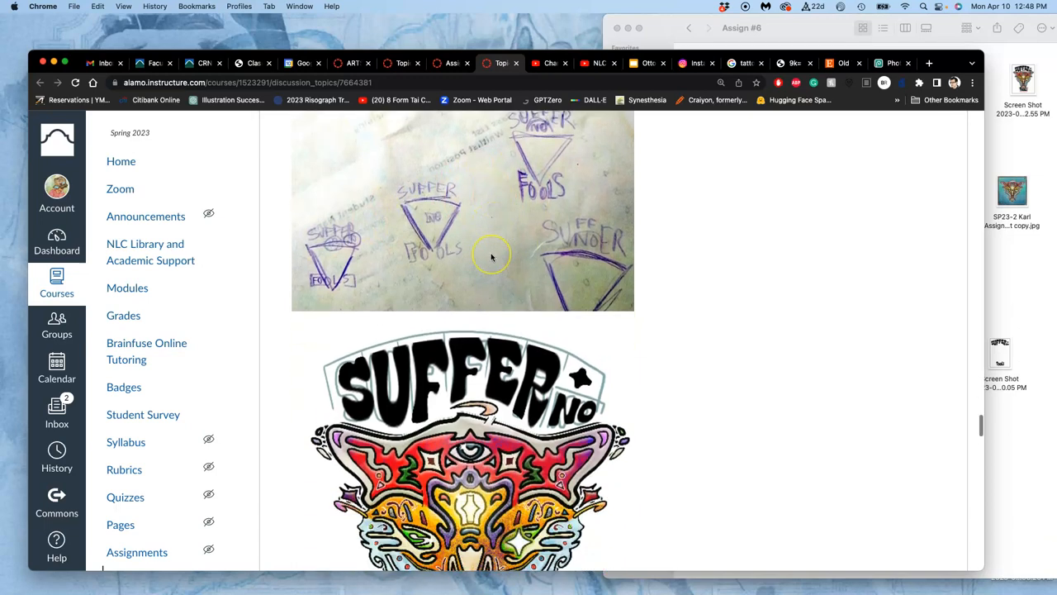
pyautogui.scroll(-3)
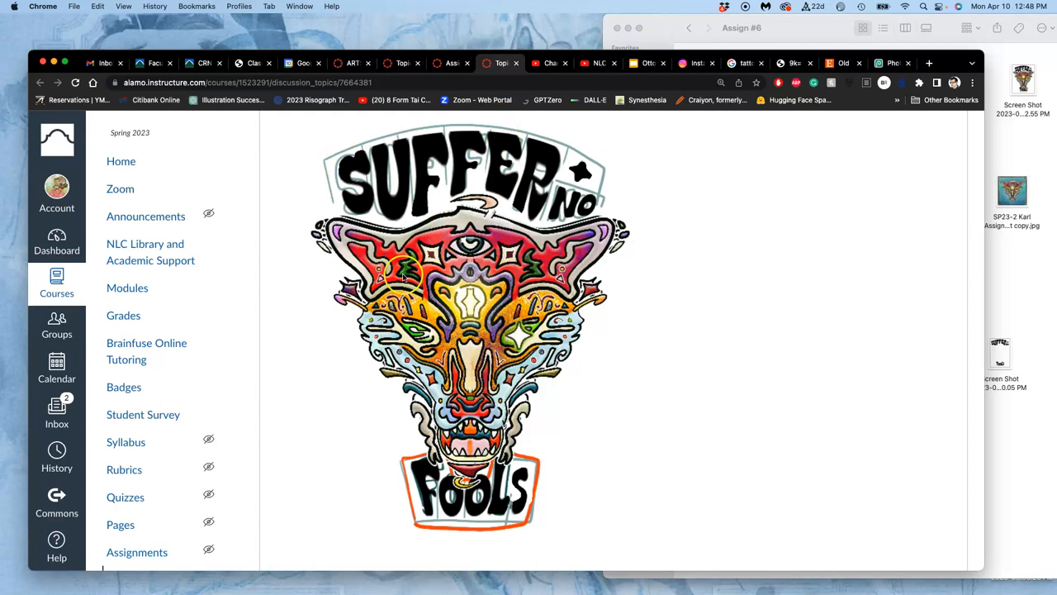
pyautogui.scroll(-3)
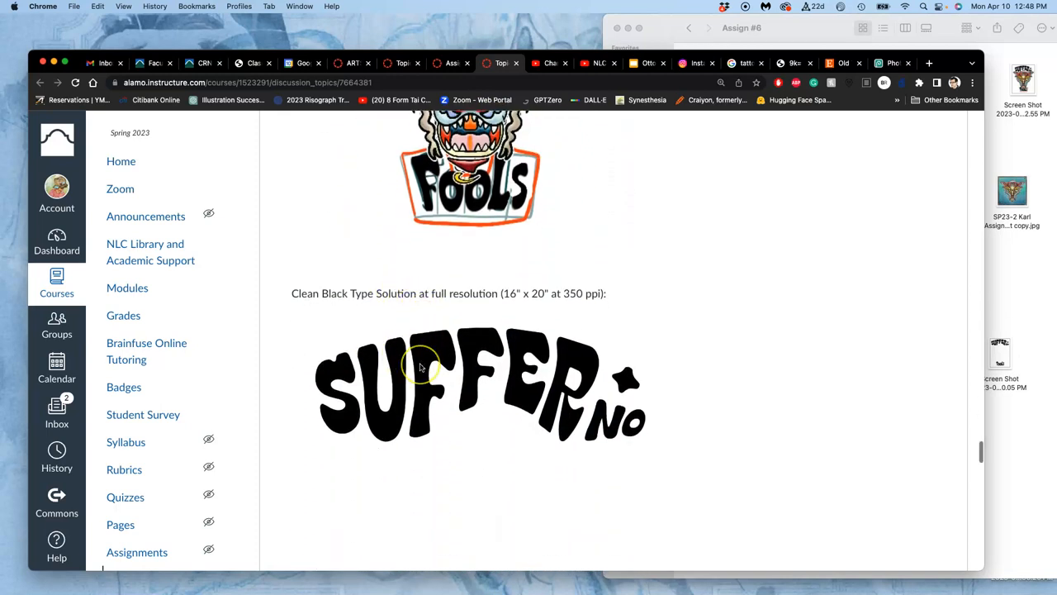
pyautogui.scroll(-3)
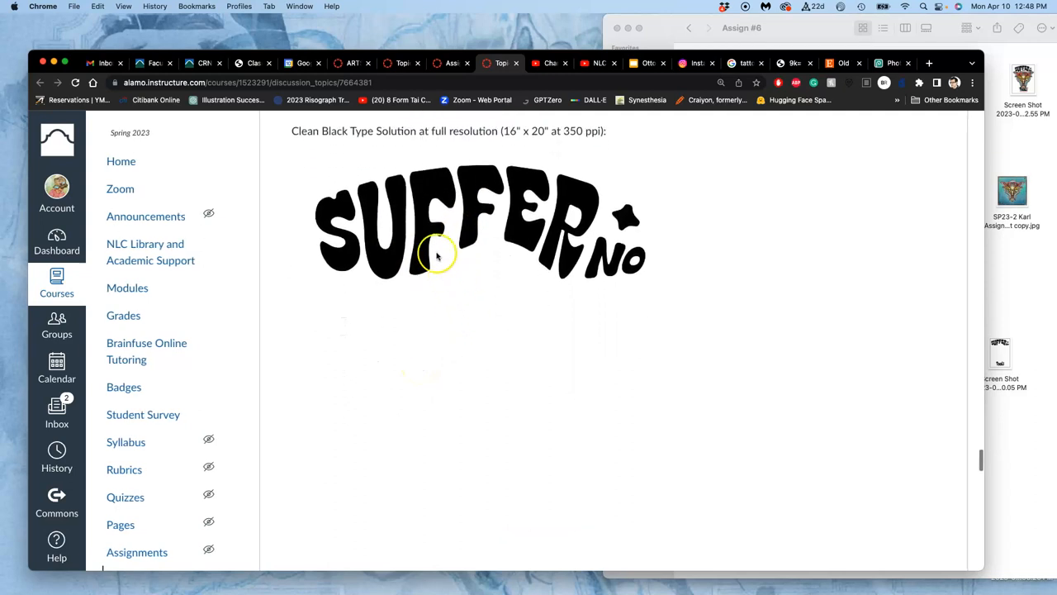
pyautogui.moveTo(475, 215)
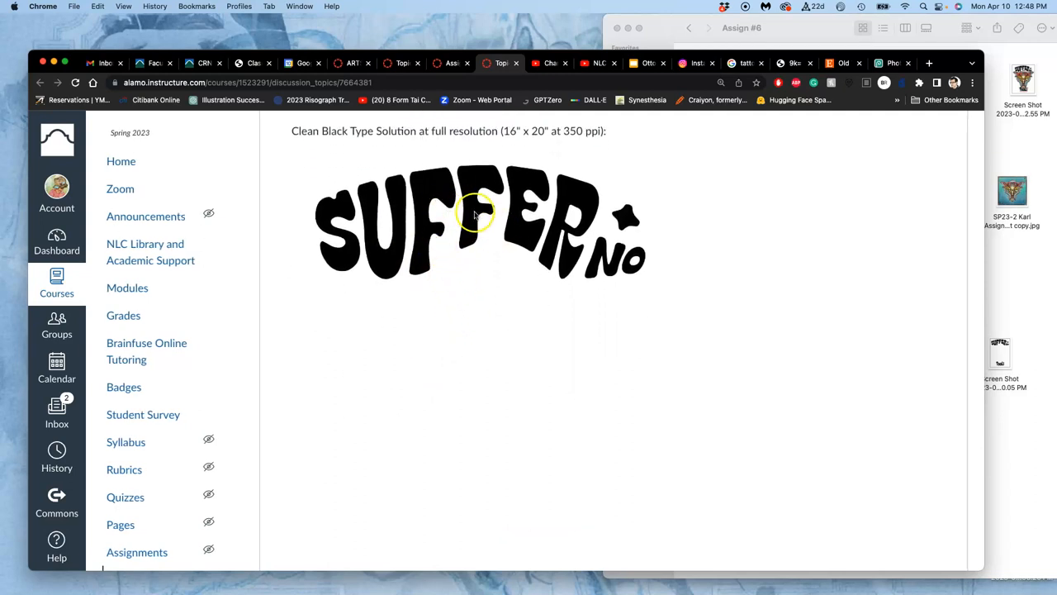
pyautogui.scroll(-3)
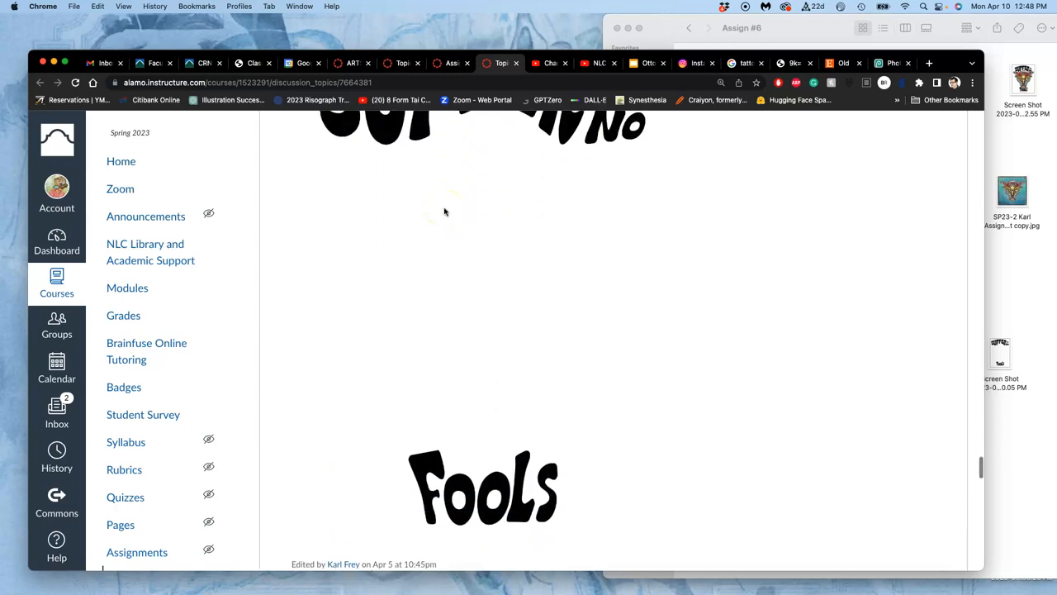
pyautogui.scroll(3)
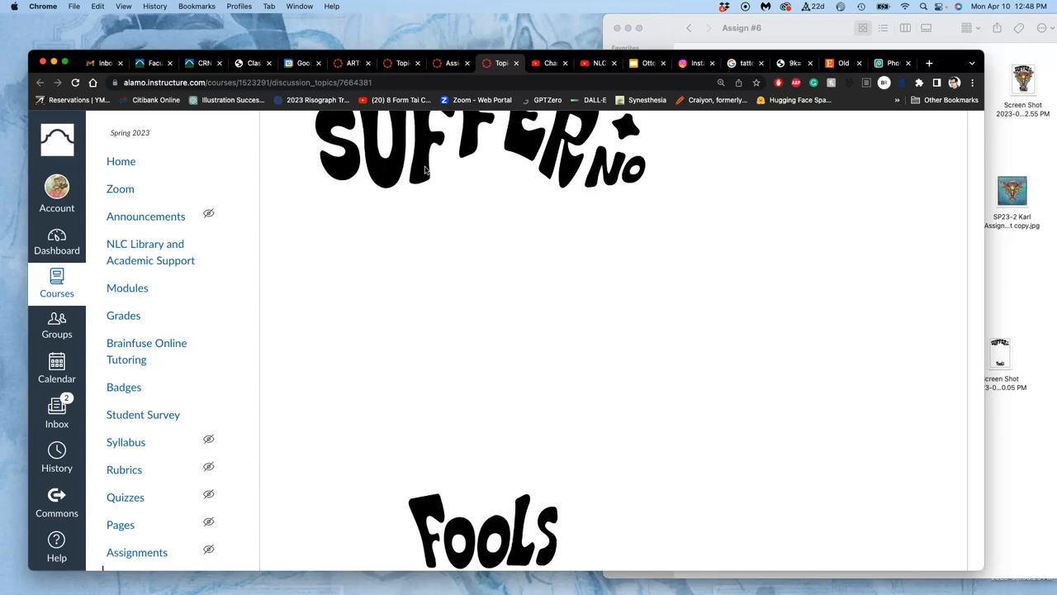
pyautogui.scroll(3)
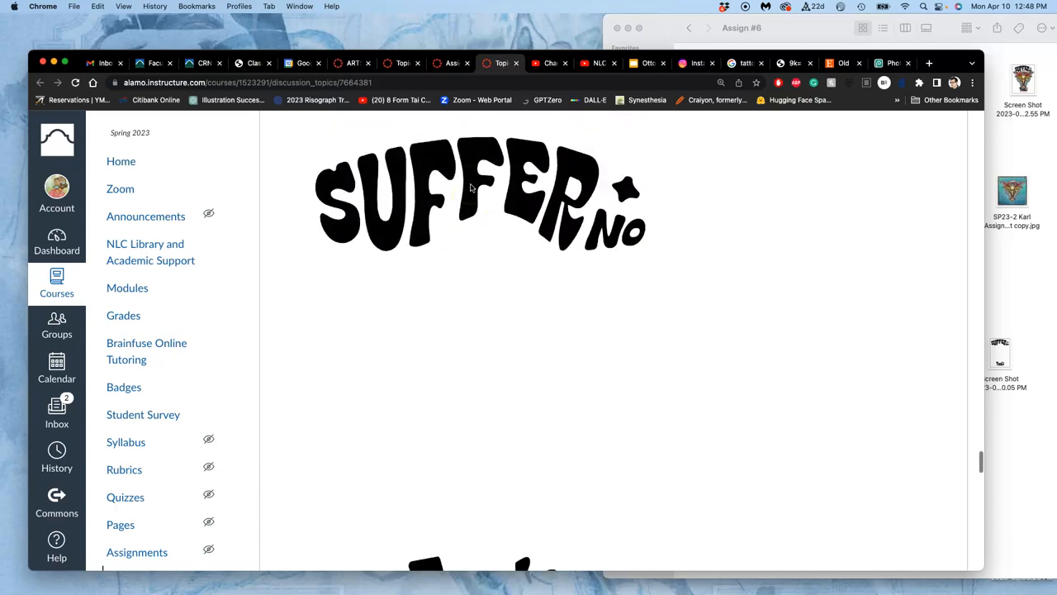
pyautogui.scroll(-3)
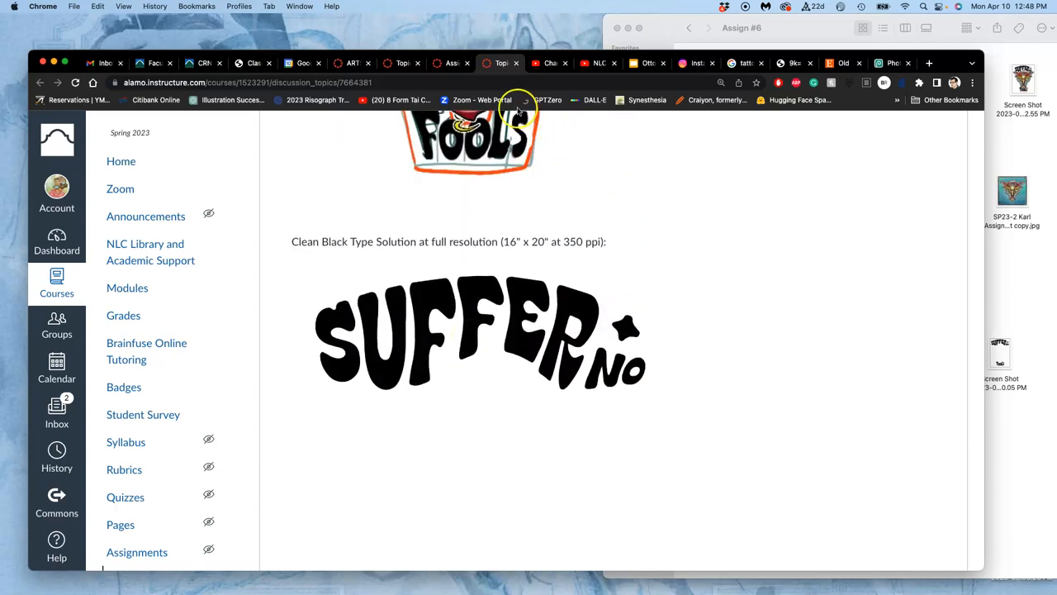
pyautogui.moveTo(506, 87)
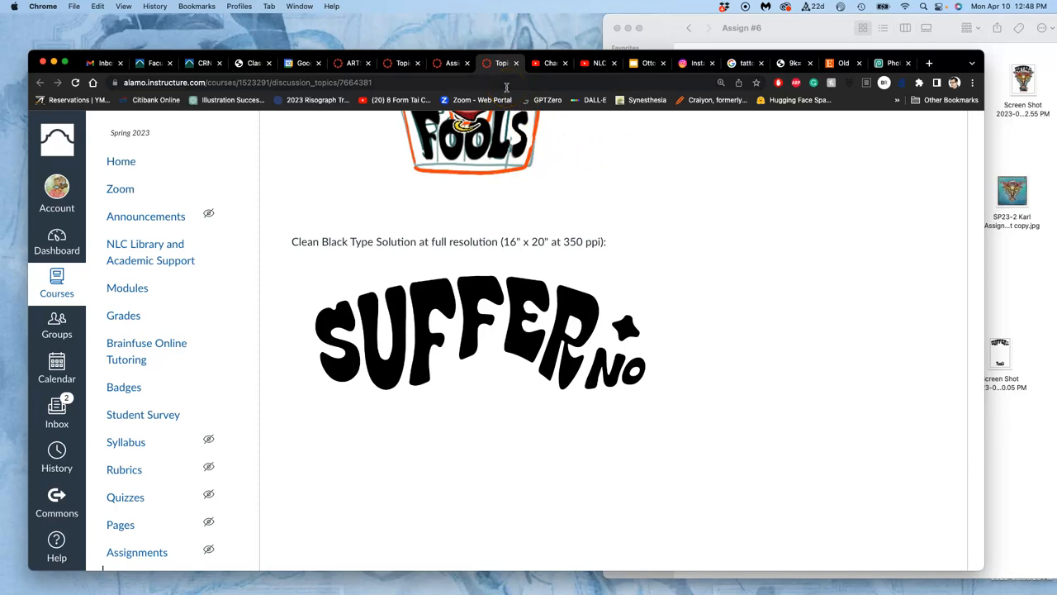
pyautogui.moveTo(404, 63)
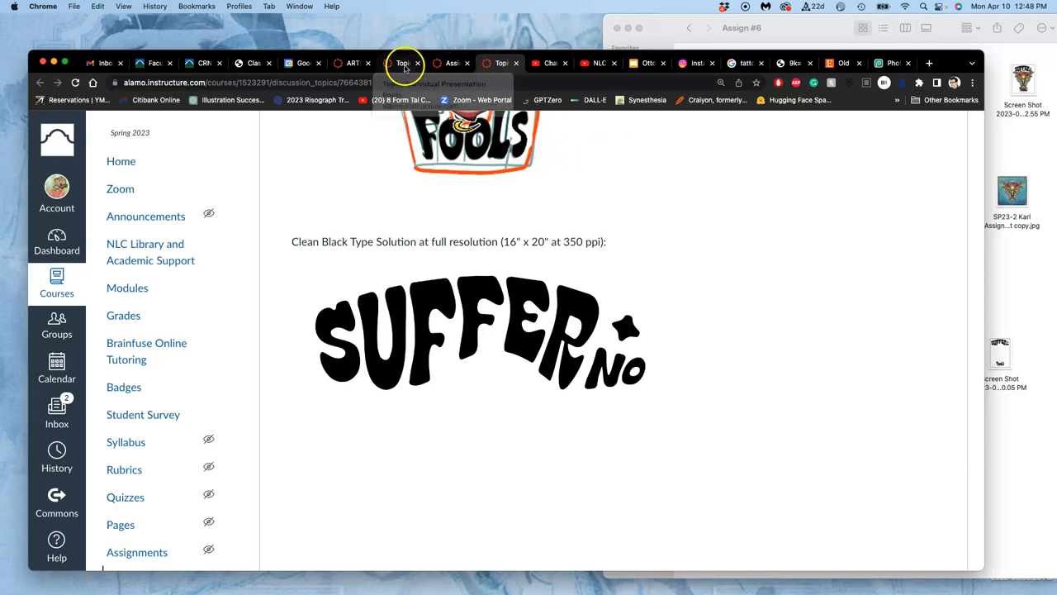
pyautogui.click(892, 63)
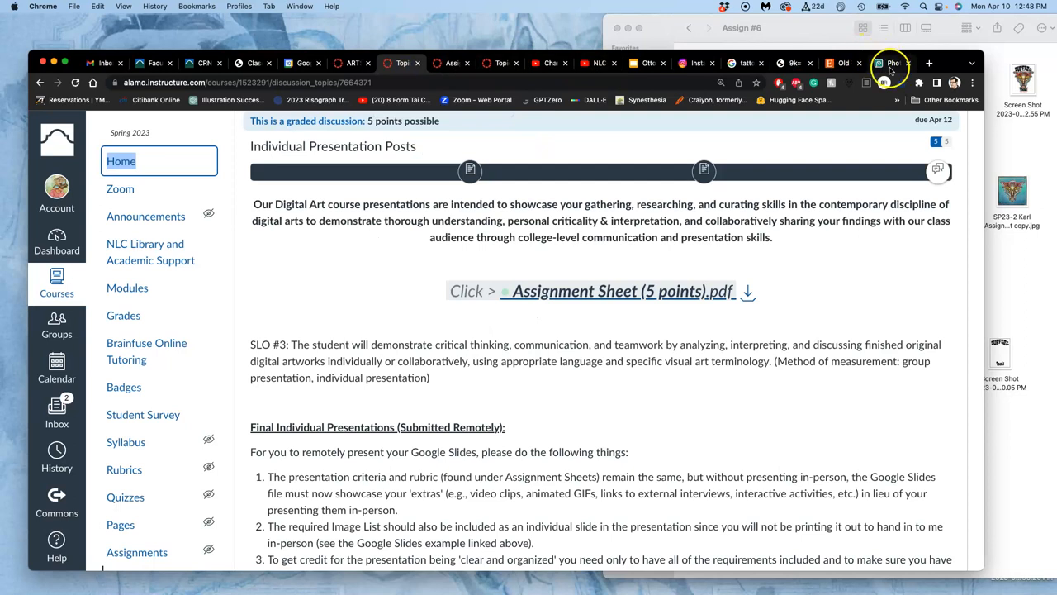
# Check the poster's Image Size in inches: 16 × 20.15 in at 350 DPI.
pyautogui.click(891, 63)
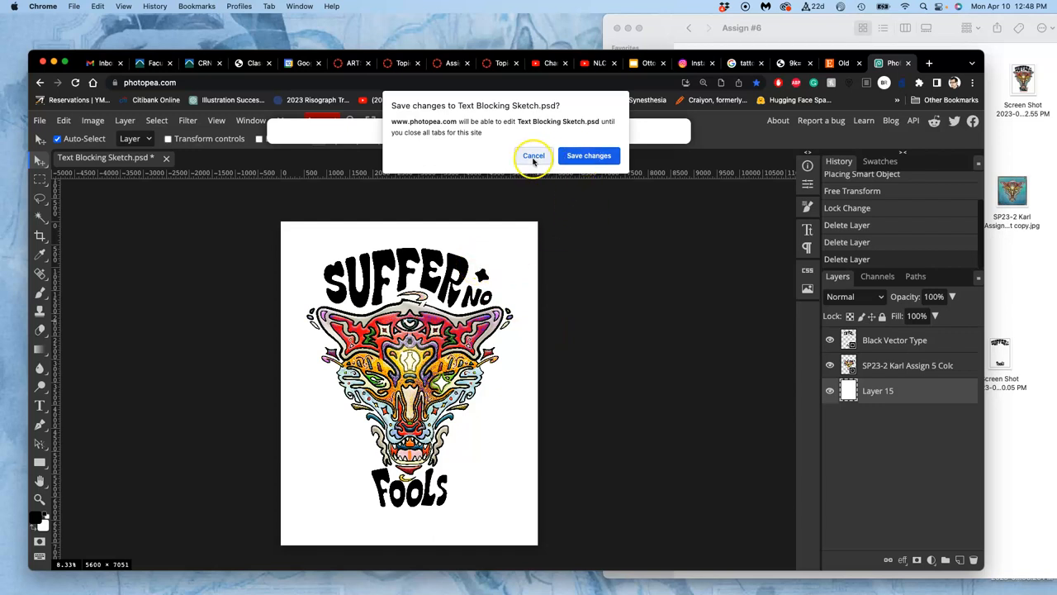
pyautogui.click(534, 155)
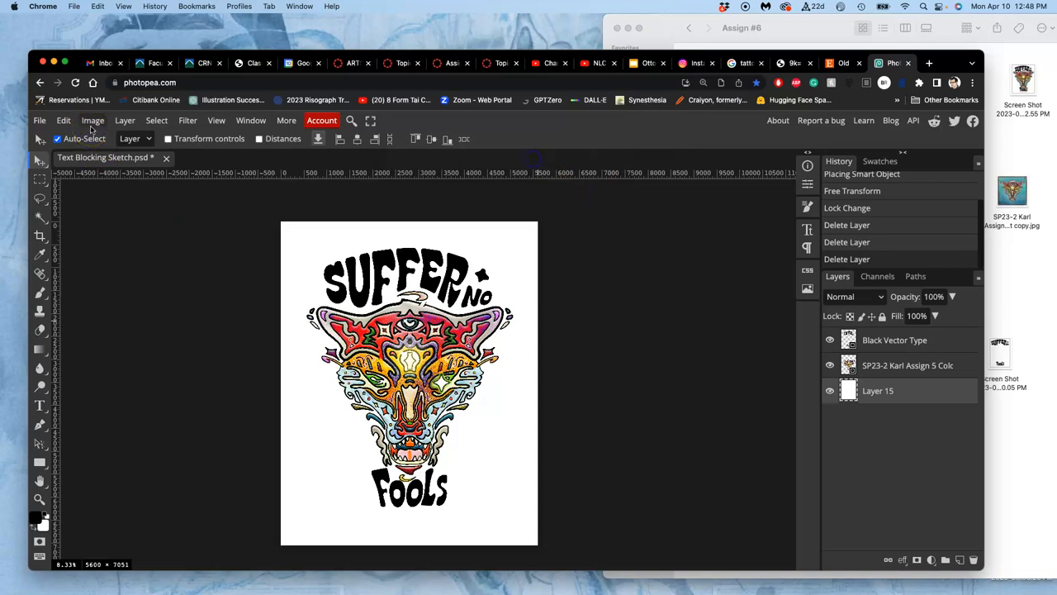
pyautogui.click(93, 120)
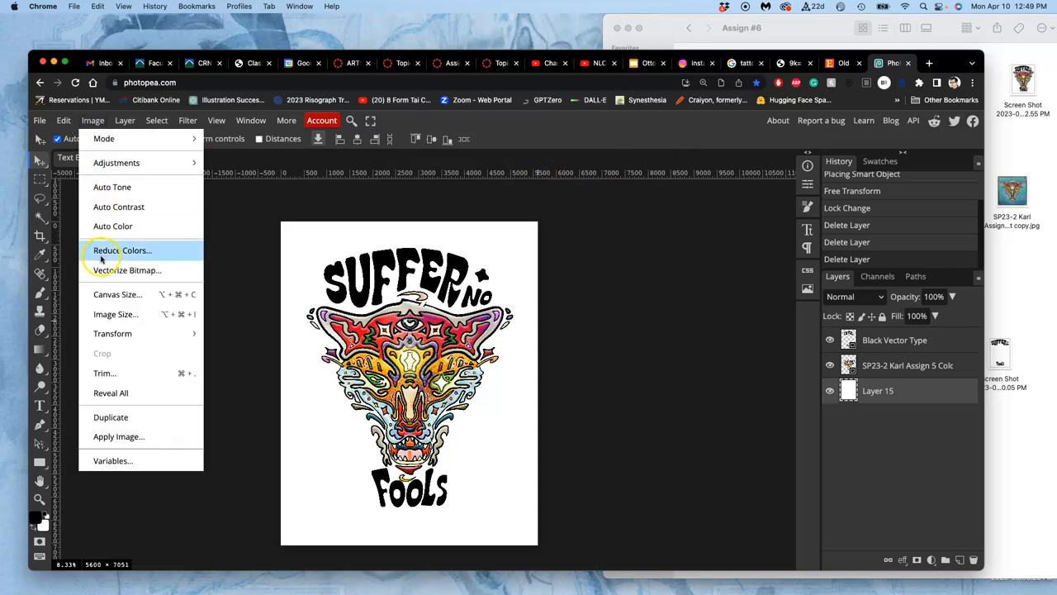
pyautogui.click(116, 313)
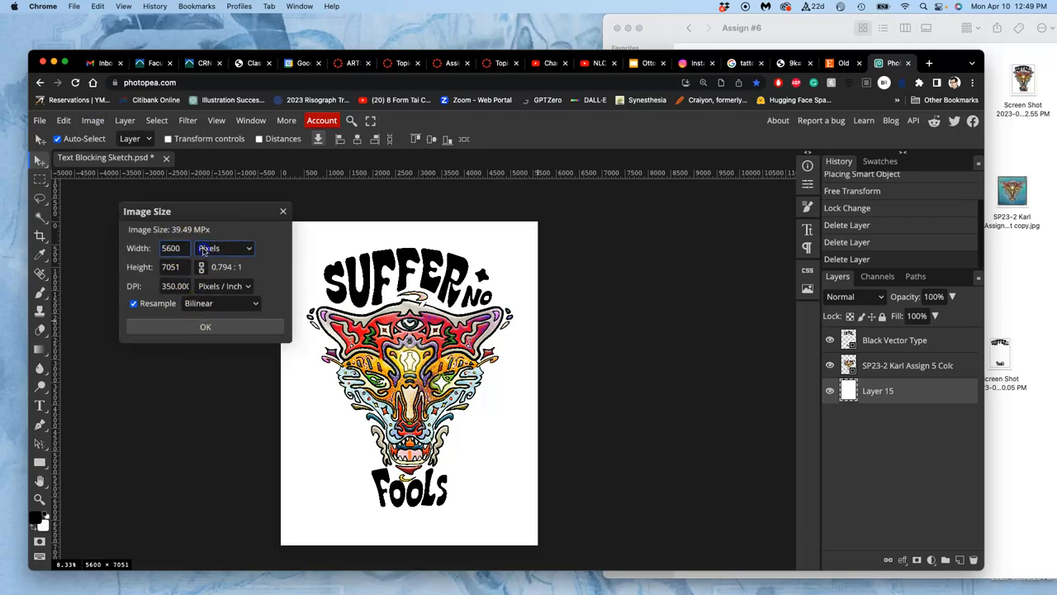
pyautogui.click(224, 248)
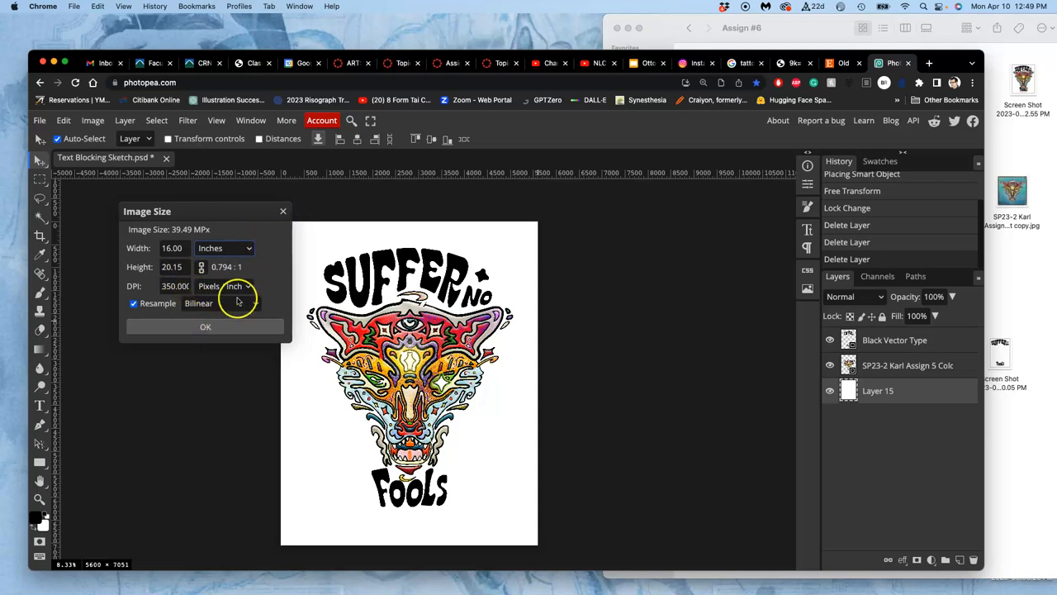
pyautogui.click(205, 326)
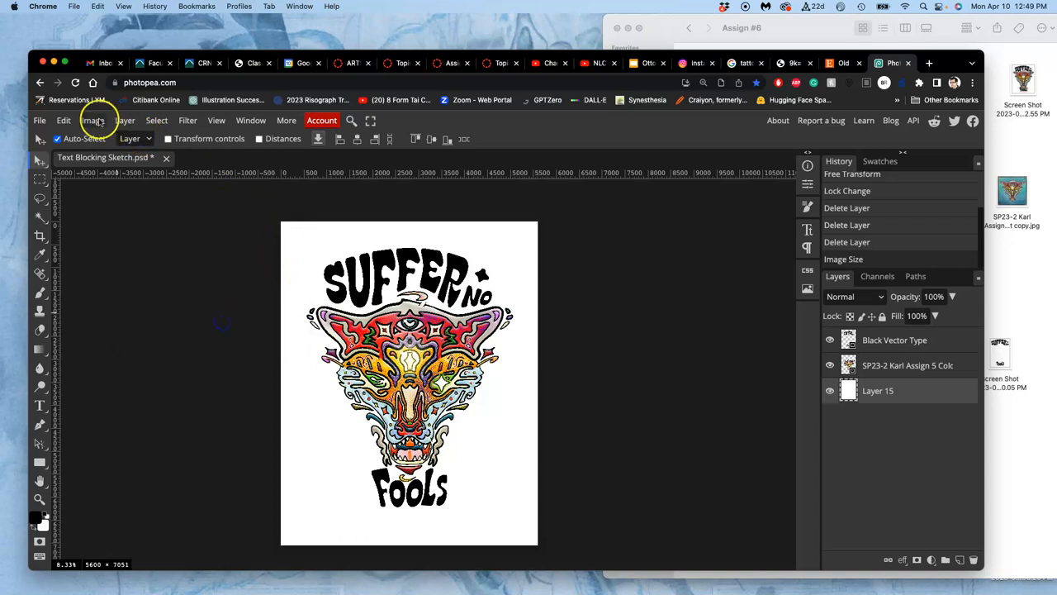
# Set the canvas height to 20 inches, giving a 16 × 20 in (5600 × 7000) canvas.
pyautogui.click(93, 120)
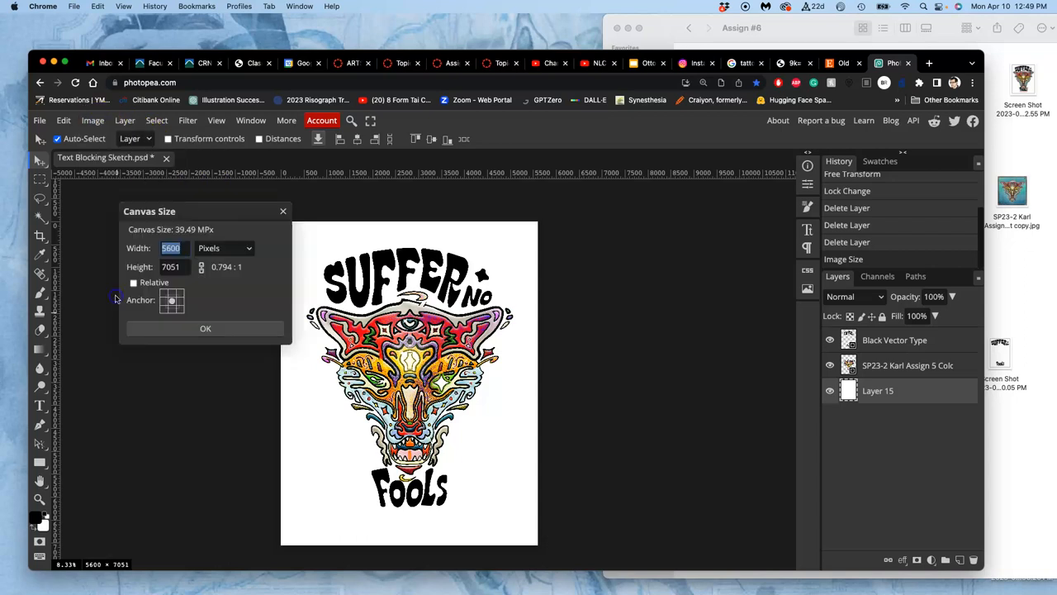
pyautogui.moveTo(195, 285)
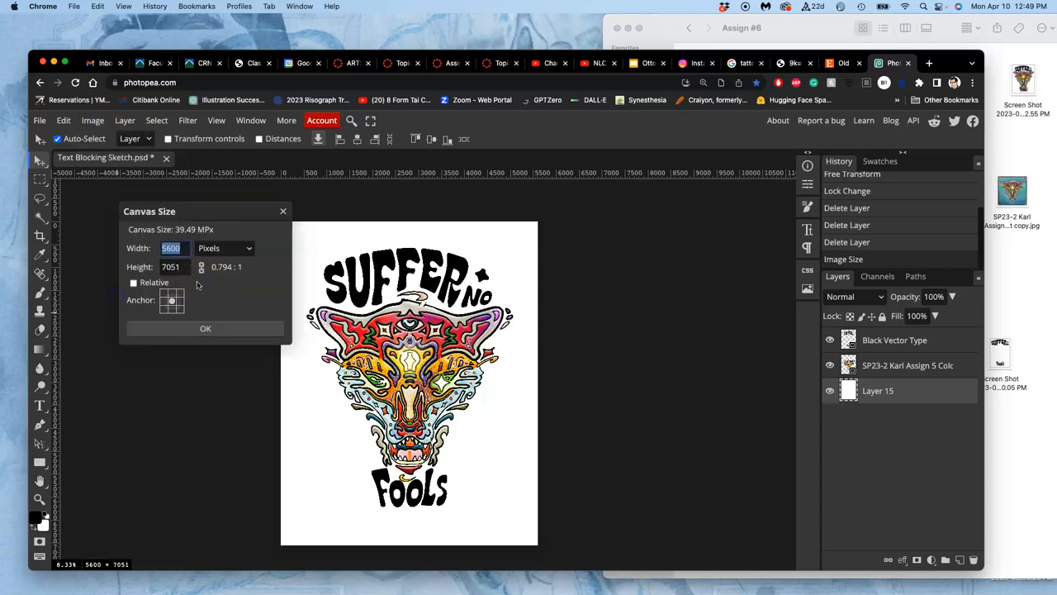
pyautogui.click(223, 248)
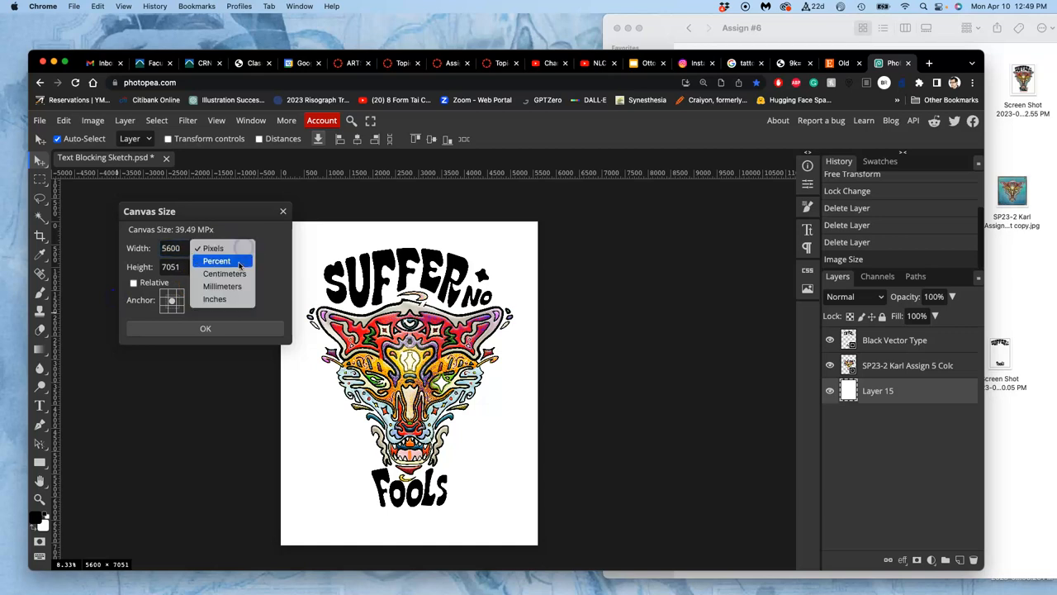
pyautogui.click(214, 299)
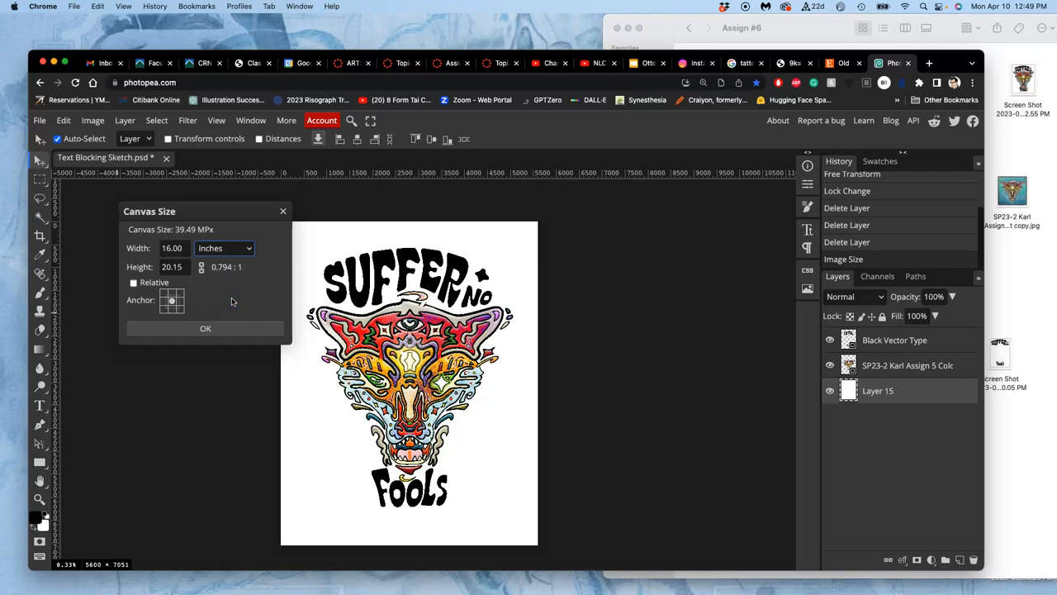
pyautogui.tripleClick(172, 266)
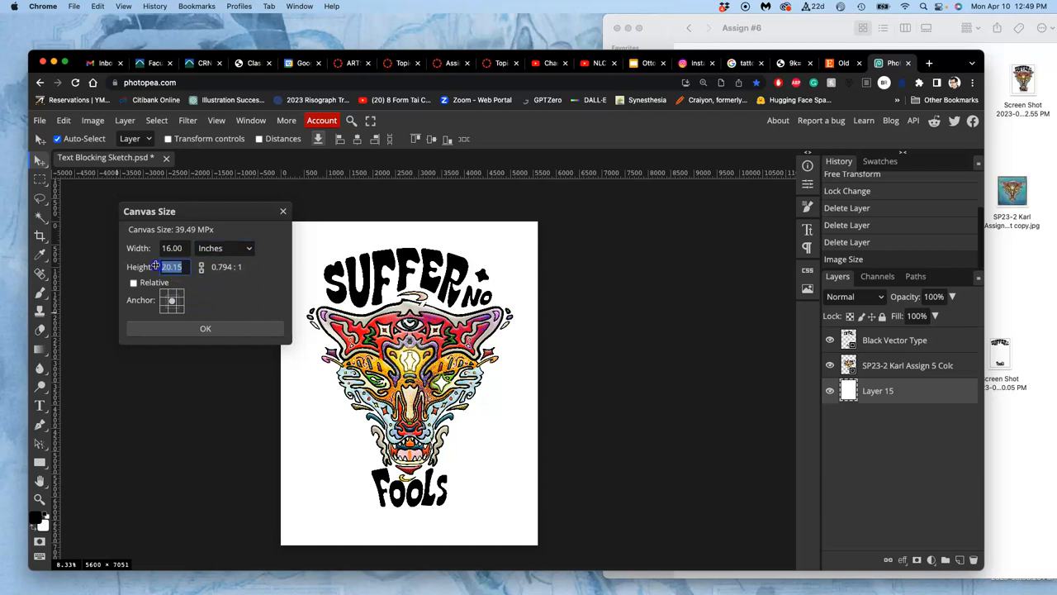
pyautogui.write('3')
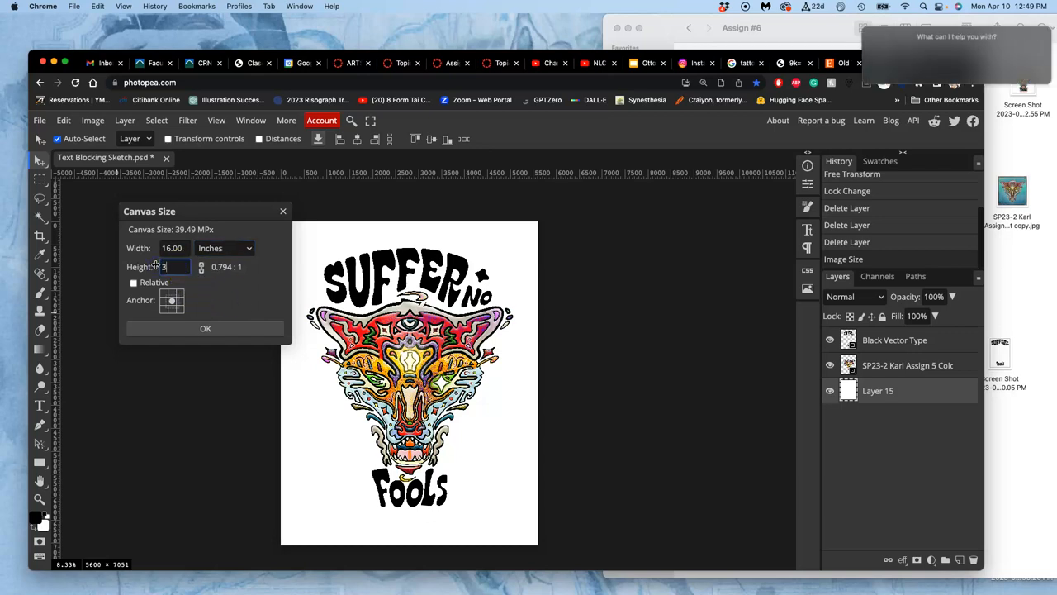
pyautogui.write('20')
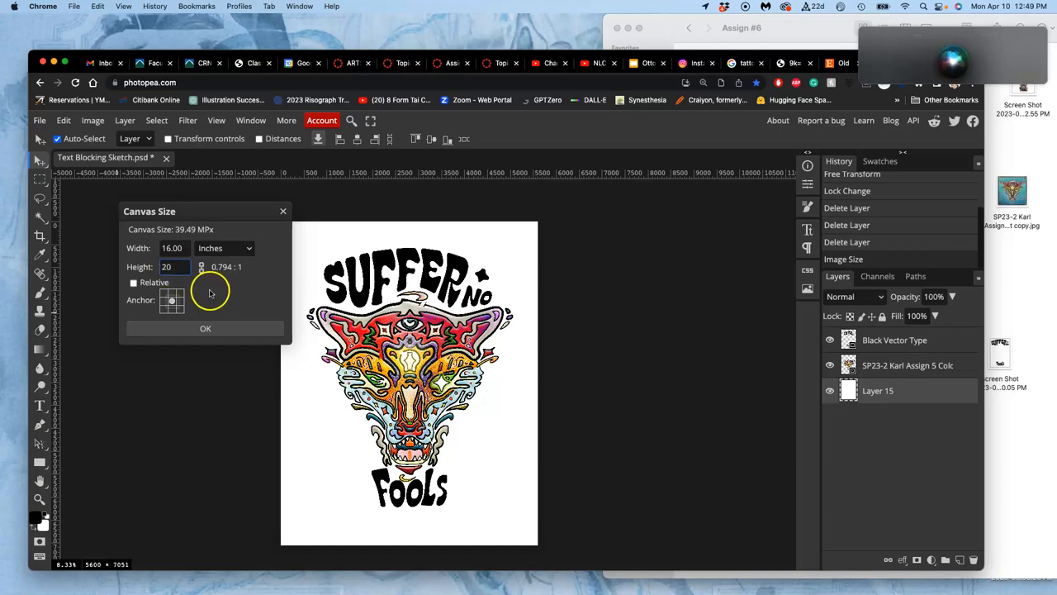
pyautogui.moveTo(381, 238)
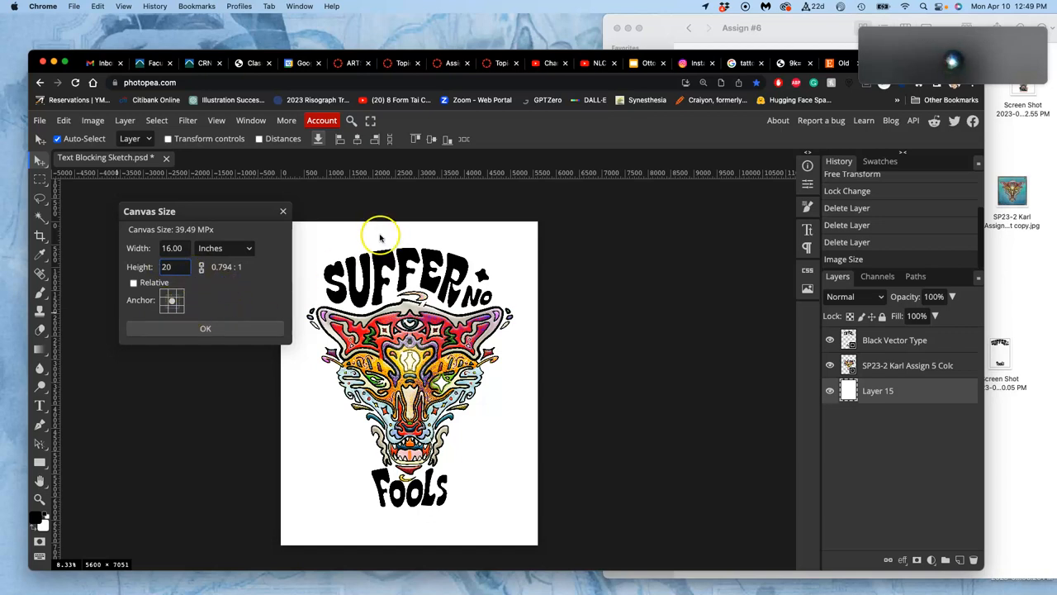
pyautogui.click(205, 328)
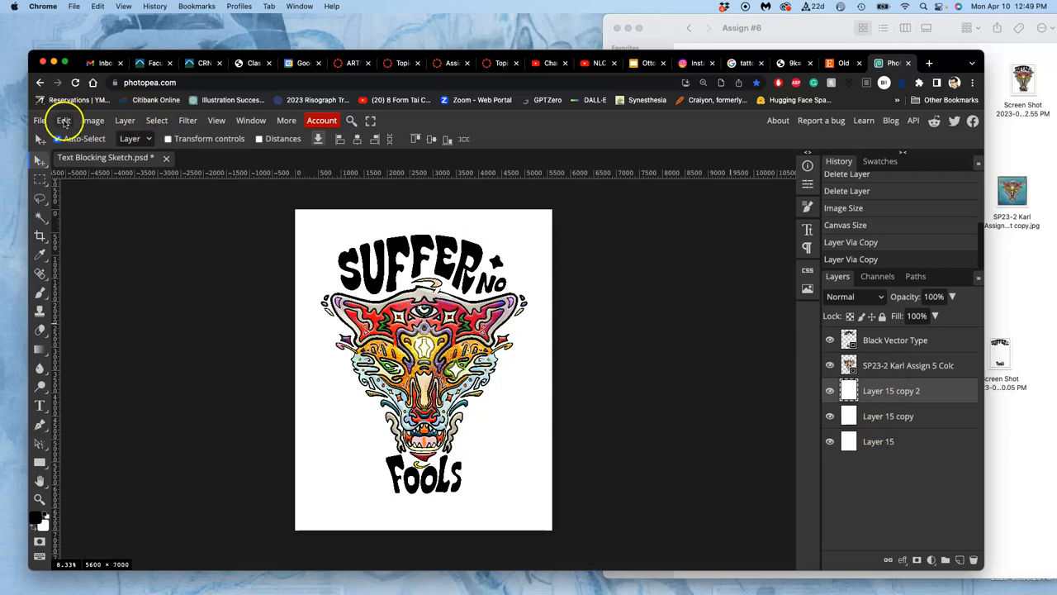
# Fill Layer 15 copy 2 with black, then hide that layer.
pyautogui.click(63, 120)
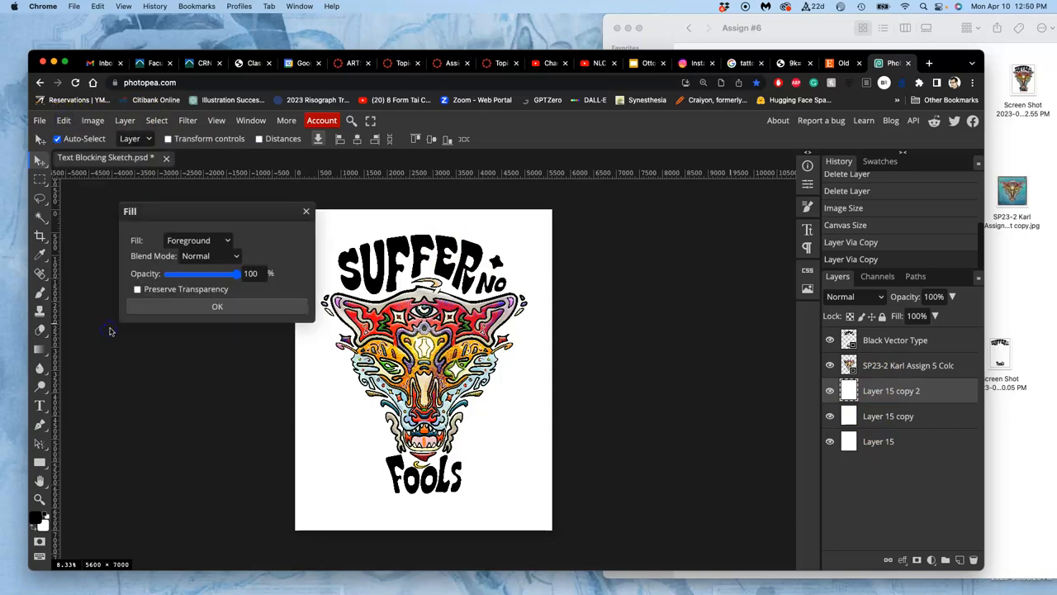
pyautogui.click(198, 240)
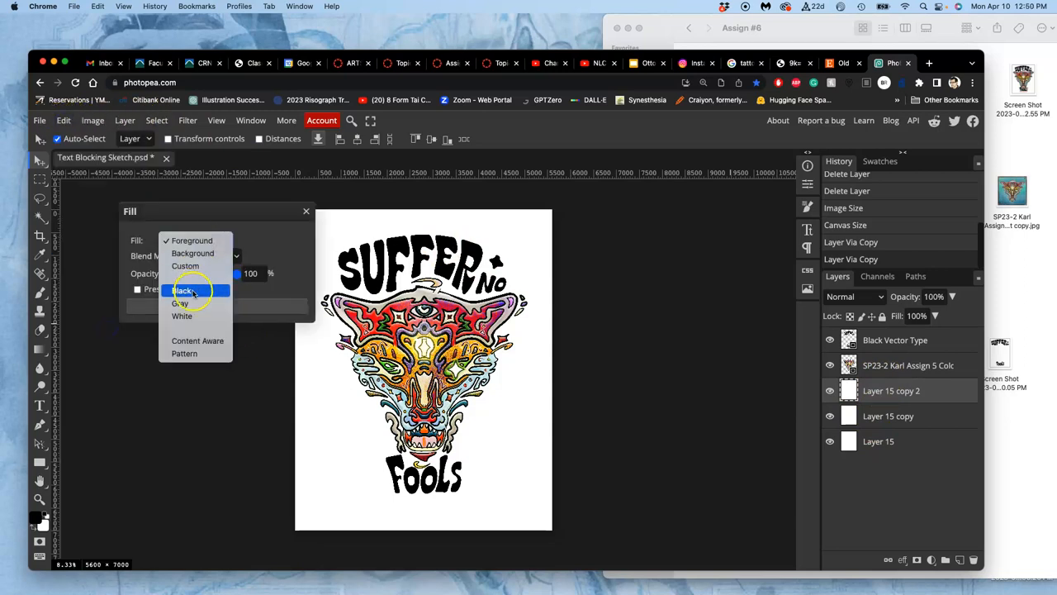
pyautogui.click(184, 290)
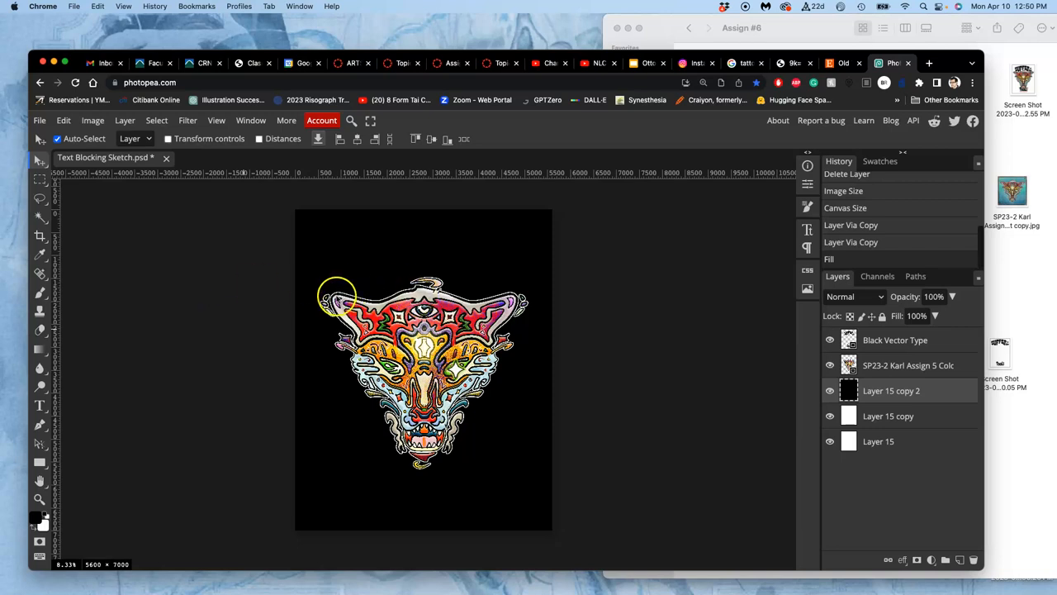
pyautogui.moveTo(421, 302)
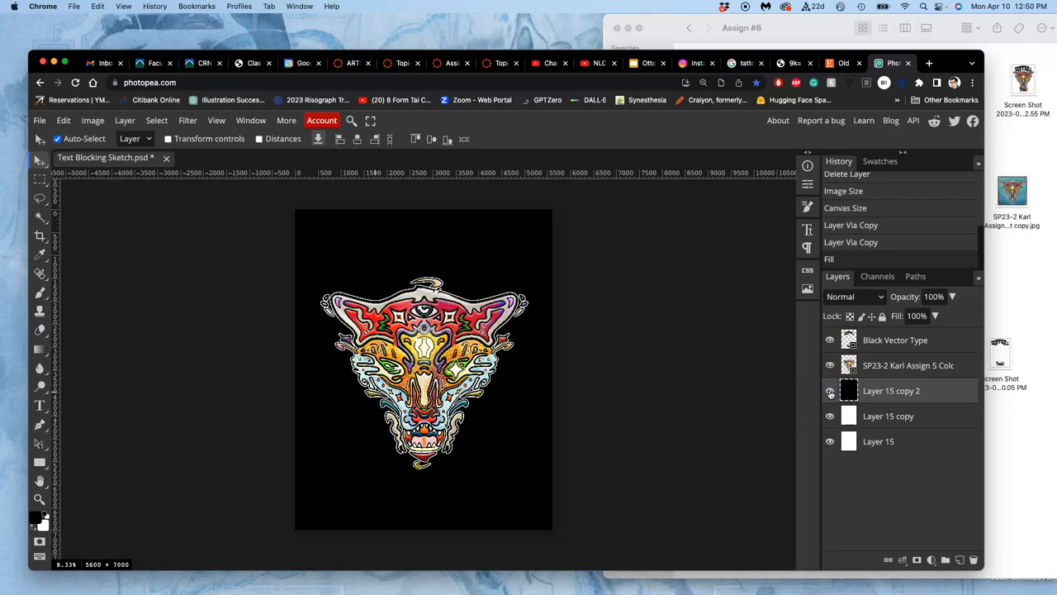
pyautogui.click(830, 391)
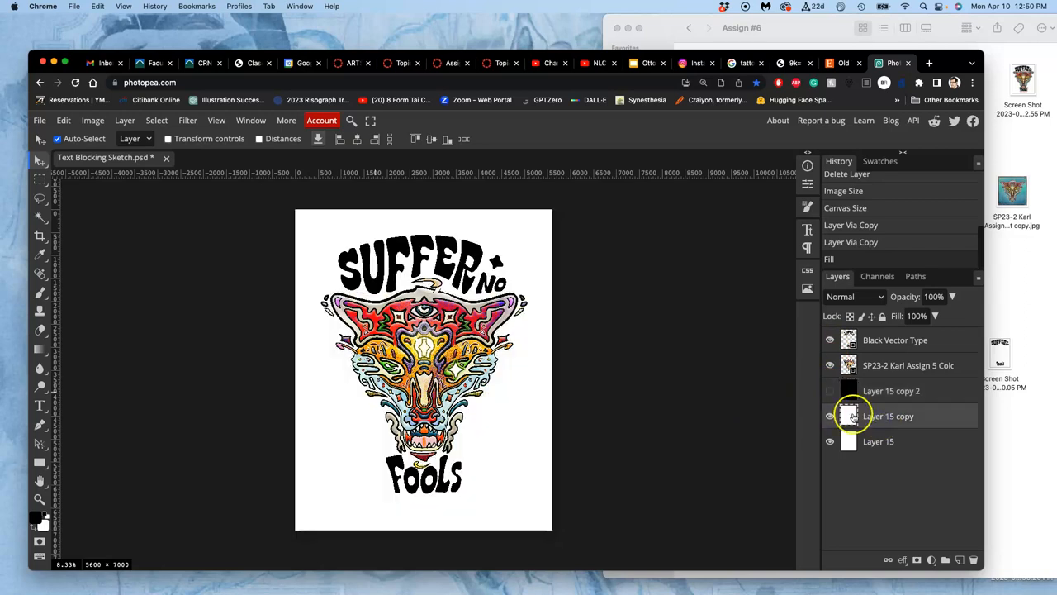
# Fill Layer 15 copy with gray via Edit > Fill.
pyautogui.click(63, 120)
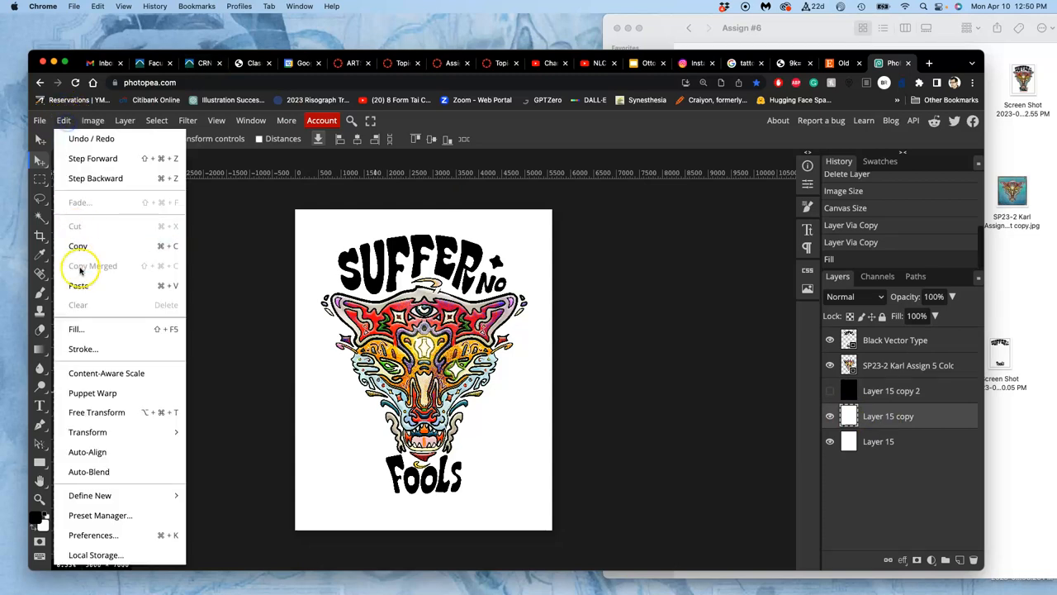
pyautogui.click(75, 329)
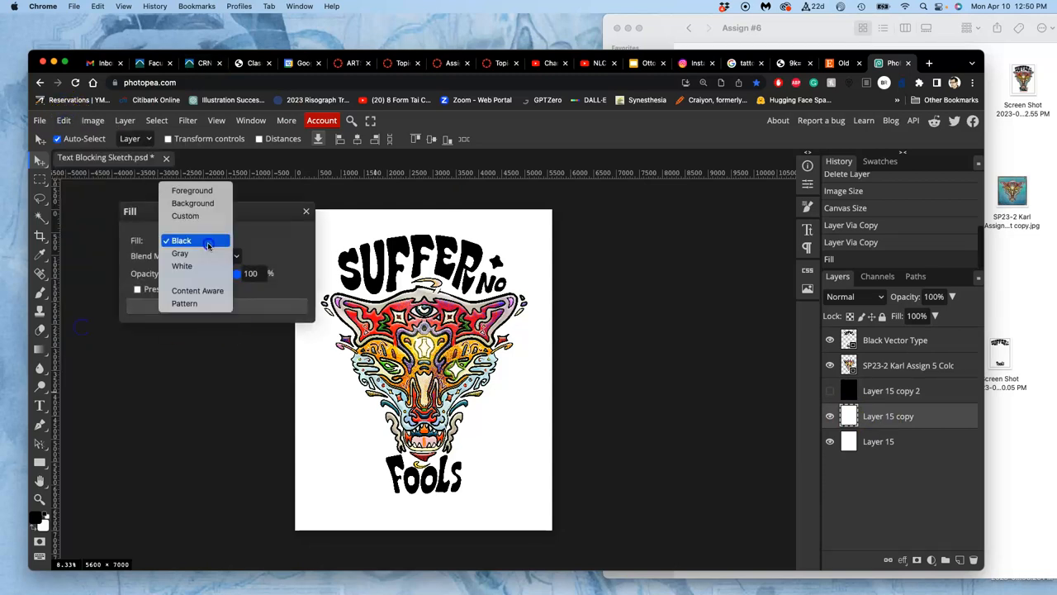
pyautogui.click(179, 252)
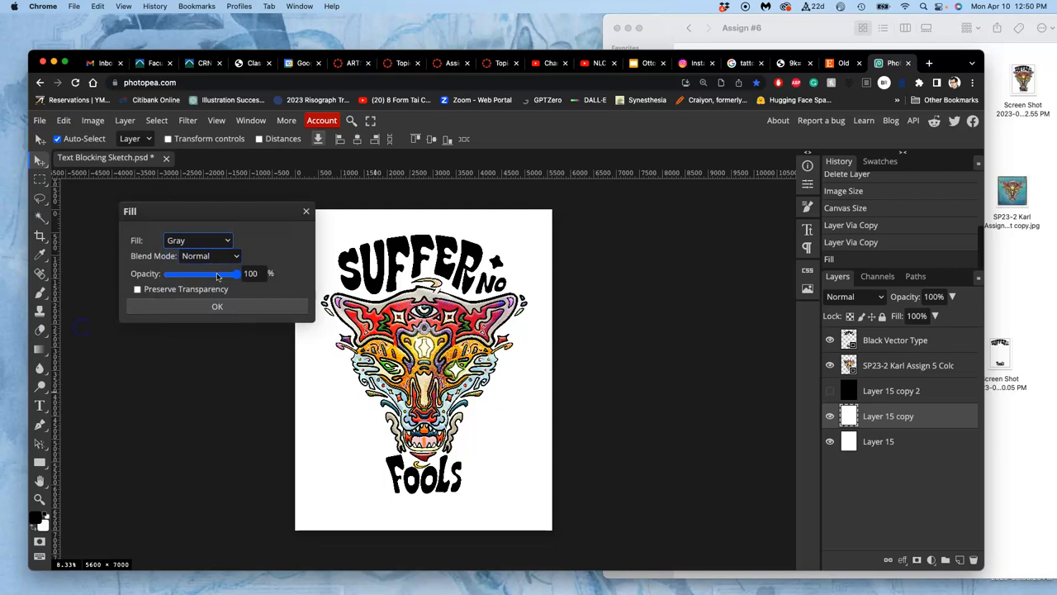
pyautogui.click(217, 305)
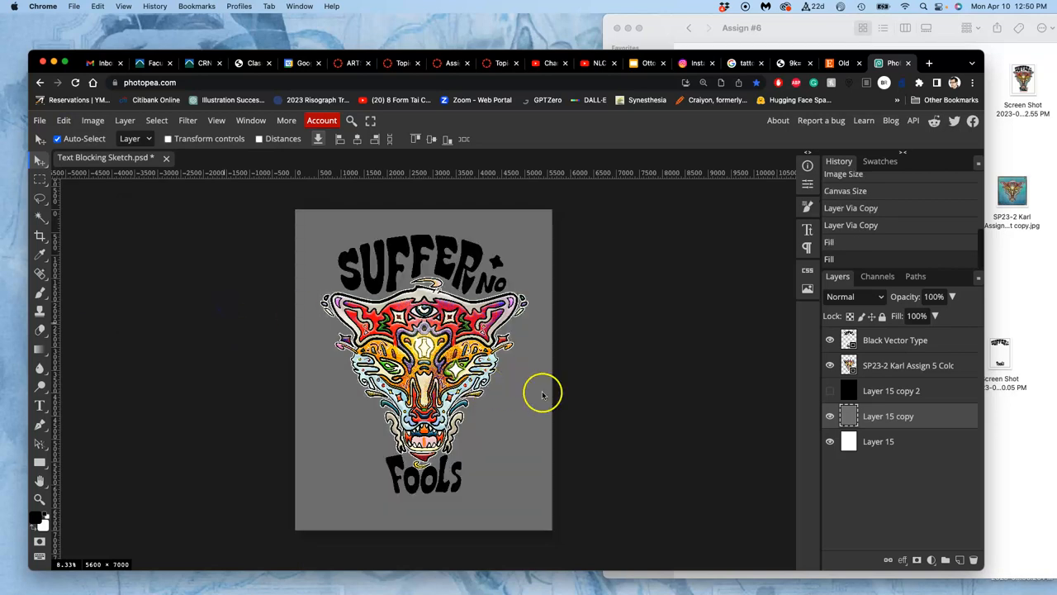
pyautogui.moveTo(612, 417)
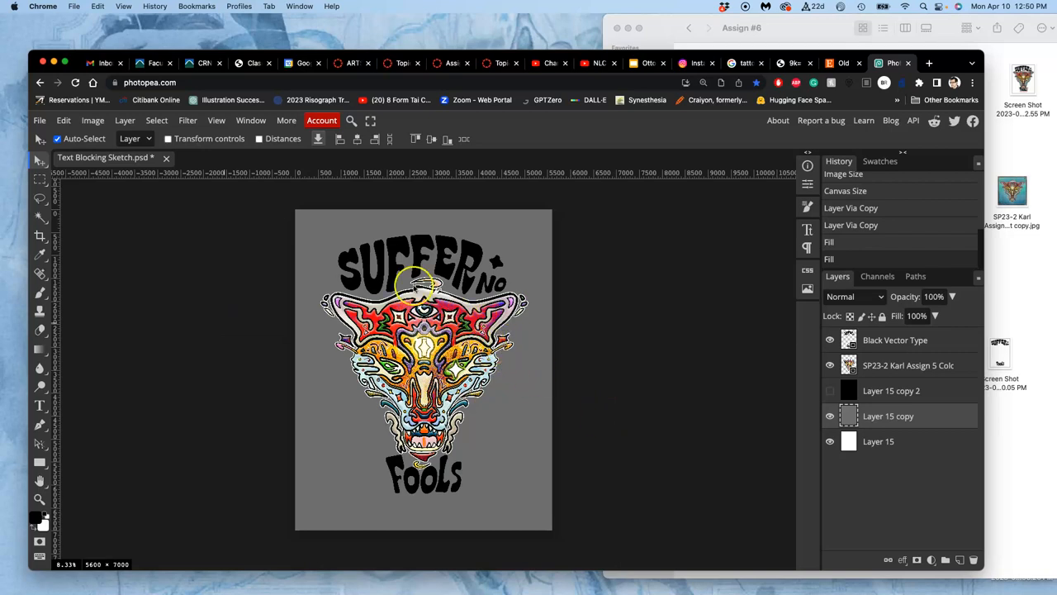
pyautogui.moveTo(562, 409)
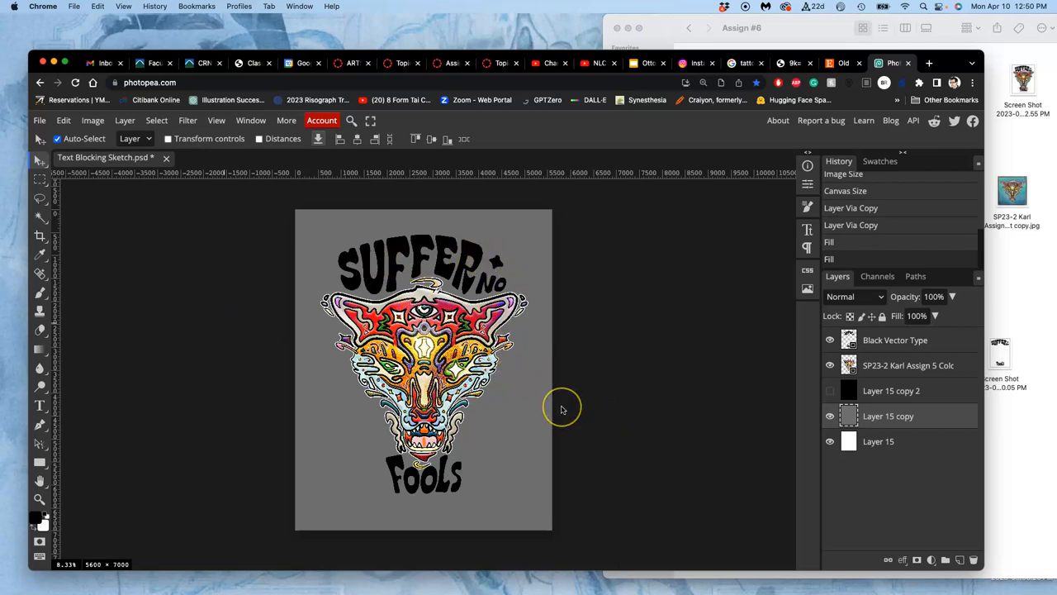
# Toggle the gray and black layers' visibility to compare backgrounds.
pyautogui.click(830, 415)
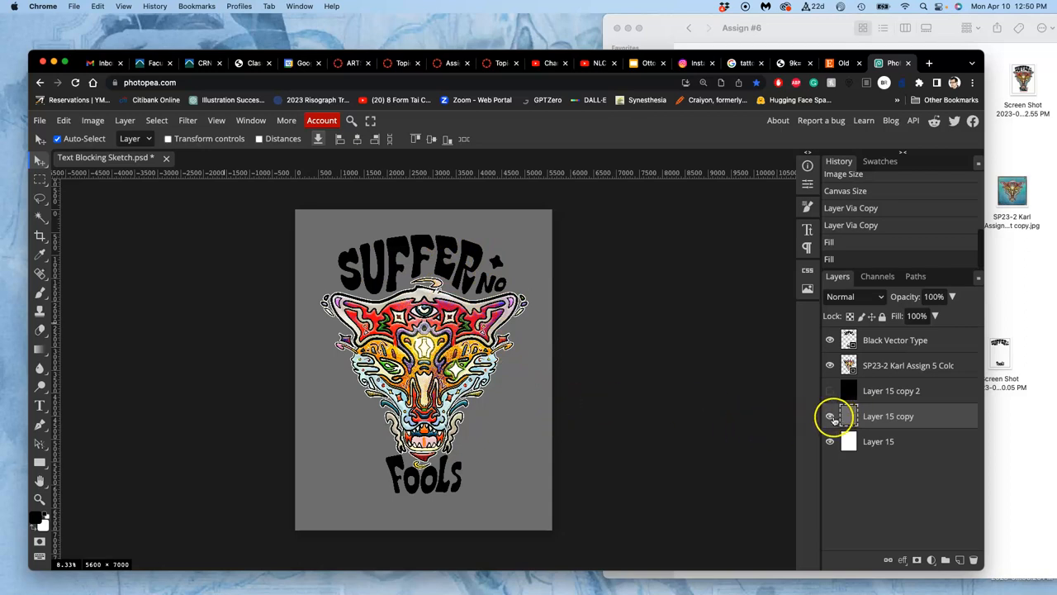
pyautogui.click(830, 416)
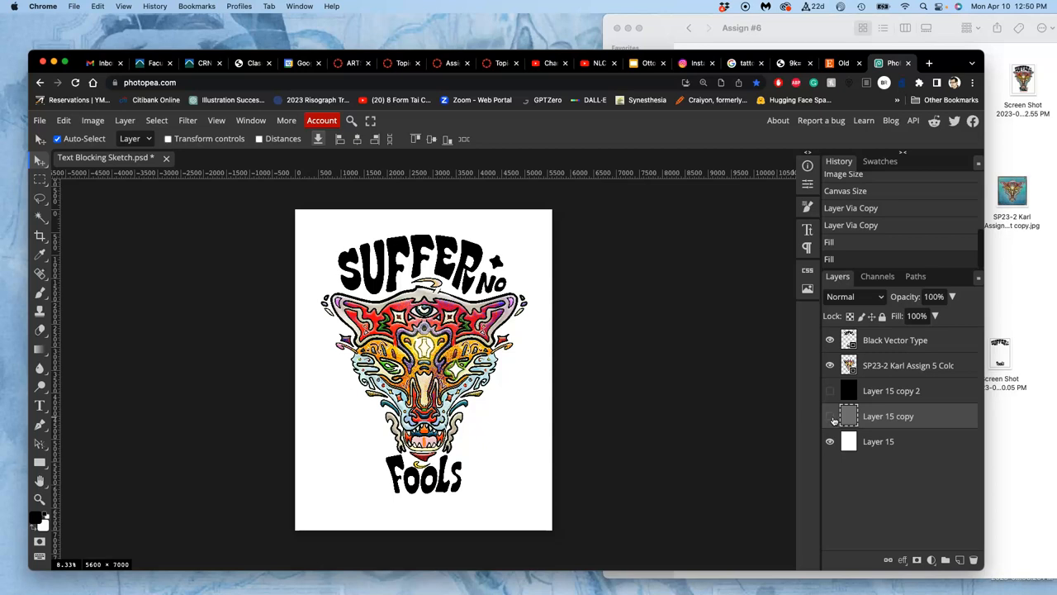
pyautogui.click(830, 390)
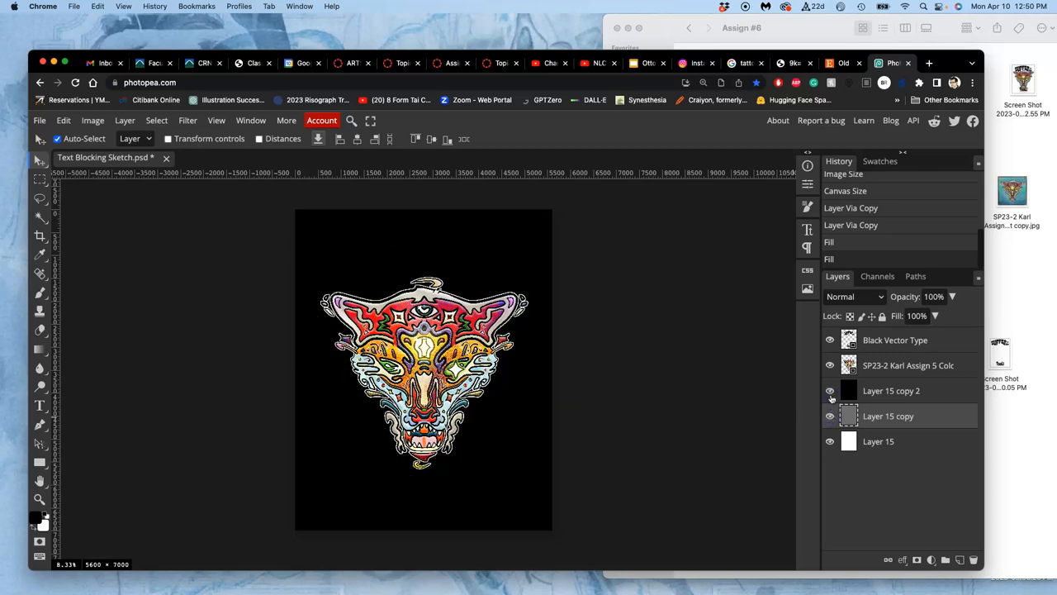
pyautogui.click(829, 390)
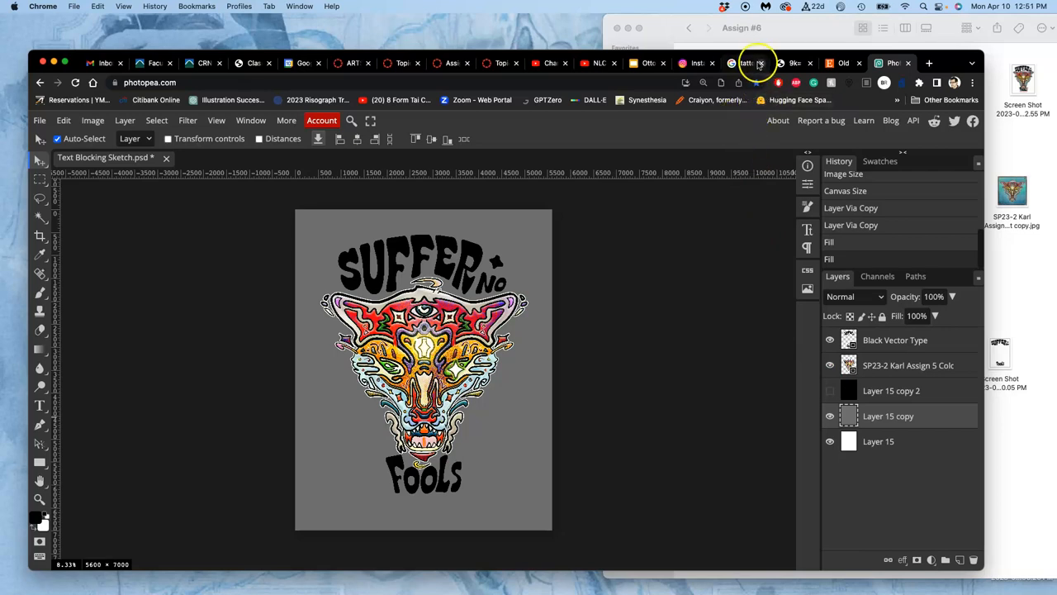
pyautogui.click(745, 63)
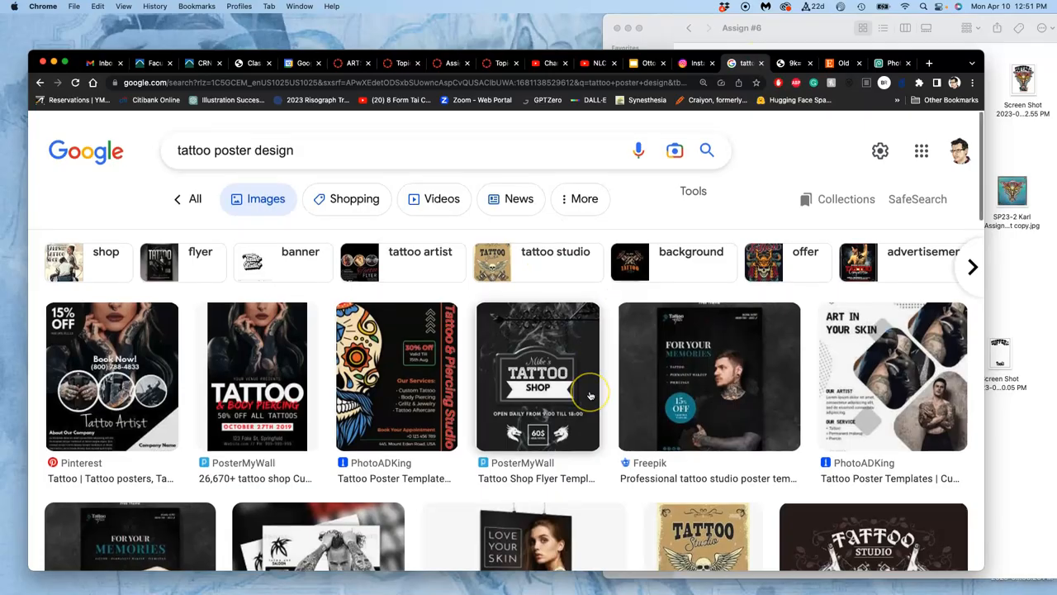
# Scroll the 'tattoo poster design' results and open one poster in a new tab.
pyautogui.scroll(-3)
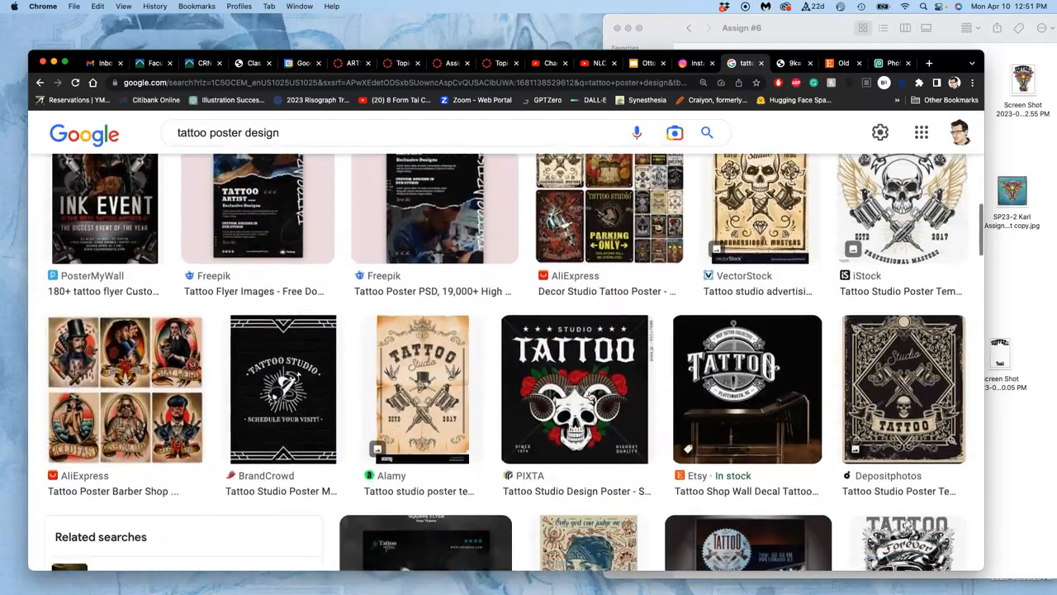
pyautogui.scroll(-3)
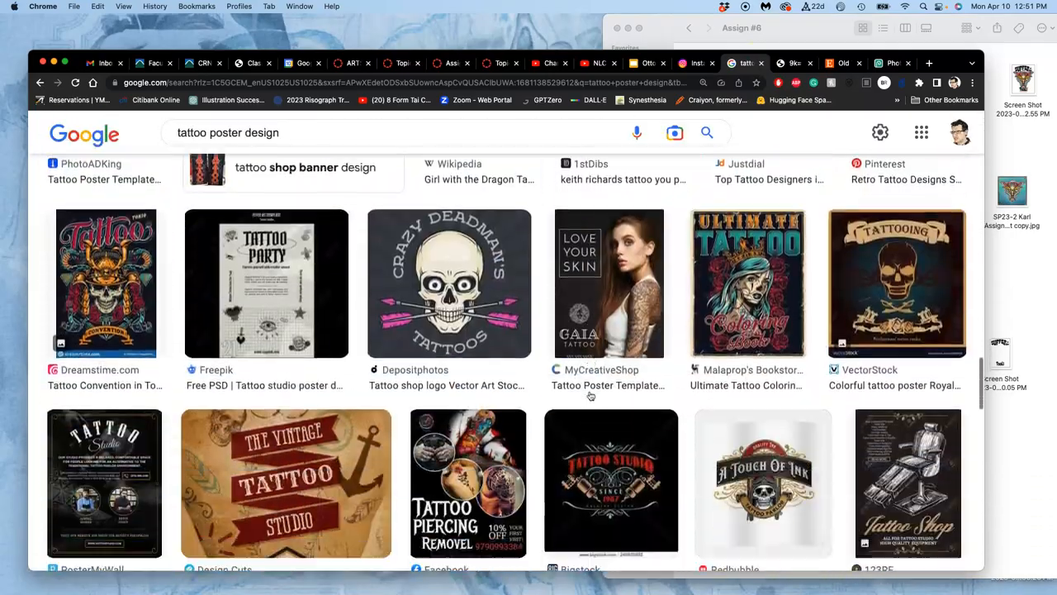
pyautogui.scroll(-3)
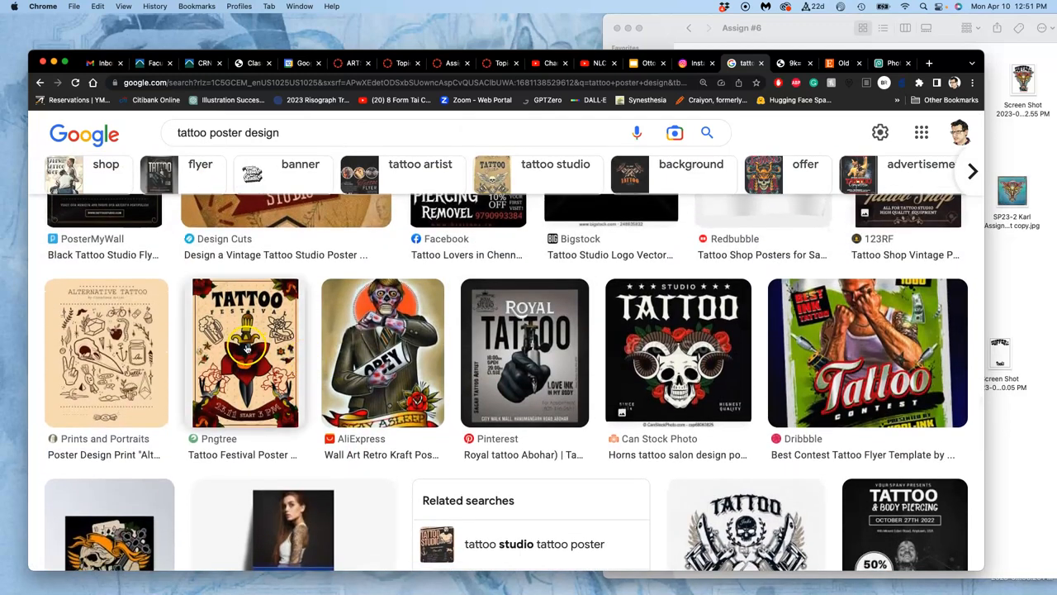
pyautogui.scroll(-3)
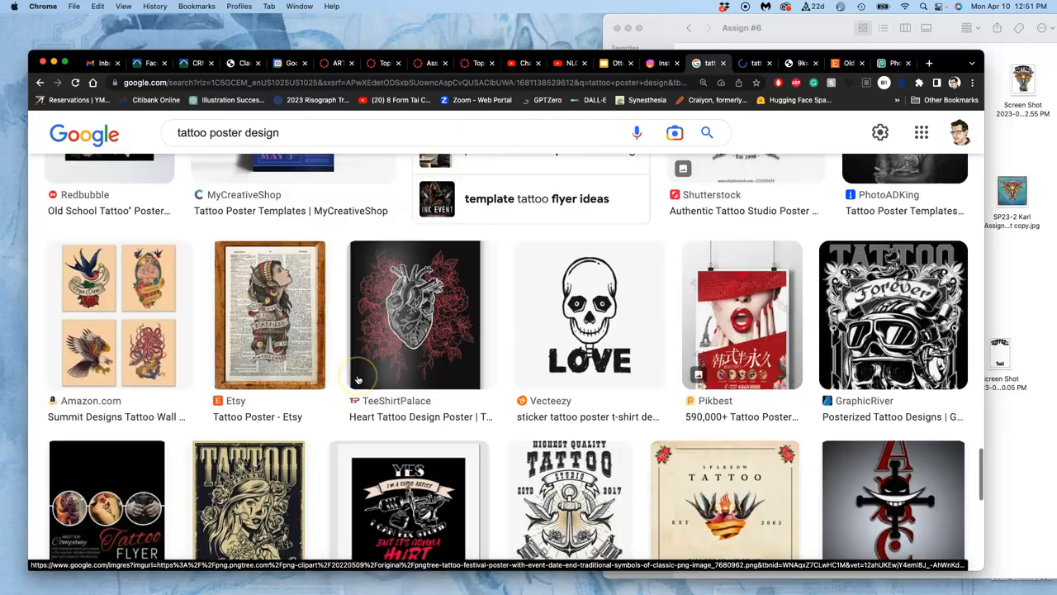
pyautogui.scroll(-3)
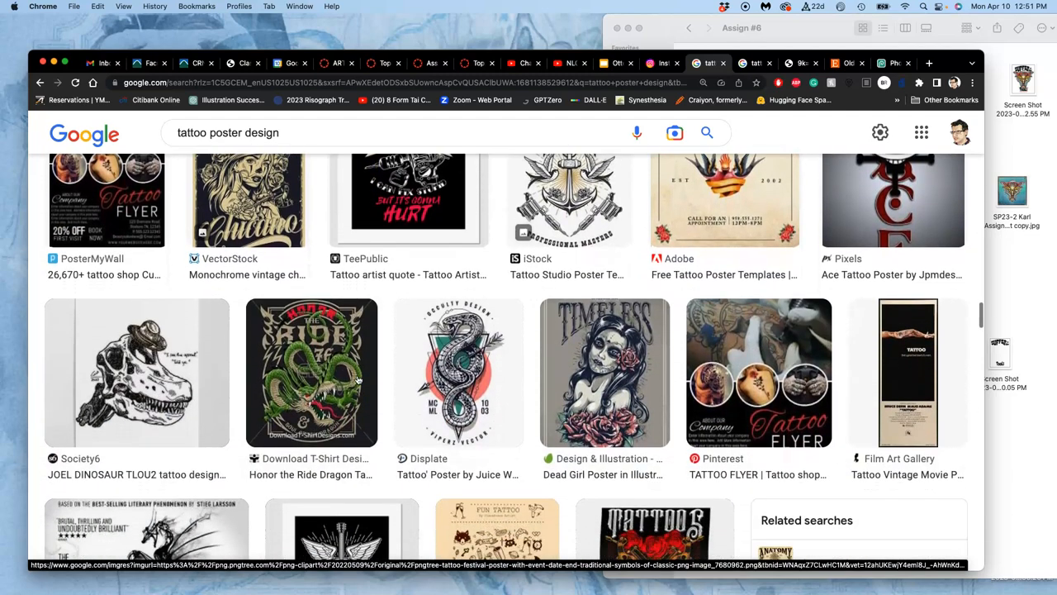
pyautogui.scroll(-3)
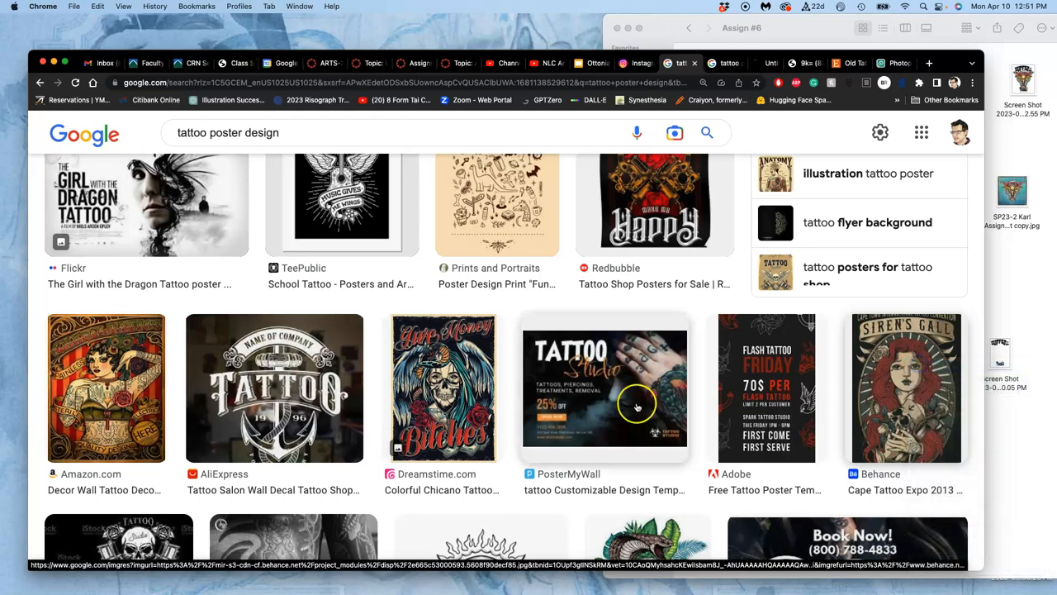
pyautogui.scroll(-3)
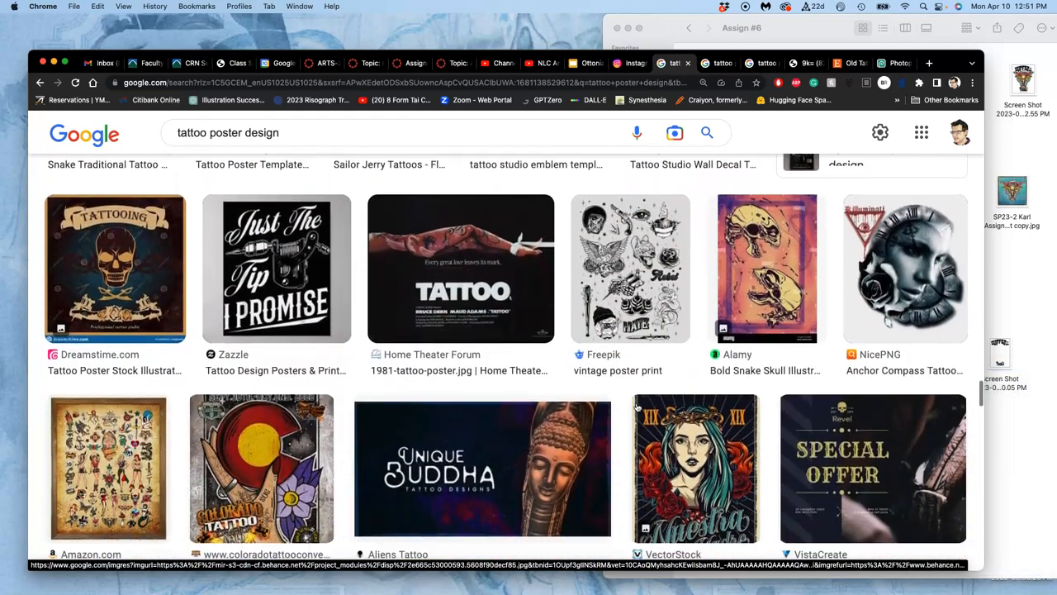
pyautogui.rightClick(695, 308)
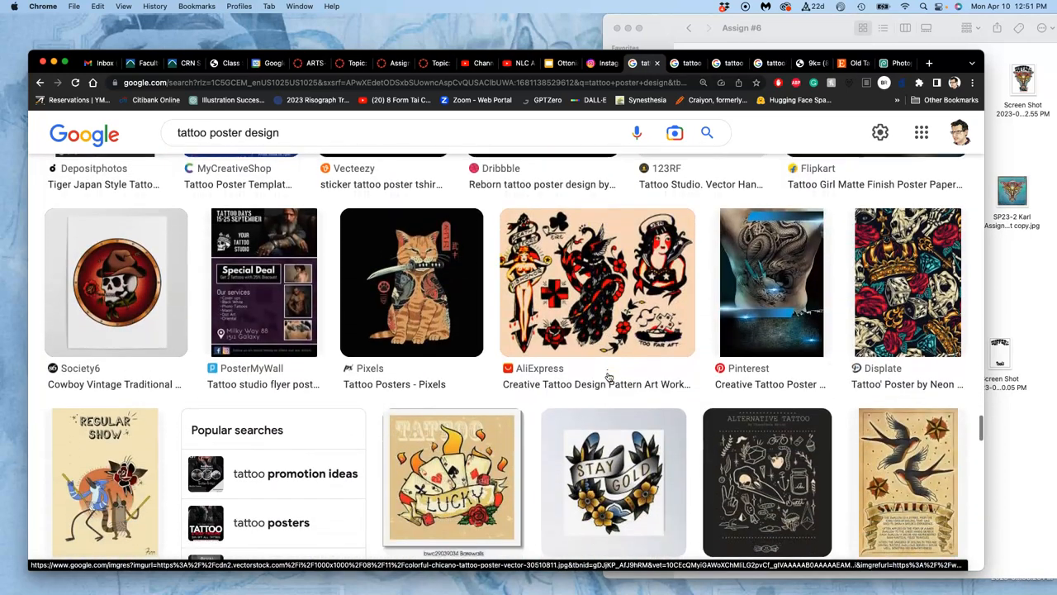
# Scroll further and open two more tattoo poster results in new tabs.
pyautogui.scroll(-3)
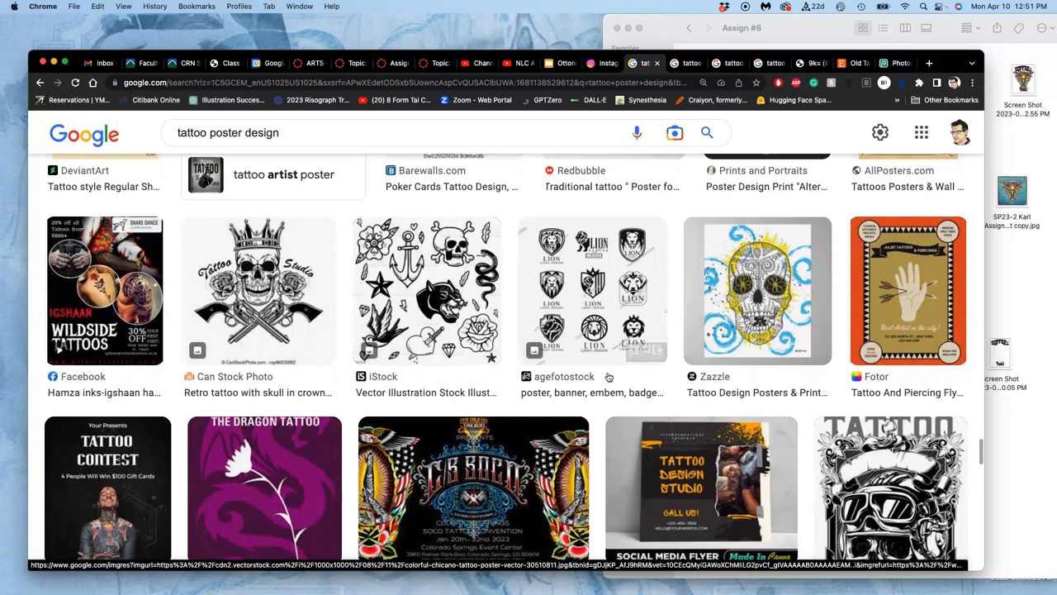
pyautogui.scroll(-3)
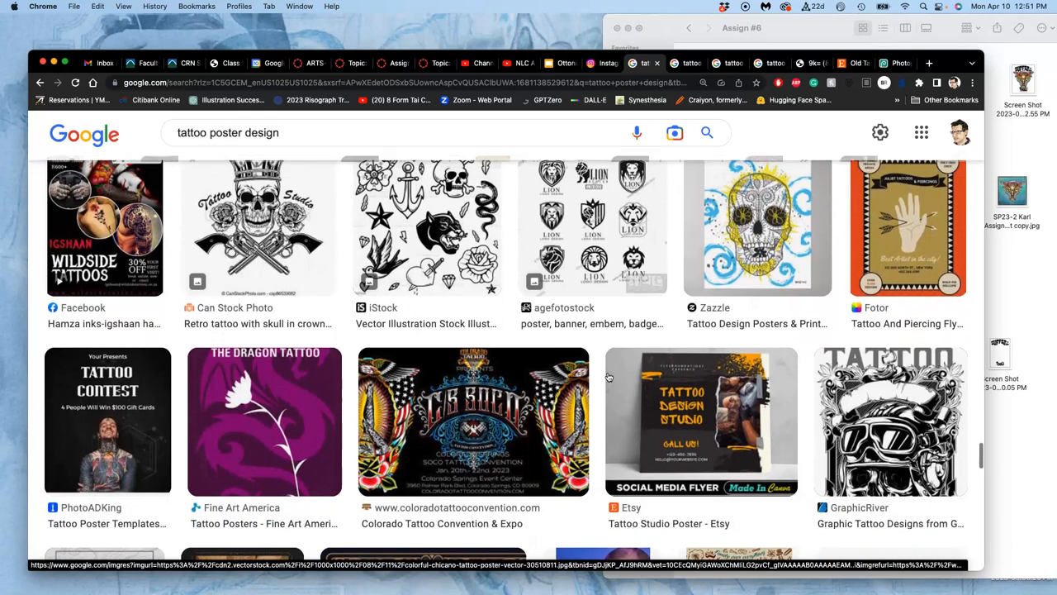
pyautogui.scroll(-3)
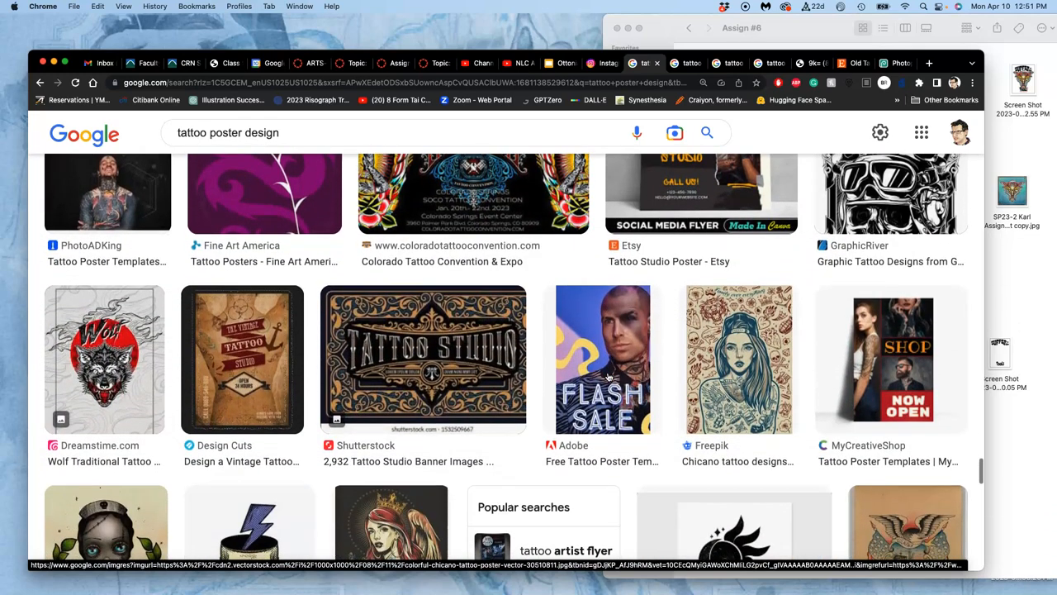
pyautogui.scroll(-3)
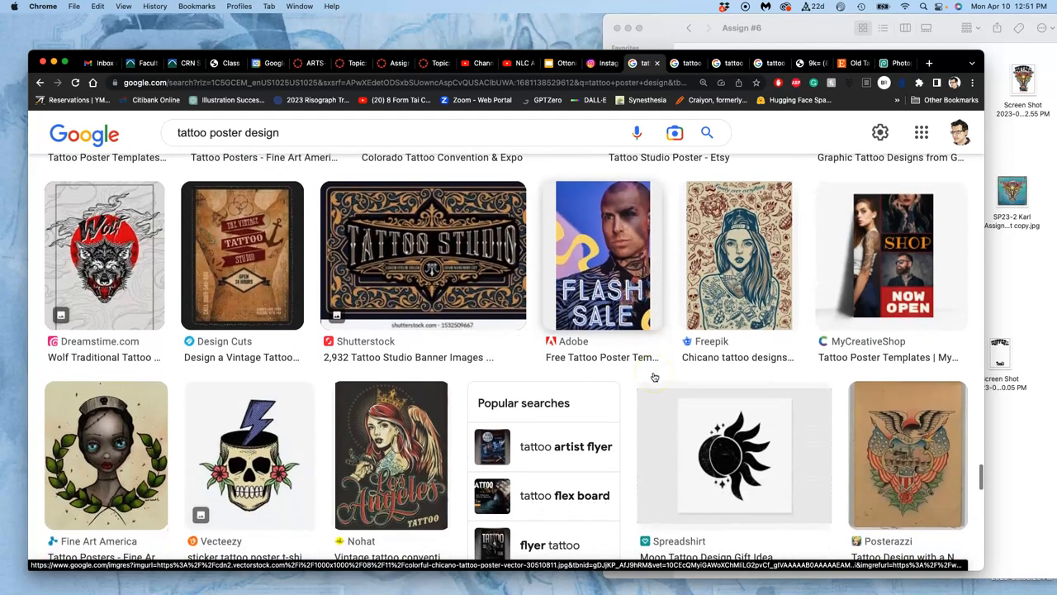
pyautogui.rightClick(242, 254)
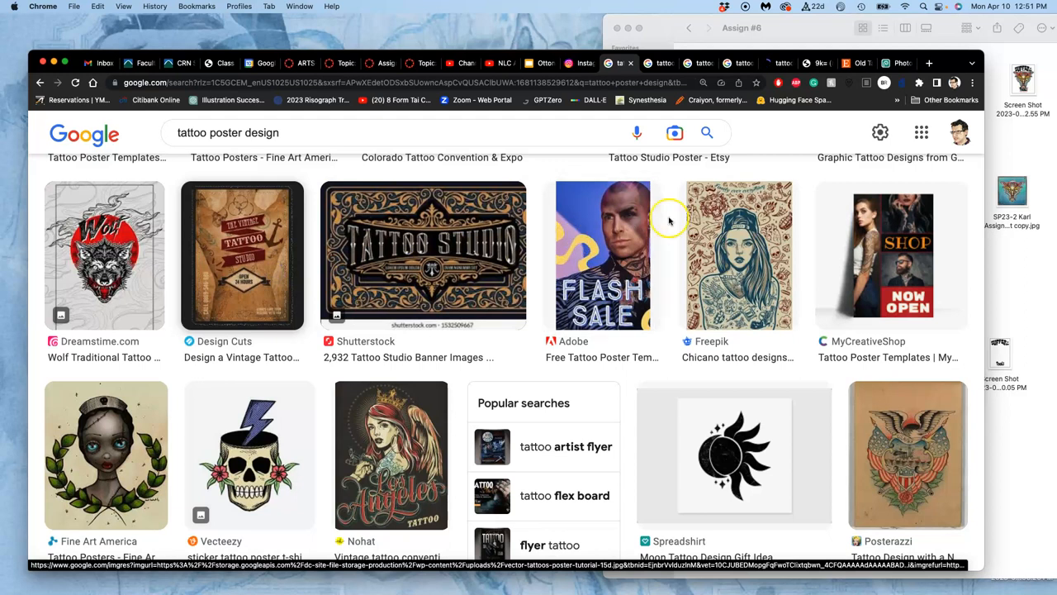
pyautogui.rightClick(390, 454)
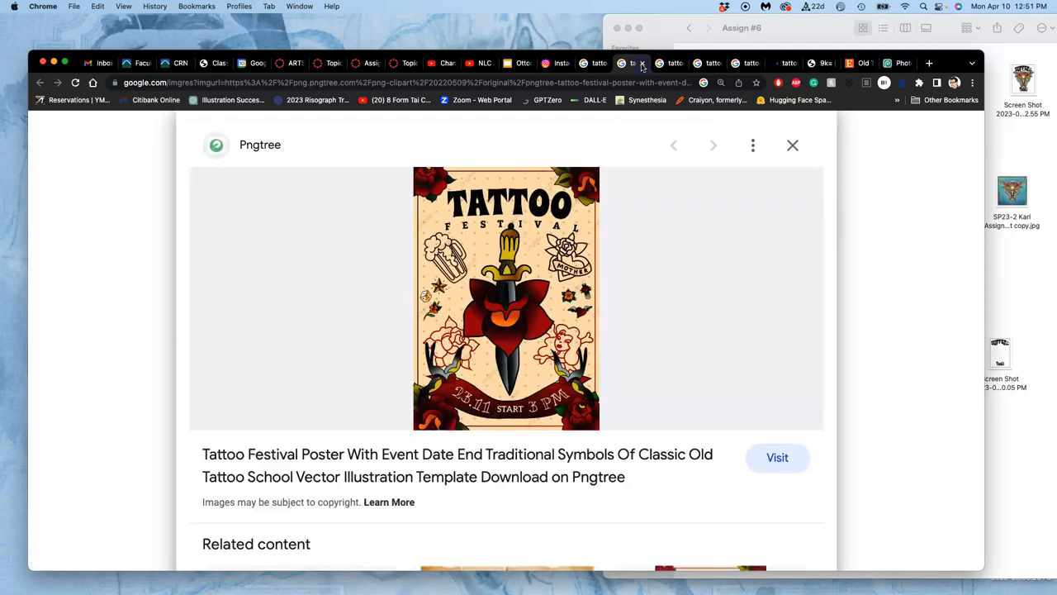
# View the VectorStock chicano tattoo poster preview and browse its related tattoo posters.
pyautogui.click(713, 146)
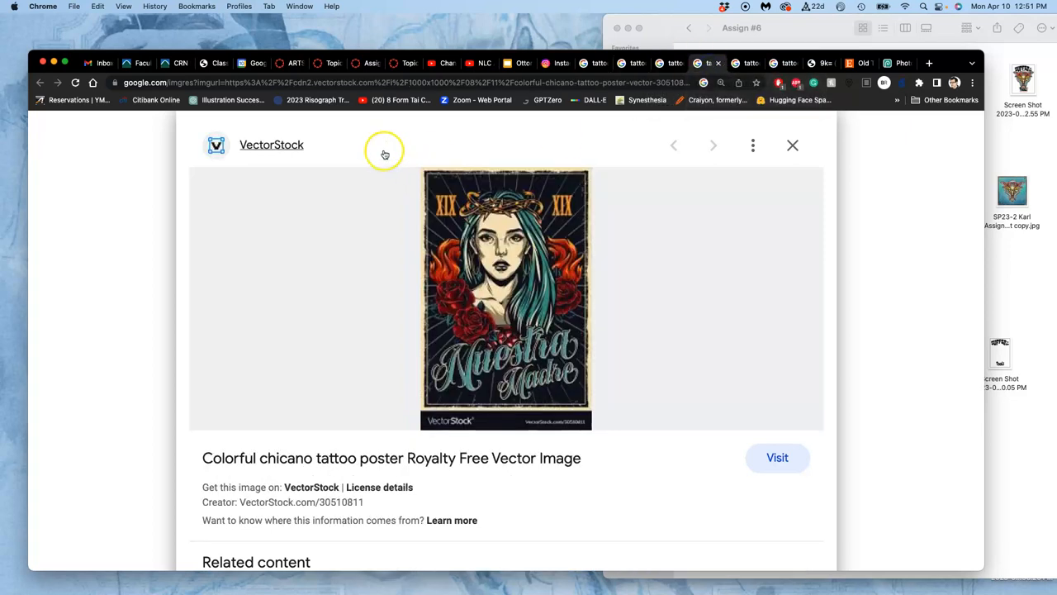
pyautogui.moveTo(498, 373)
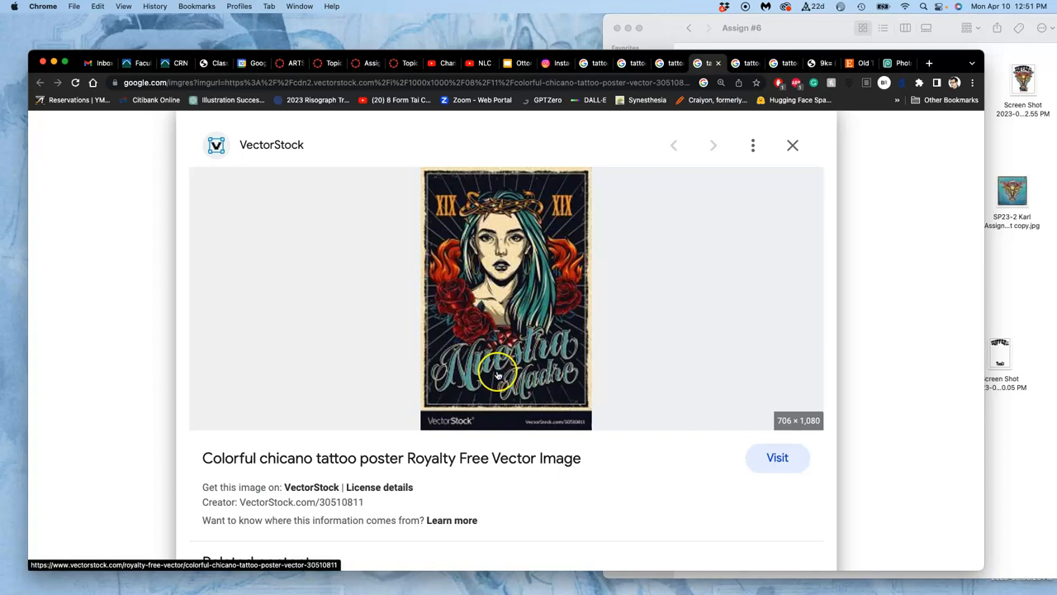
pyautogui.moveTo(508, 385)
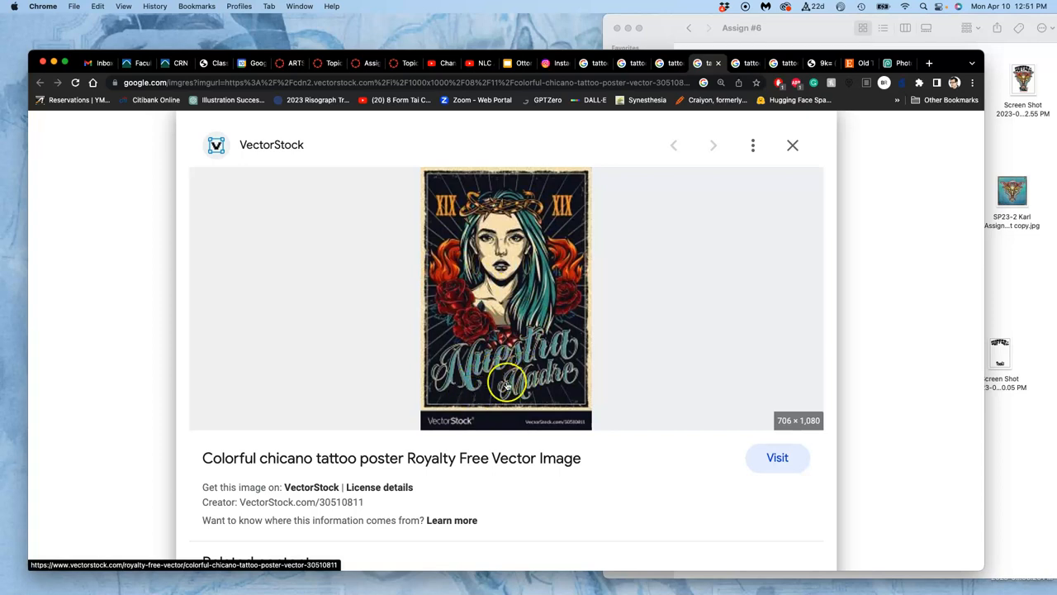
pyautogui.moveTo(483, 382)
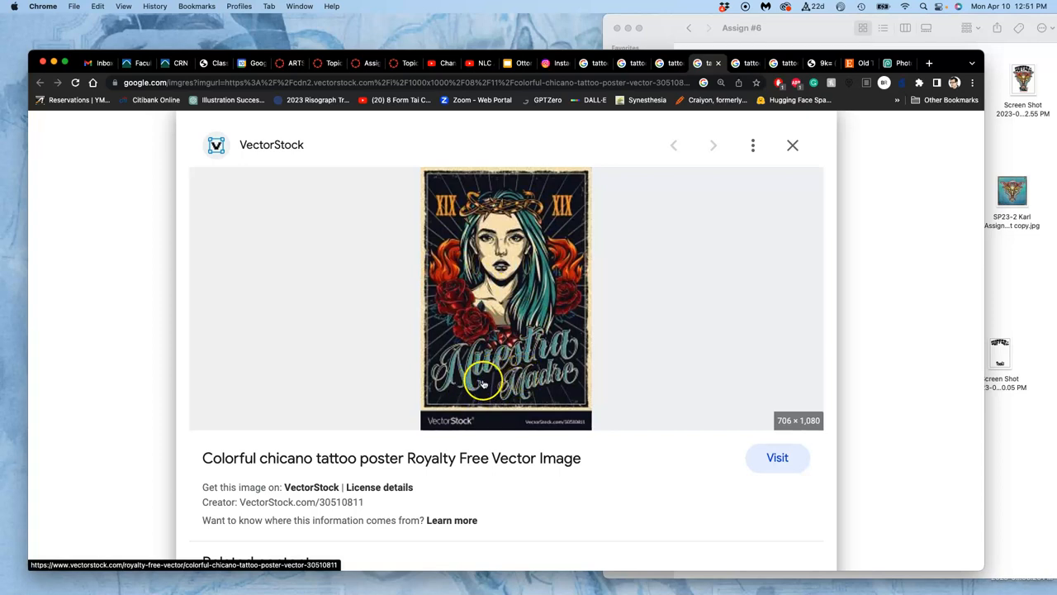
pyautogui.moveTo(450, 381)
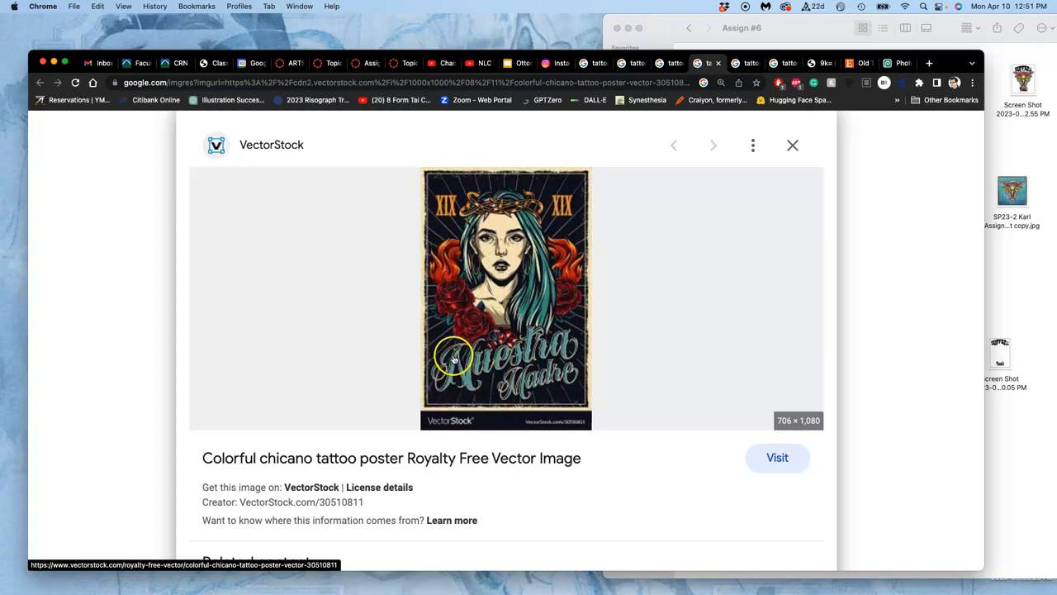
pyautogui.moveTo(506, 338)
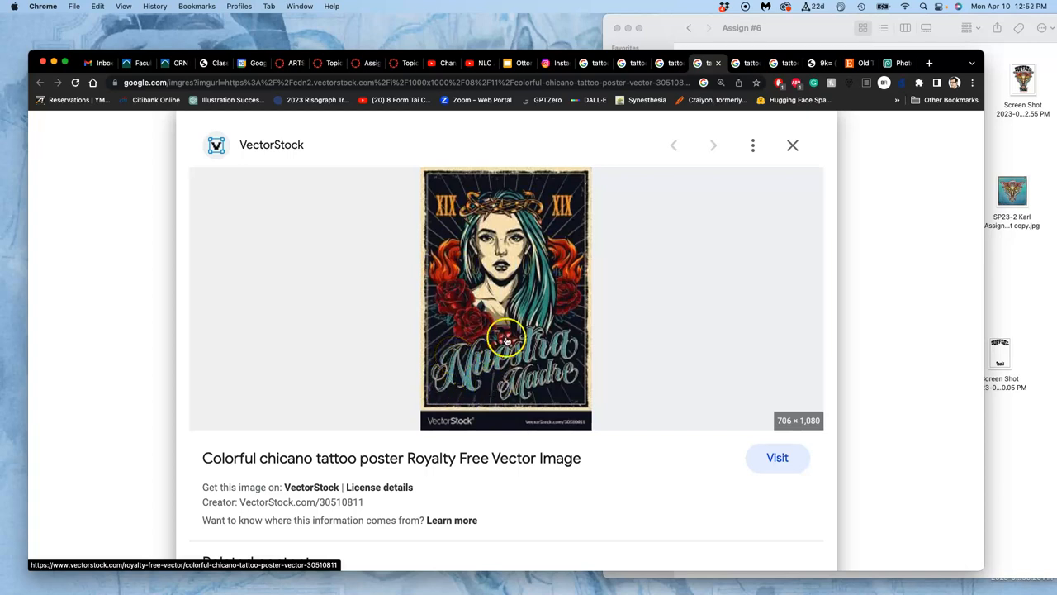
pyautogui.moveTo(526, 397)
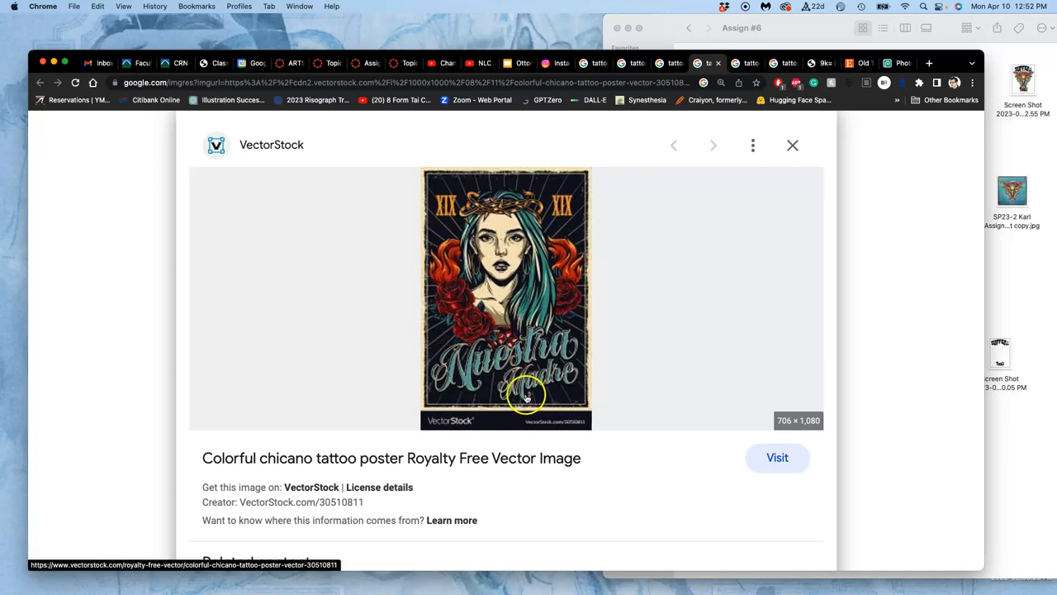
pyautogui.moveTo(491, 227)
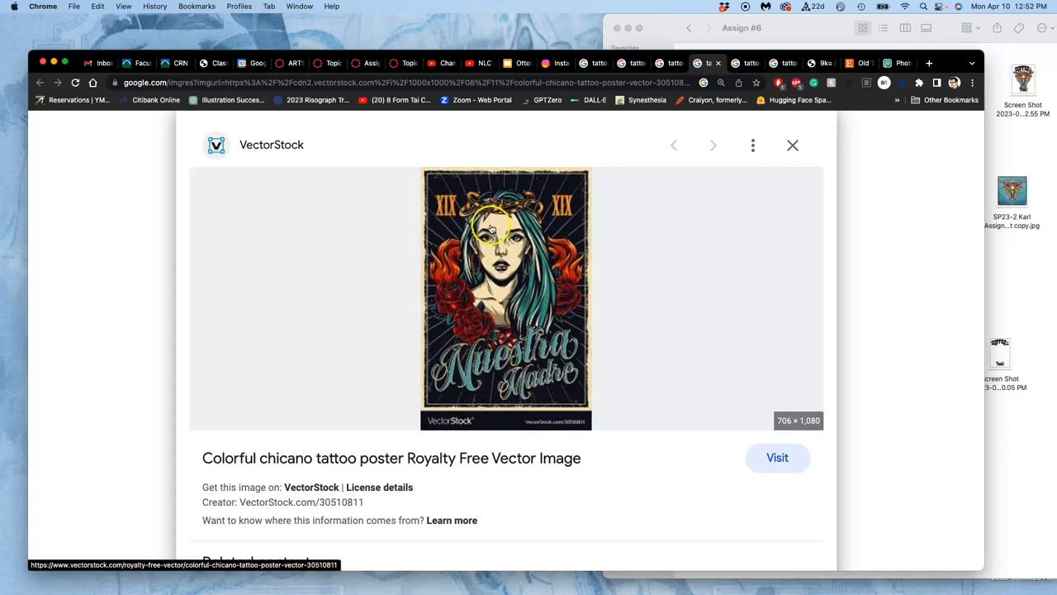
pyautogui.moveTo(509, 353)
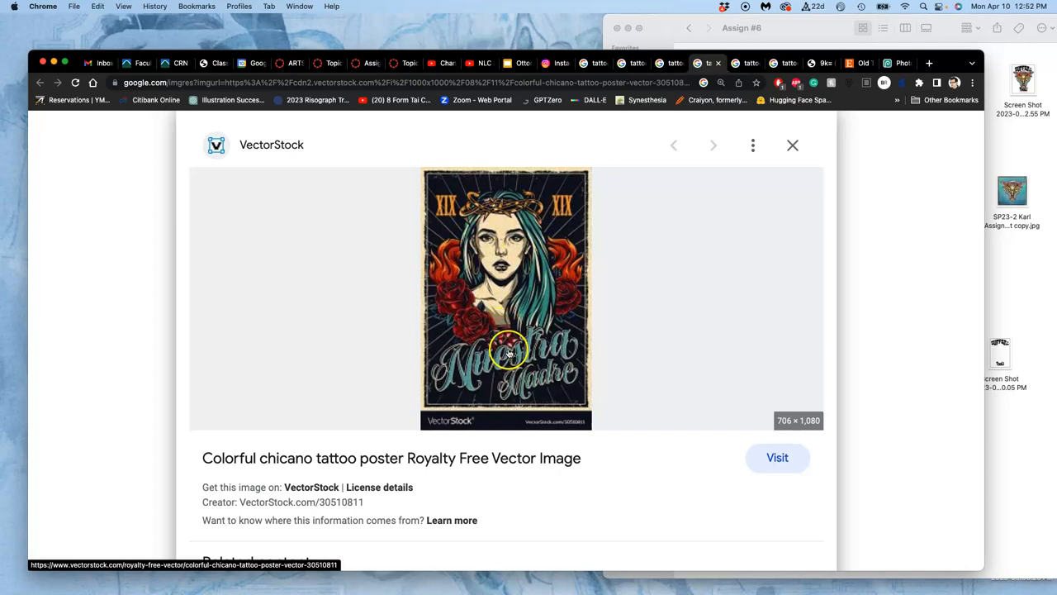
pyautogui.moveTo(465, 264)
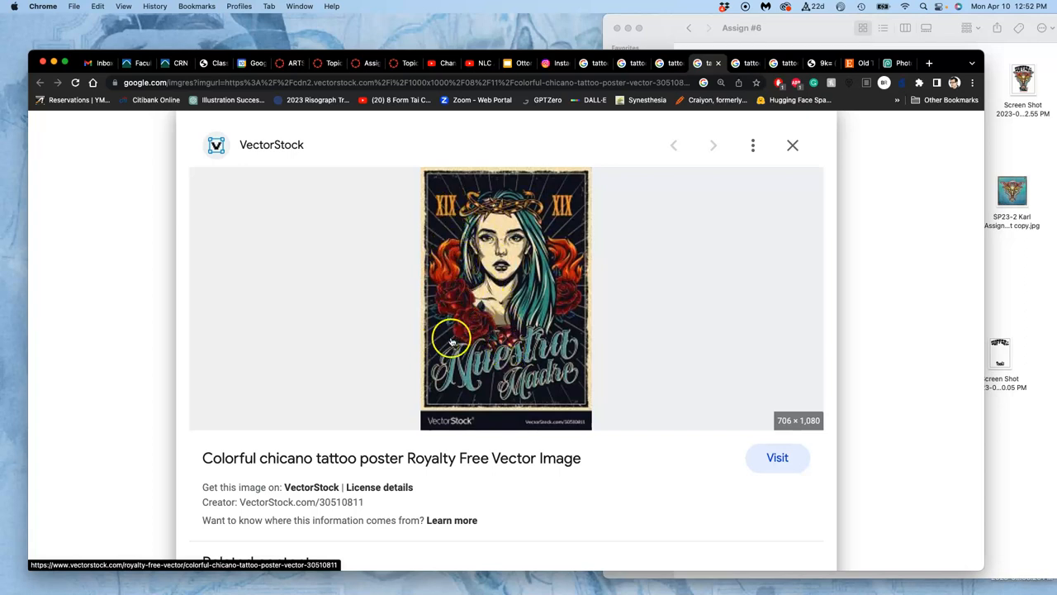
pyautogui.moveTo(442, 341)
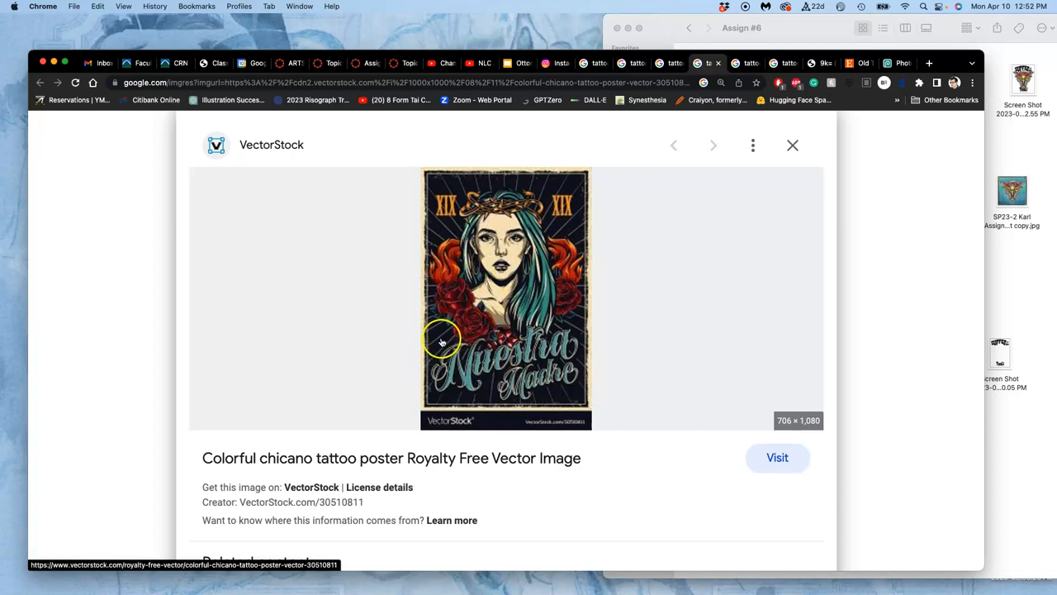
pyautogui.moveTo(709, 196)
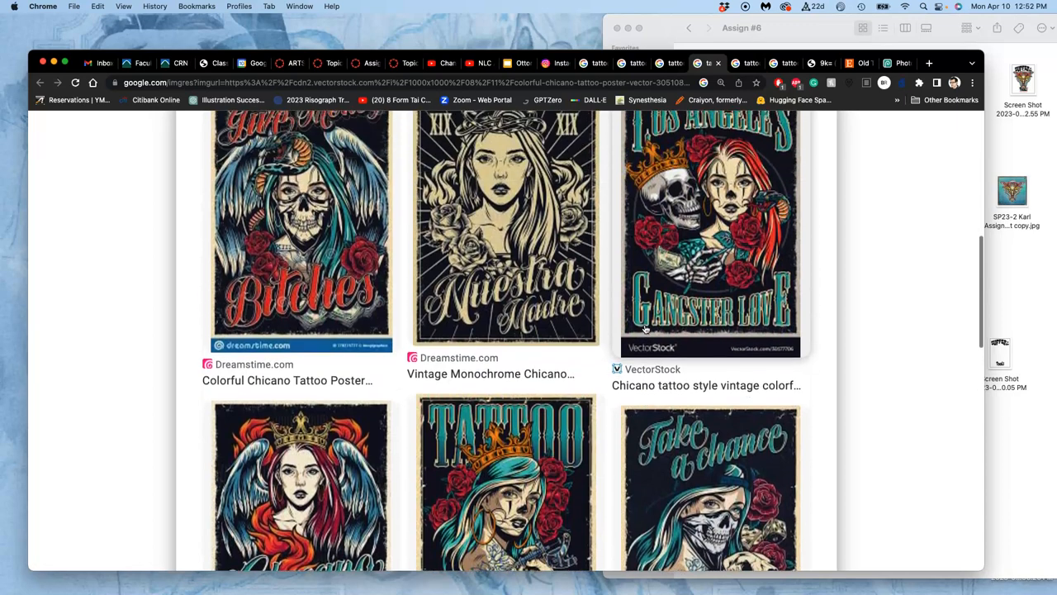
pyautogui.scroll(3)
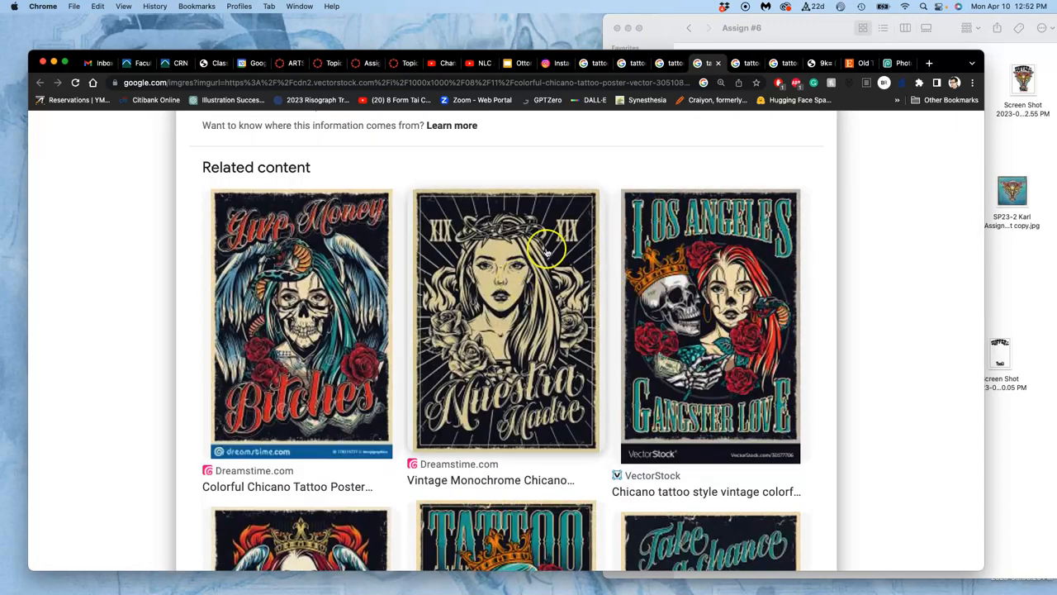
pyautogui.click(506, 320)
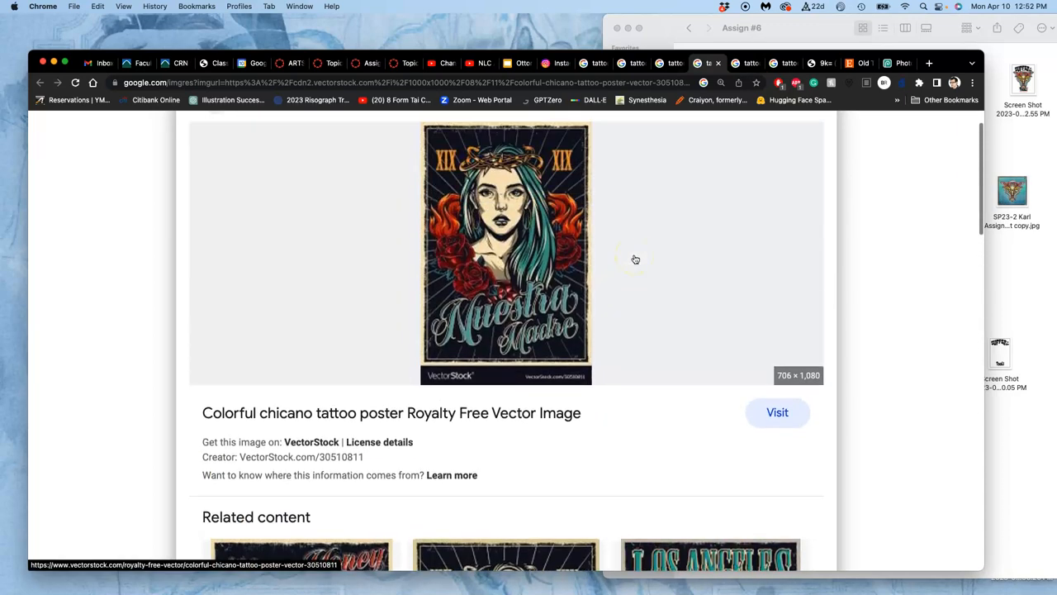
pyautogui.scroll(-3)
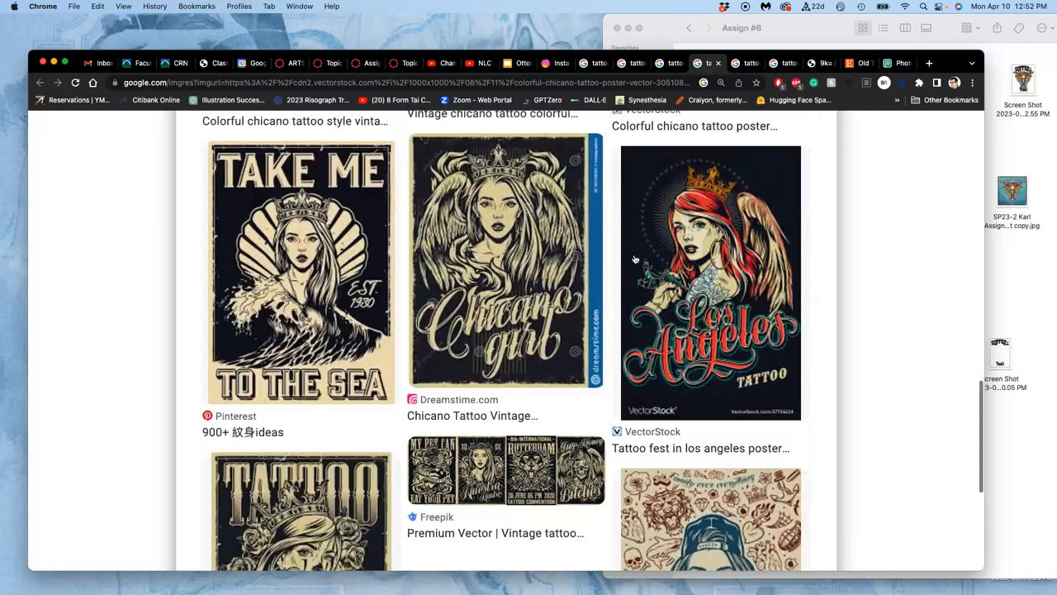
pyautogui.scroll(-3)
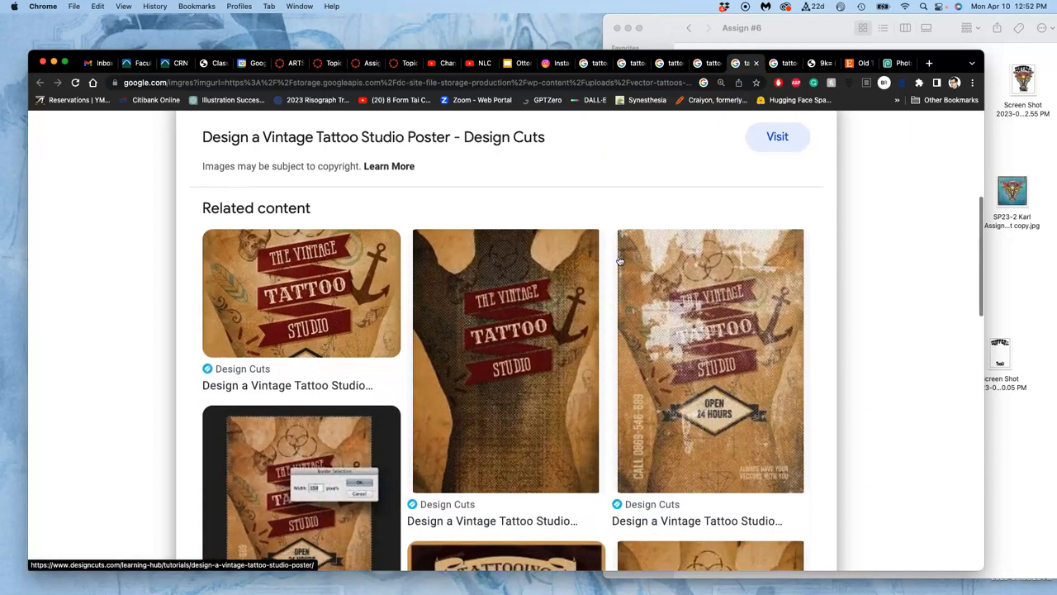
# Scroll the Design Cuts poster's related content and preview the Nohat tattoo convention poster.
pyautogui.scroll(-3)
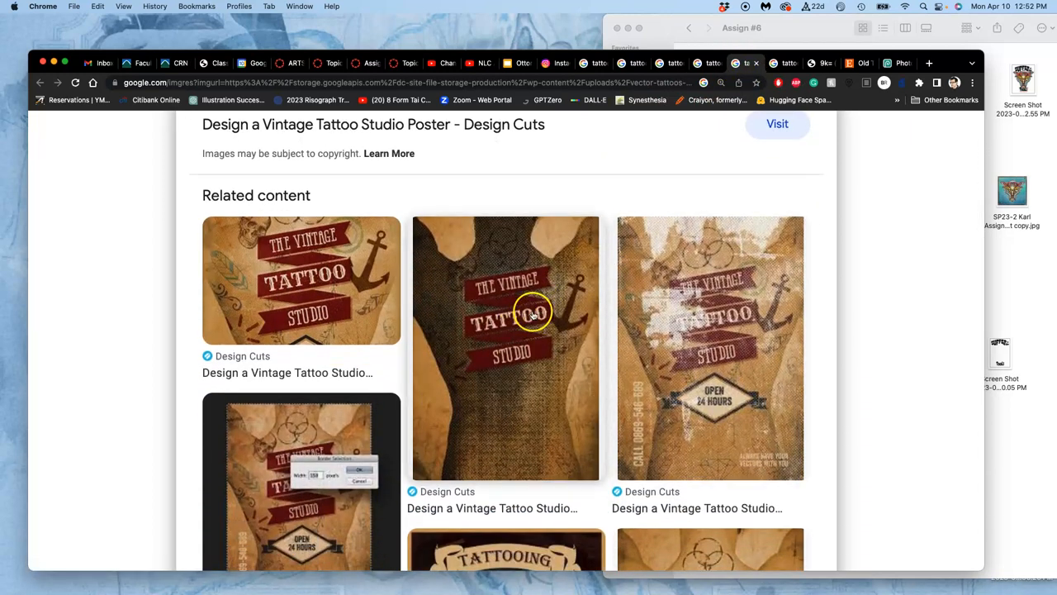
pyautogui.scroll(-3)
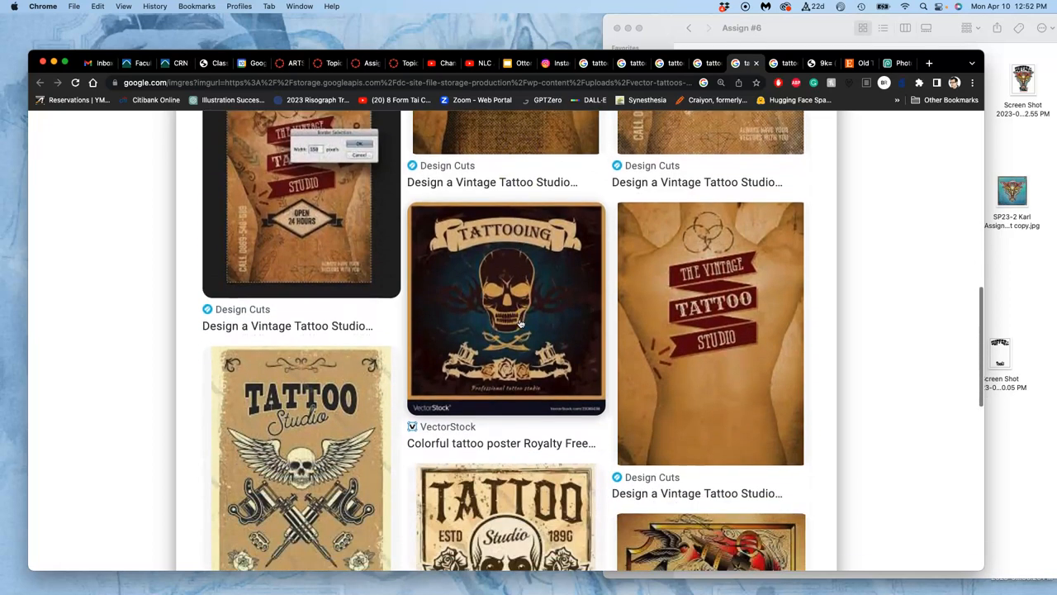
pyautogui.scroll(-3)
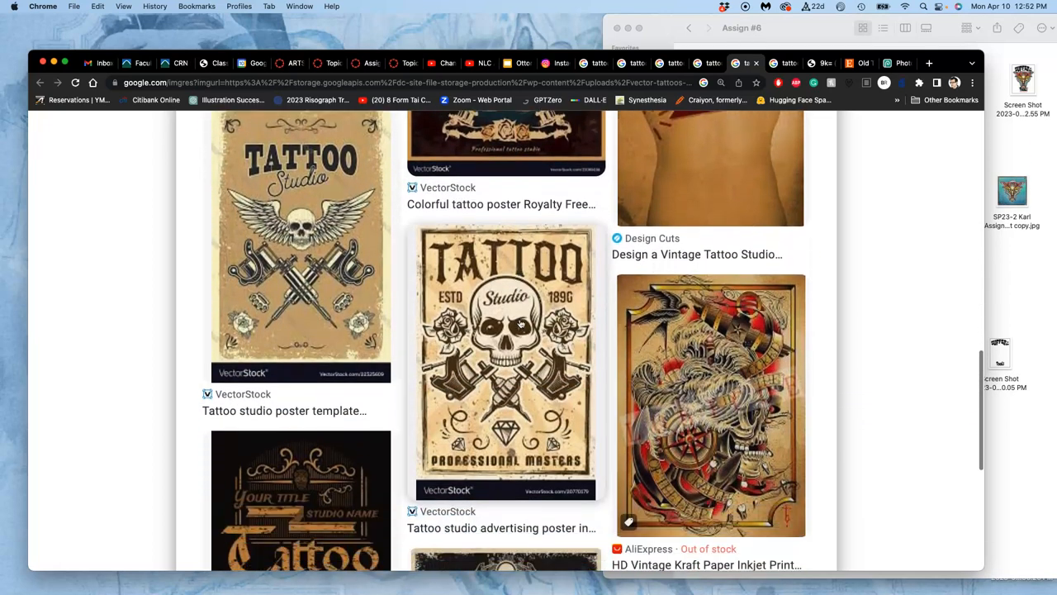
pyautogui.scroll(-3)
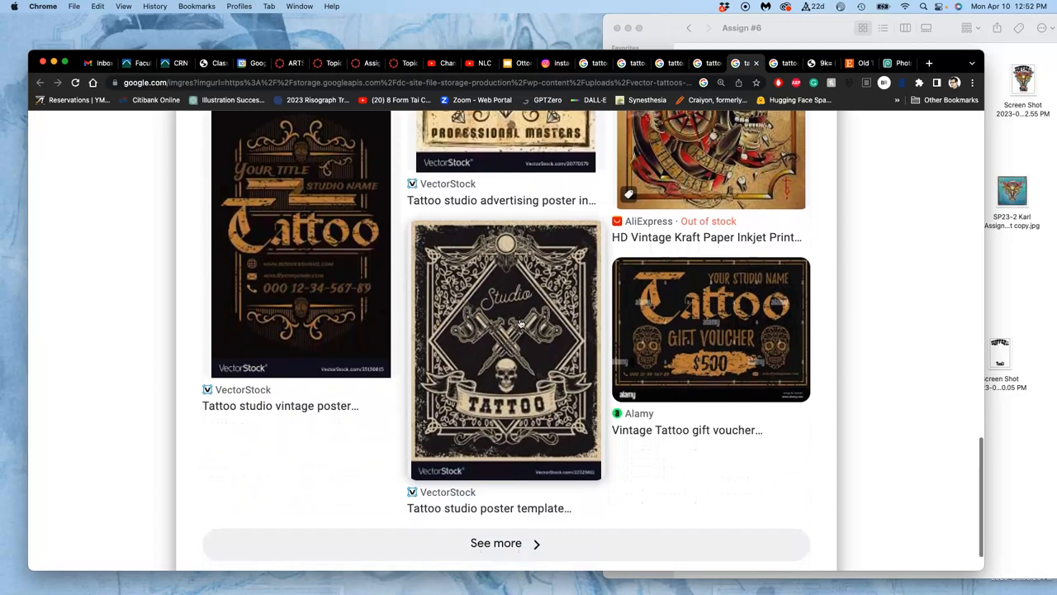
pyautogui.click(504, 351)
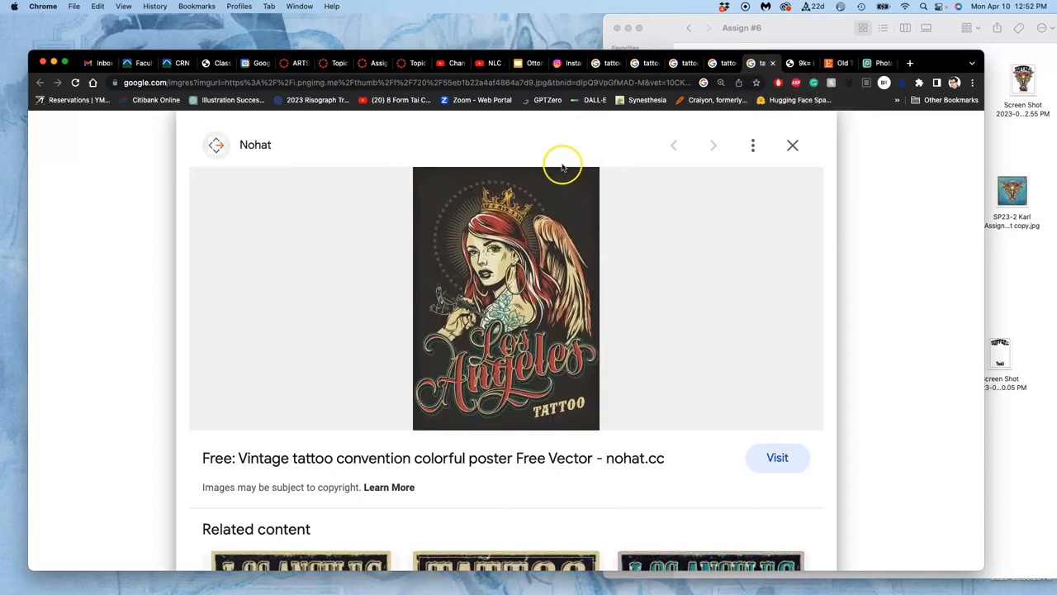
pyautogui.moveTo(475, 402)
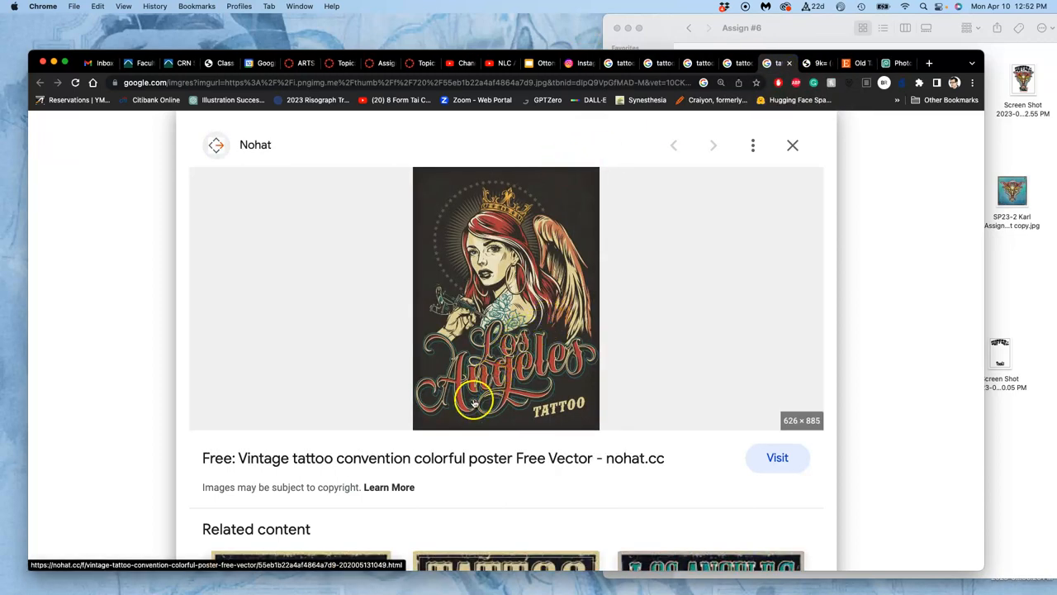
pyautogui.moveTo(440, 411)
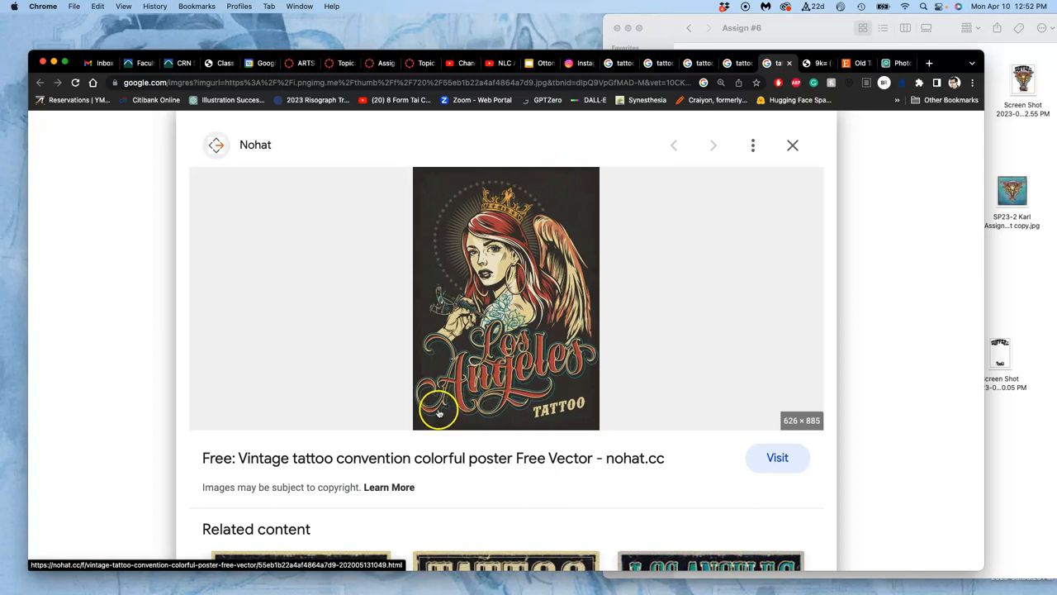
pyautogui.moveTo(442, 414)
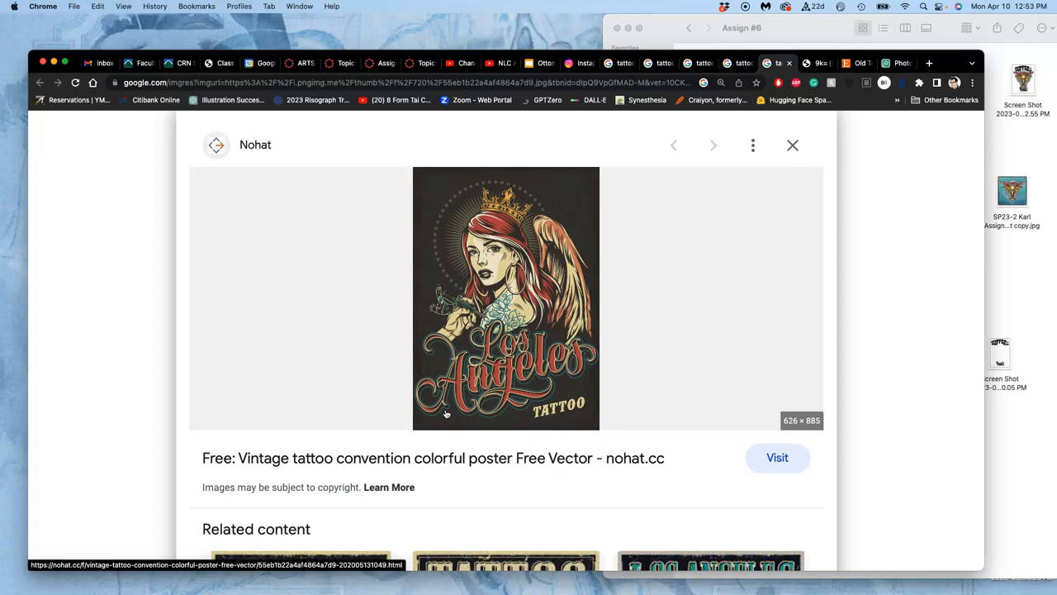
pyautogui.moveTo(494, 376)
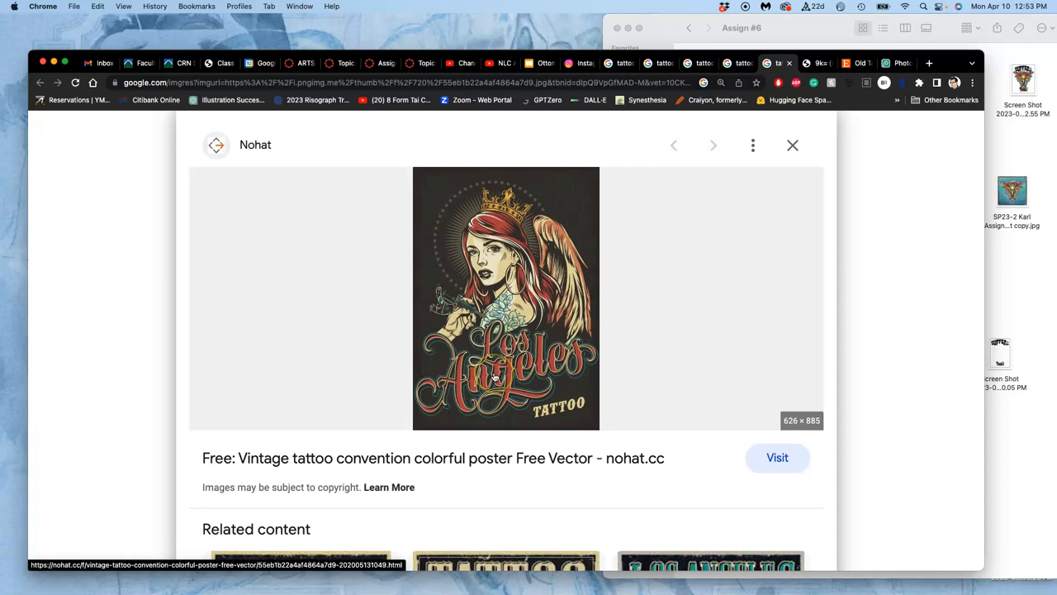
pyautogui.moveTo(437, 363)
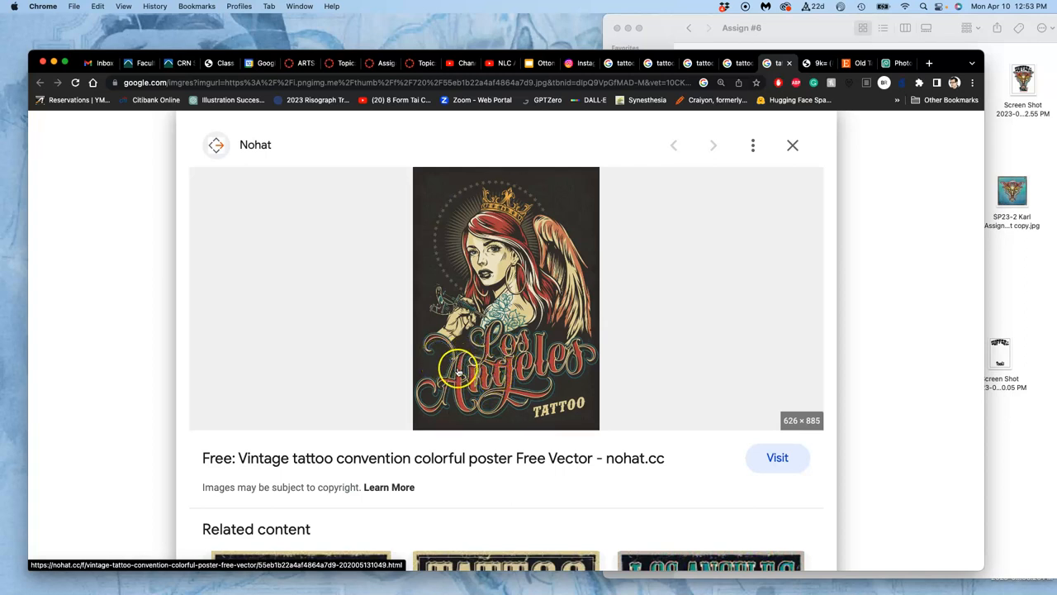
pyautogui.moveTo(436, 357)
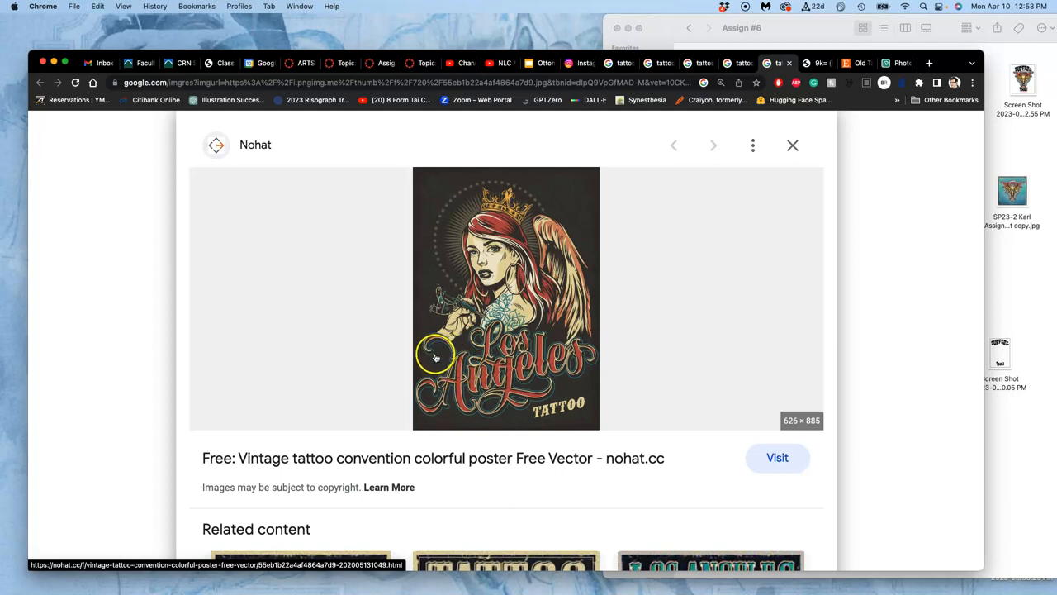
pyautogui.moveTo(458, 364)
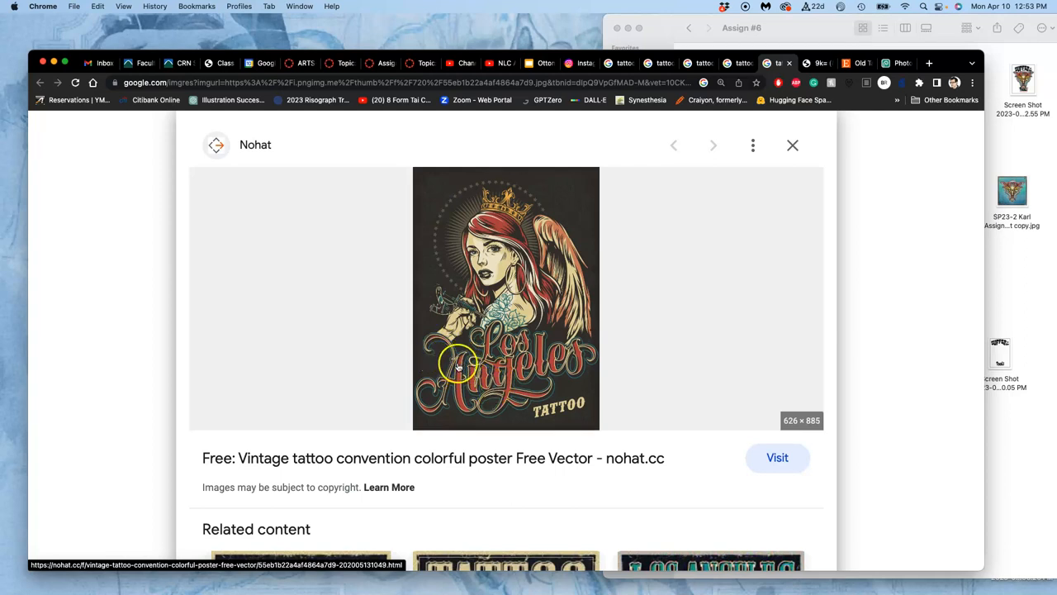
pyautogui.moveTo(488, 326)
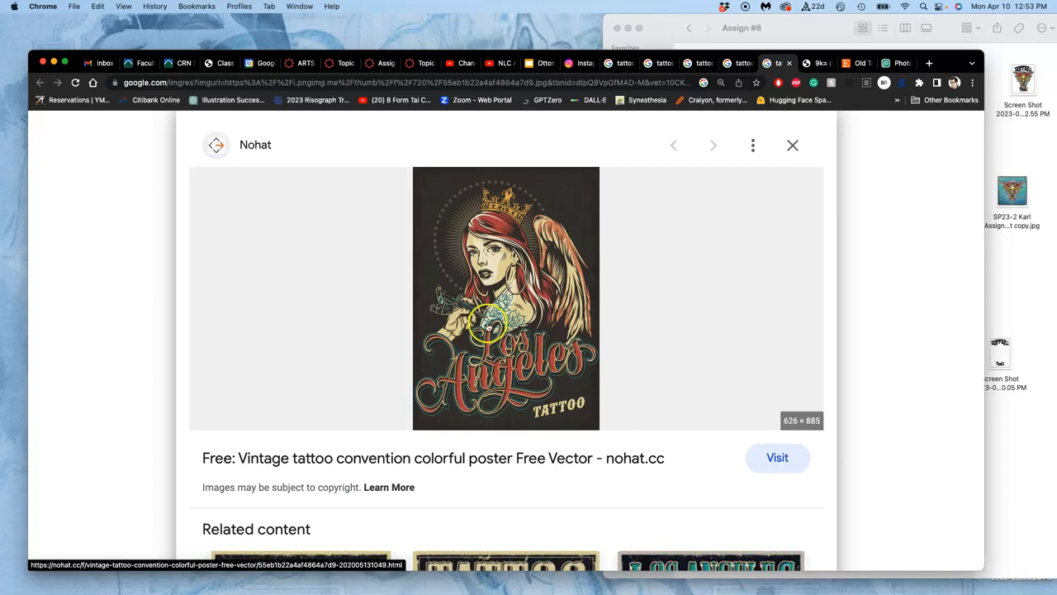
pyautogui.moveTo(653, 98)
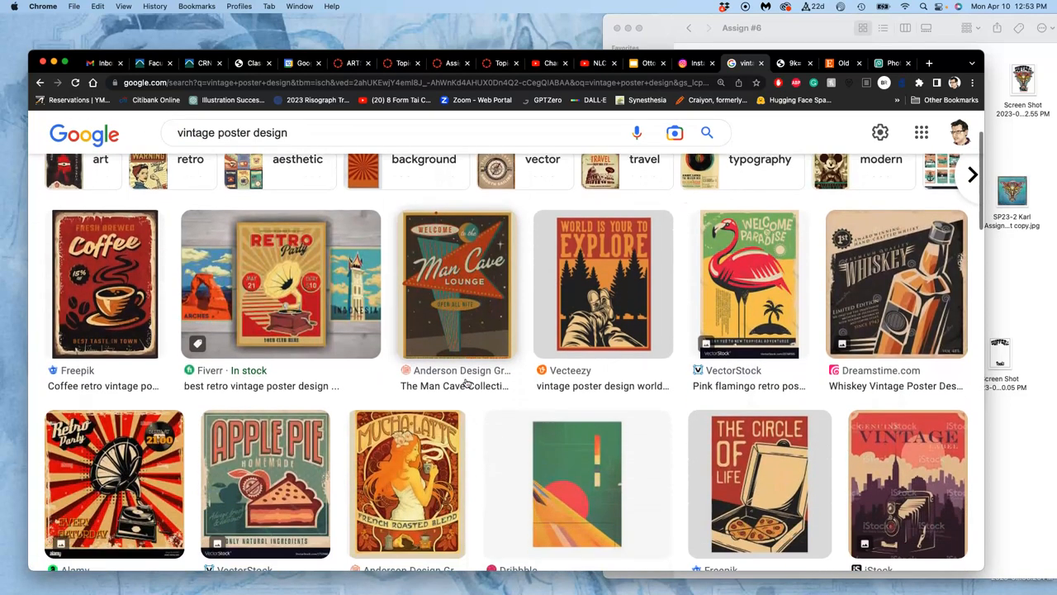
# Scroll up and down through the 'vintage poster design' image results.
pyautogui.scroll(-3)
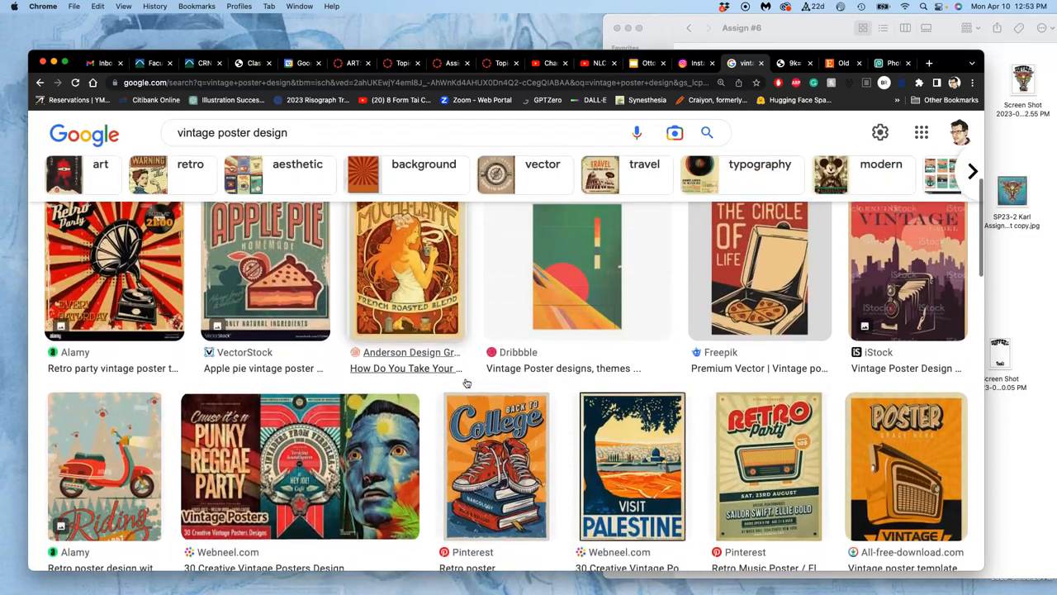
pyautogui.scroll(3)
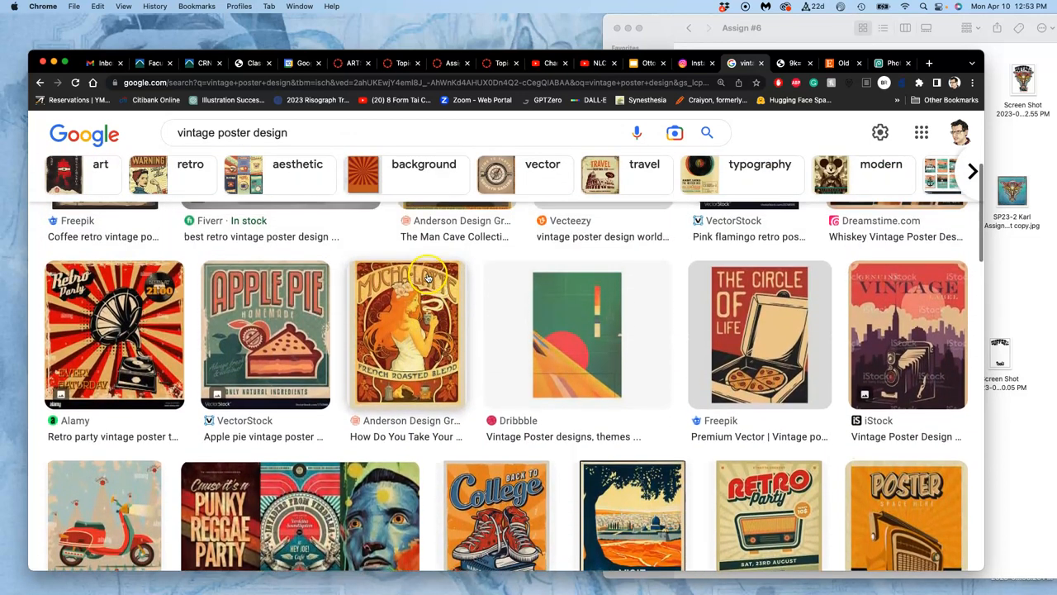
pyautogui.scroll(-3)
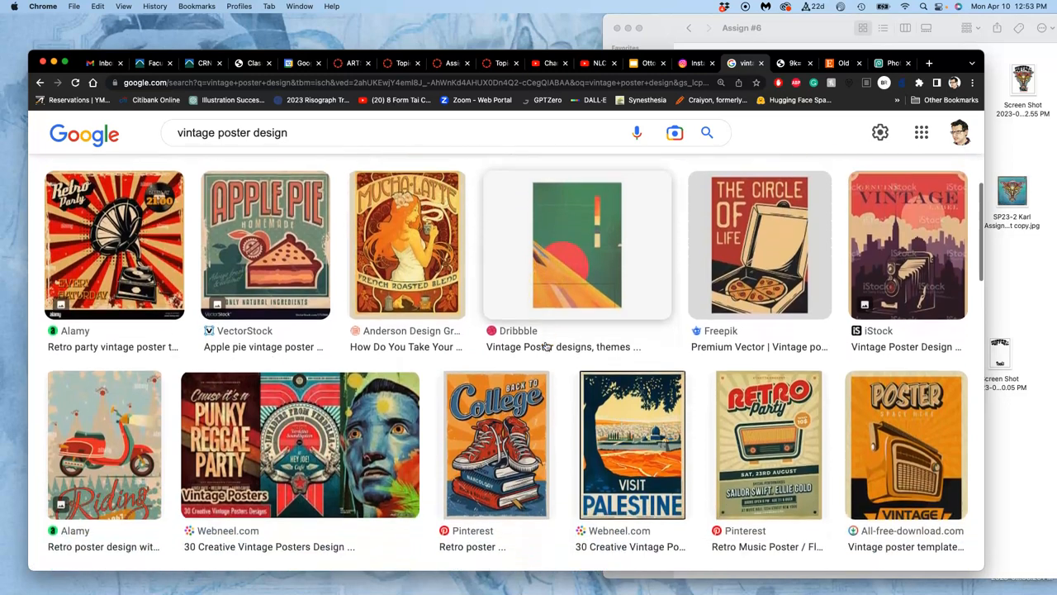
pyautogui.scroll(-3)
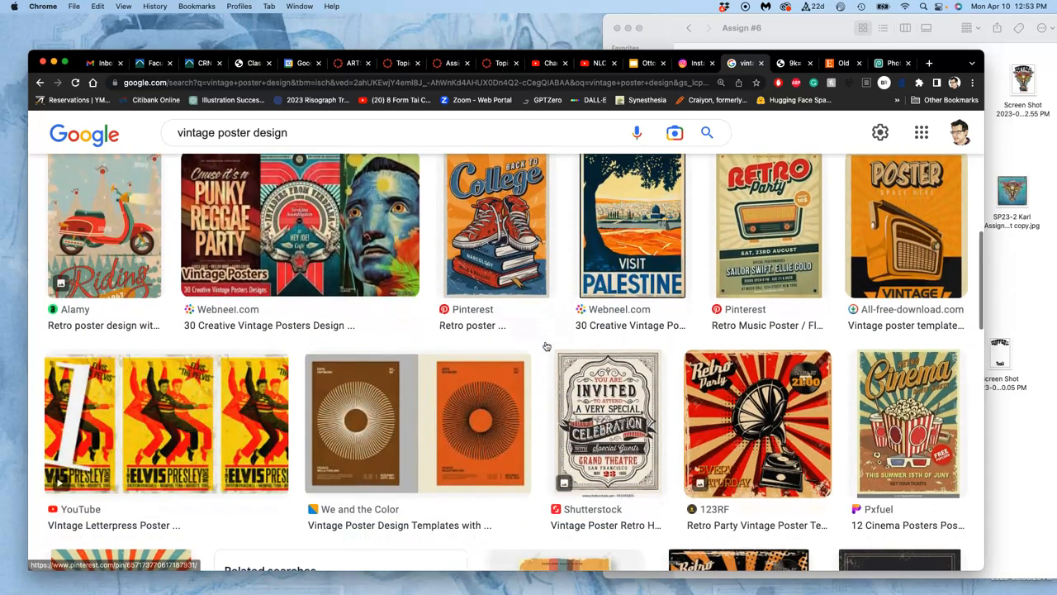
pyautogui.scroll(-3)
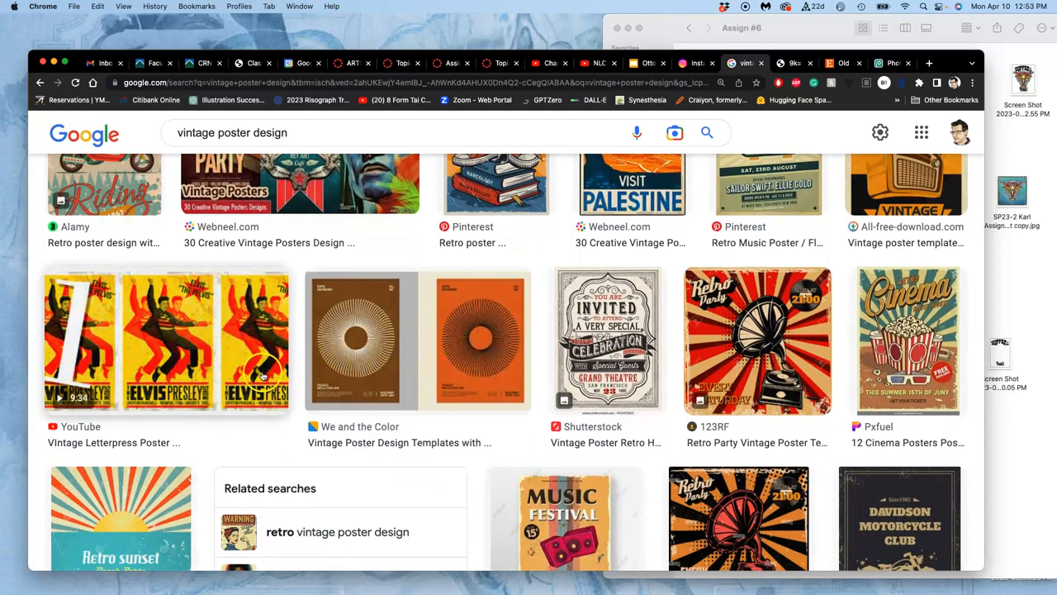
pyautogui.scroll(3)
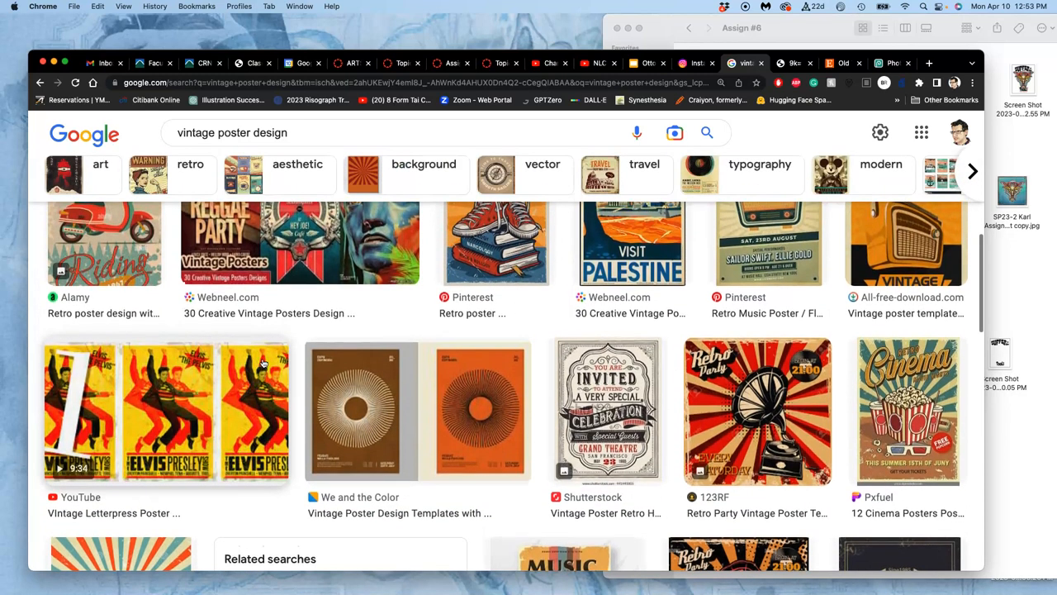
pyautogui.scroll(3)
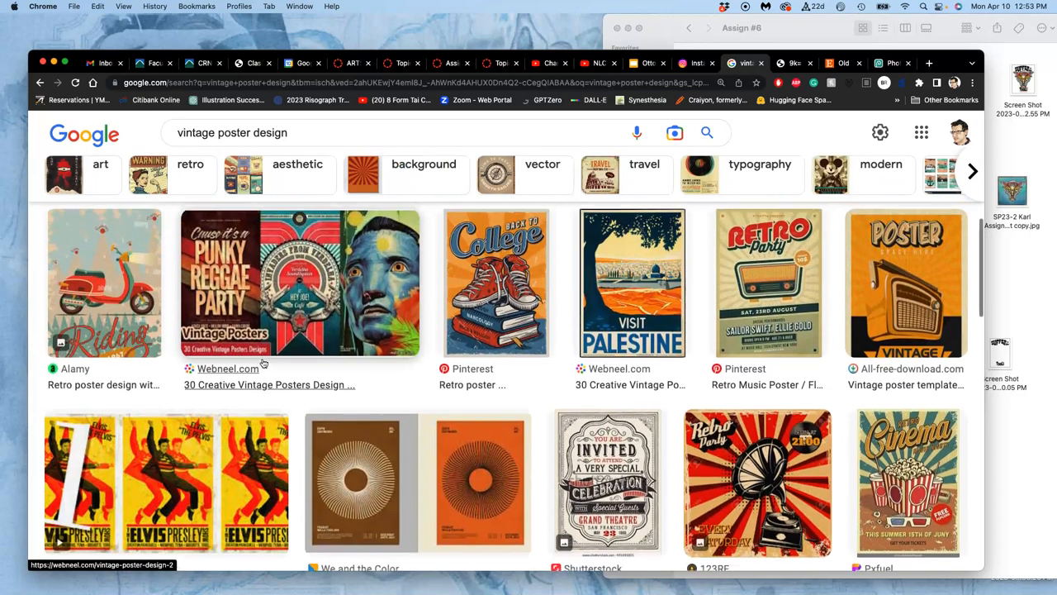
pyautogui.scroll(3)
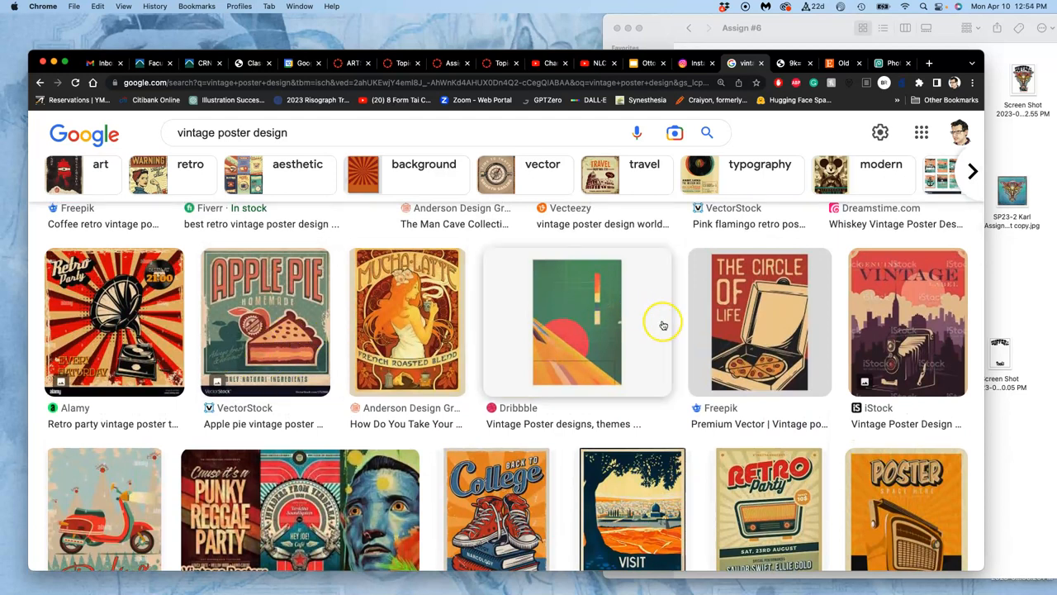
pyautogui.moveTo(259, 318)
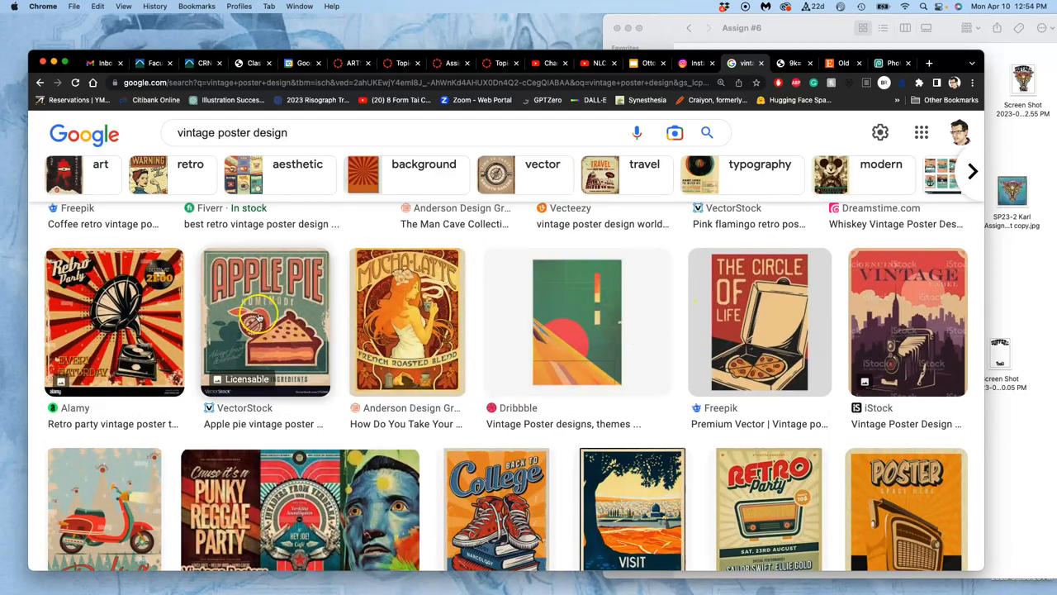
pyautogui.moveTo(863, 297)
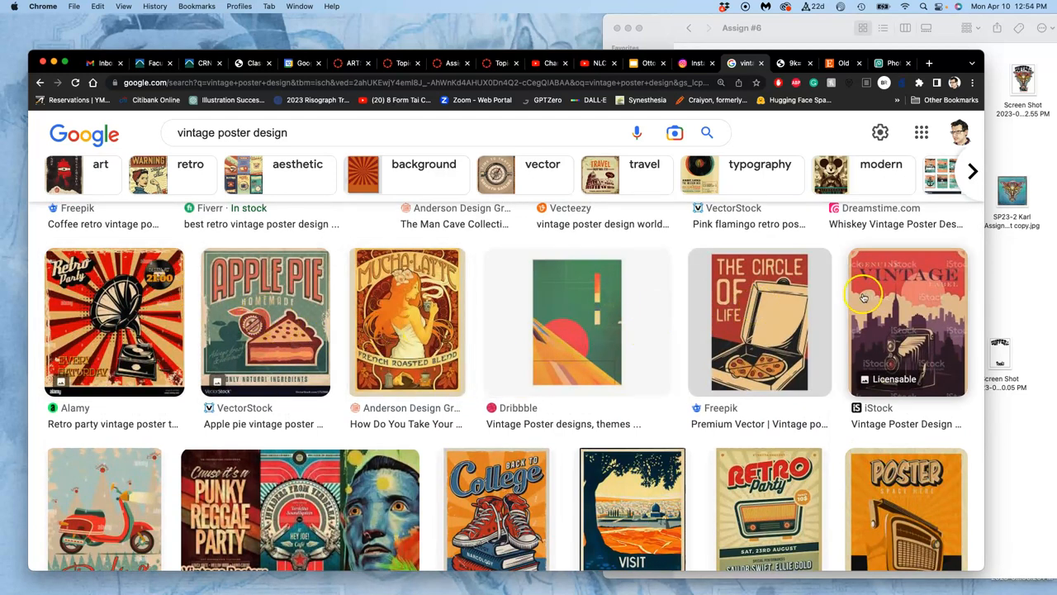
pyautogui.moveTo(244, 322)
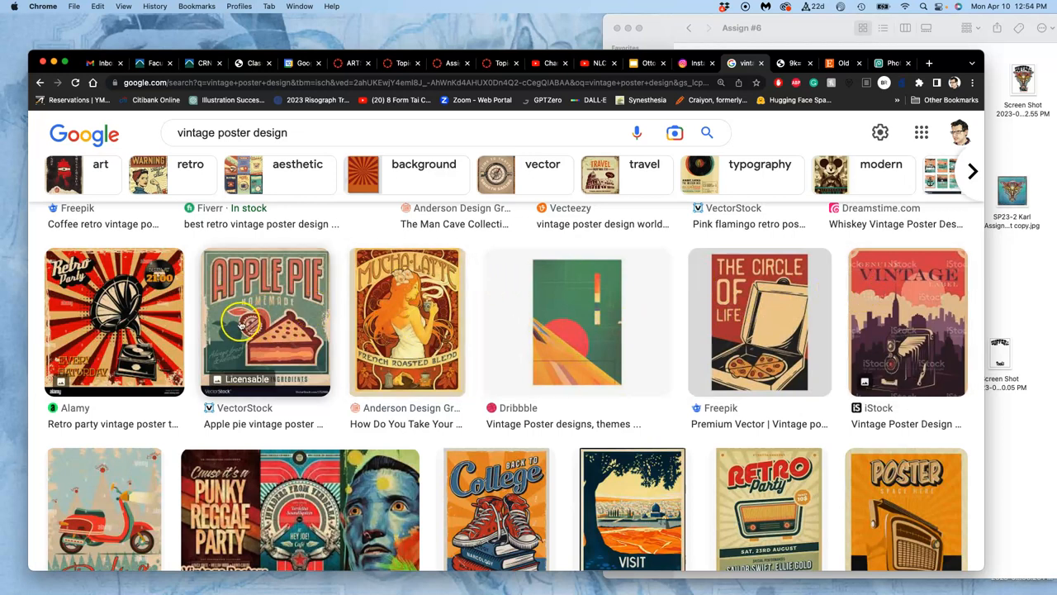
pyautogui.moveTo(247, 291)
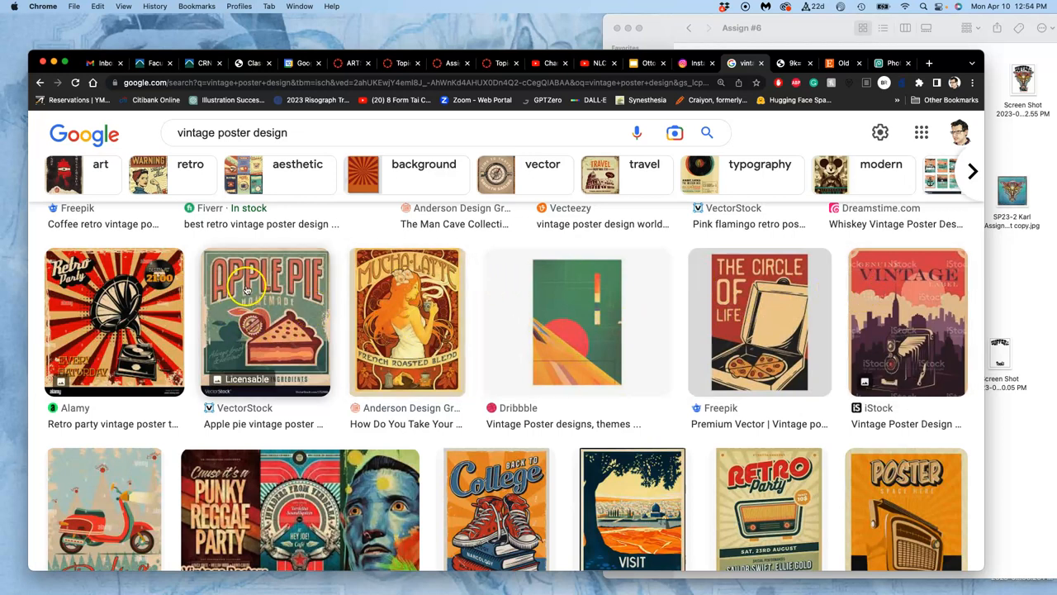
# Scroll further down and open the Hawaii beach poster and another result separately.
pyautogui.scroll(-3)
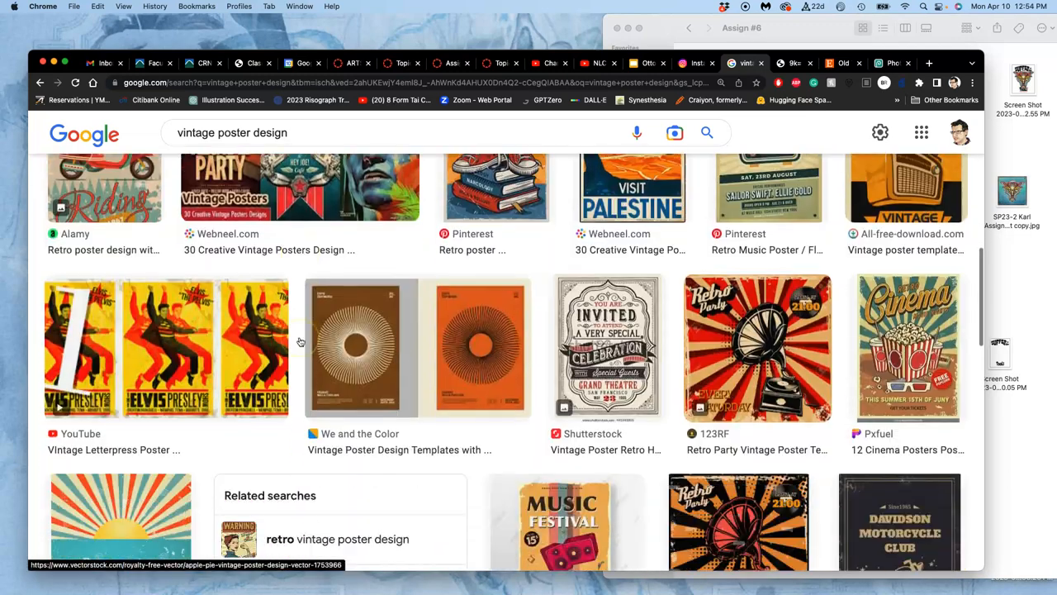
pyautogui.scroll(-3)
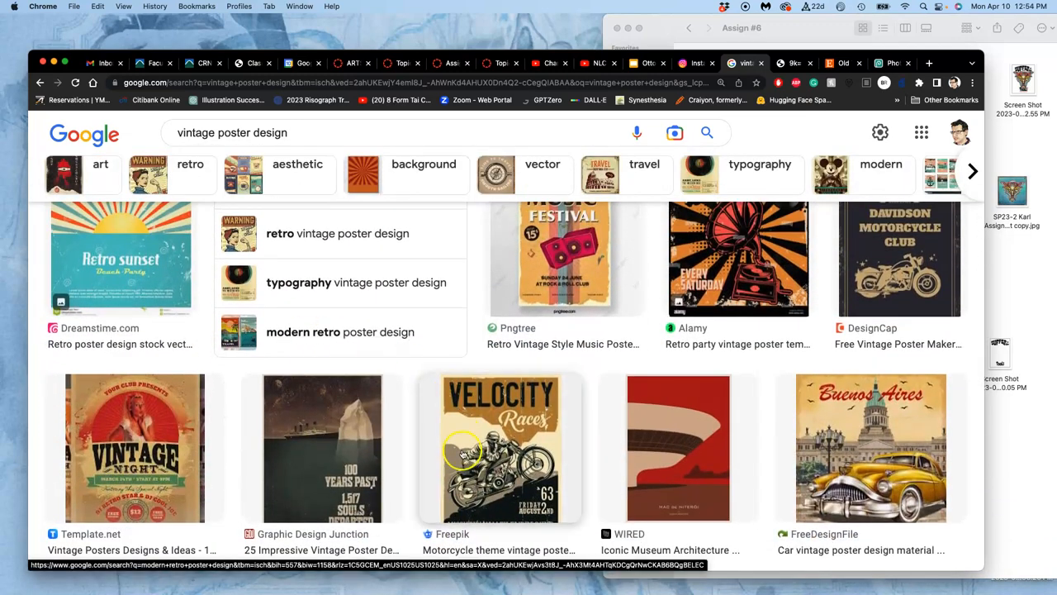
pyautogui.scroll(-3)
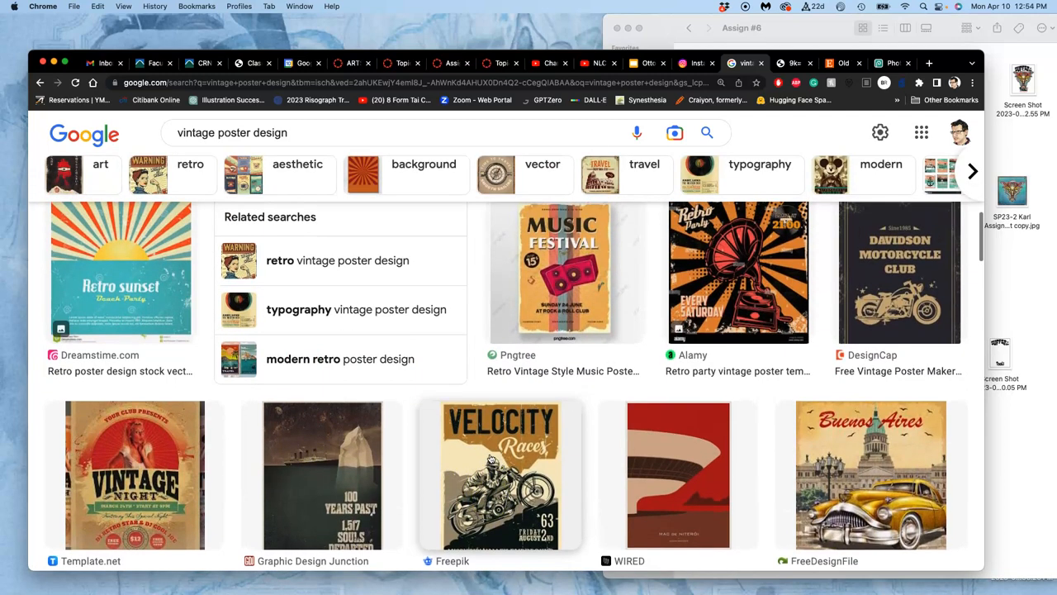
pyautogui.scroll(-3)
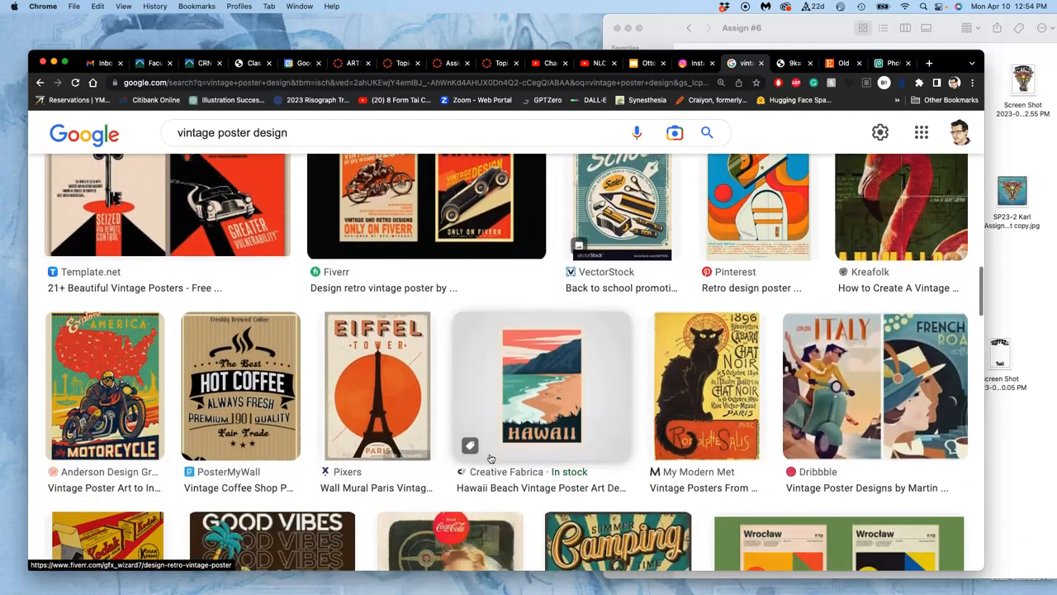
pyautogui.scroll(-3)
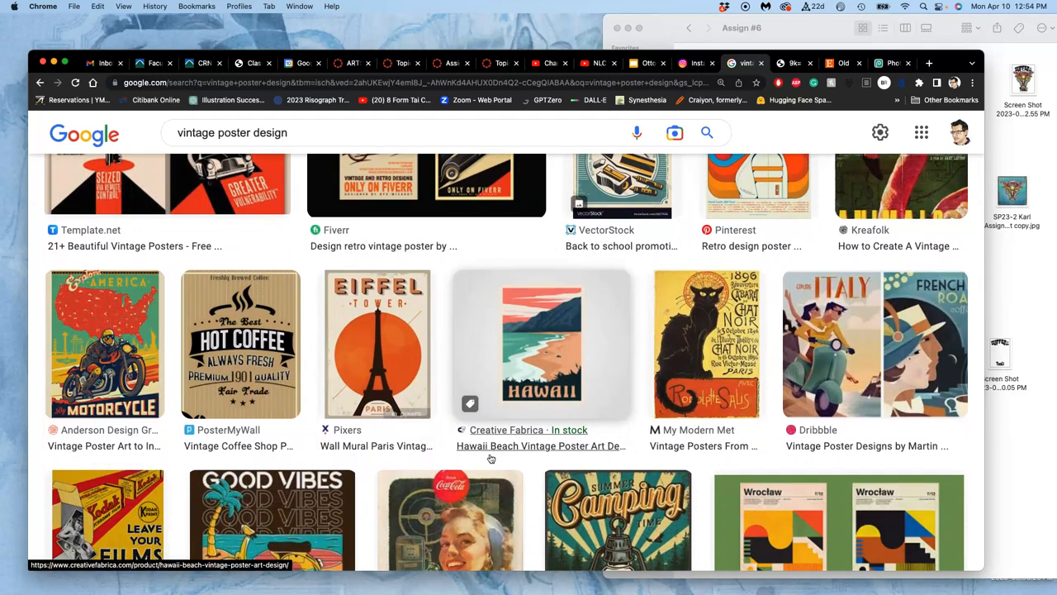
pyautogui.rightClick(388, 347)
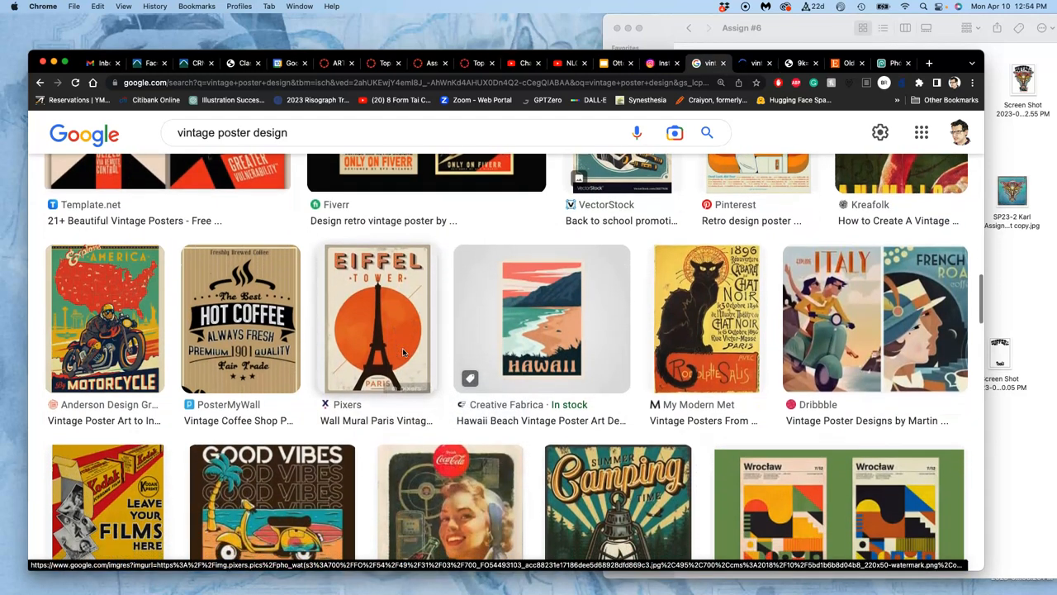
pyautogui.rightClick(105, 318)
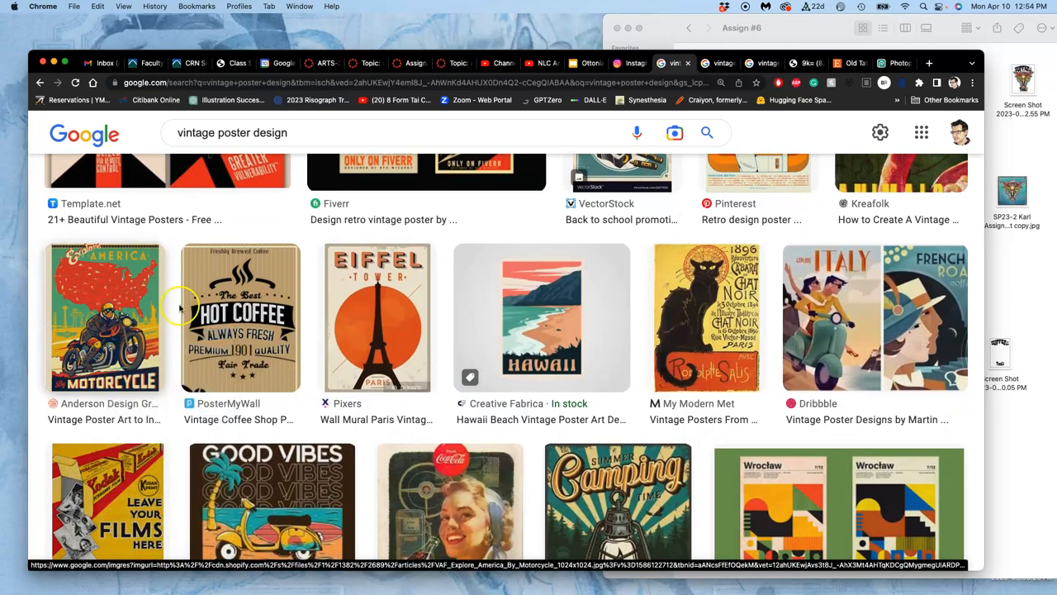
# Preview the Explore America motorcycle poster and view its full-size image in a new tab.
pyautogui.click(104, 317)
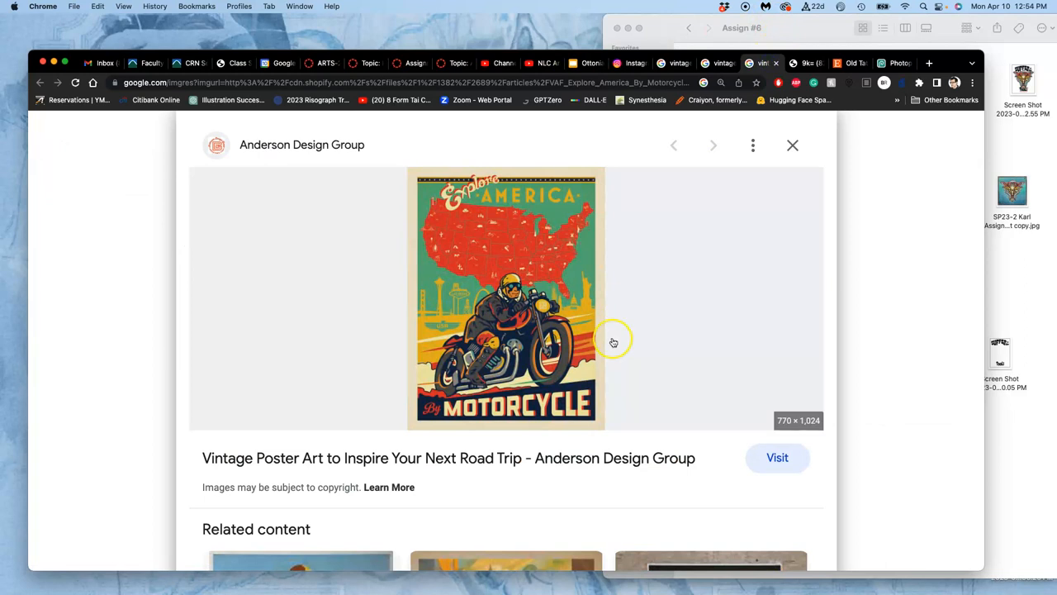
pyautogui.moveTo(507, 331)
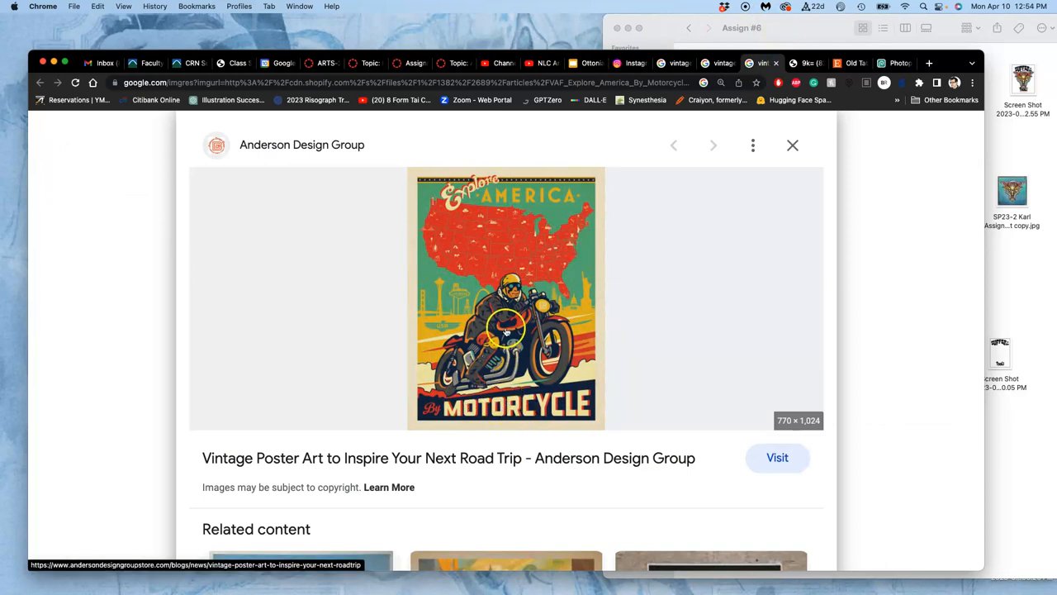
pyautogui.rightClick(504, 326)
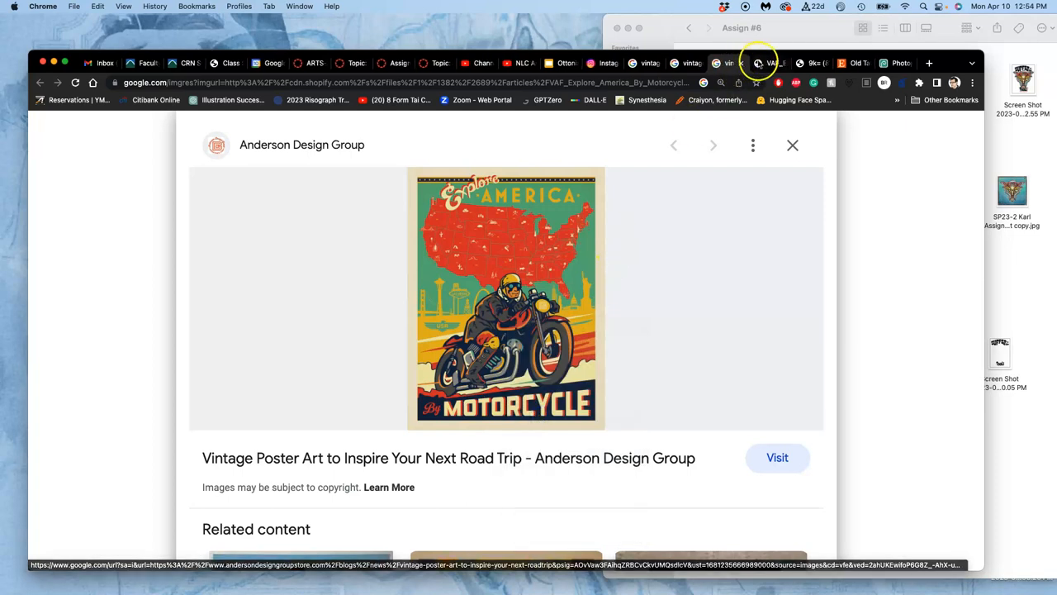
pyautogui.click(504, 298)
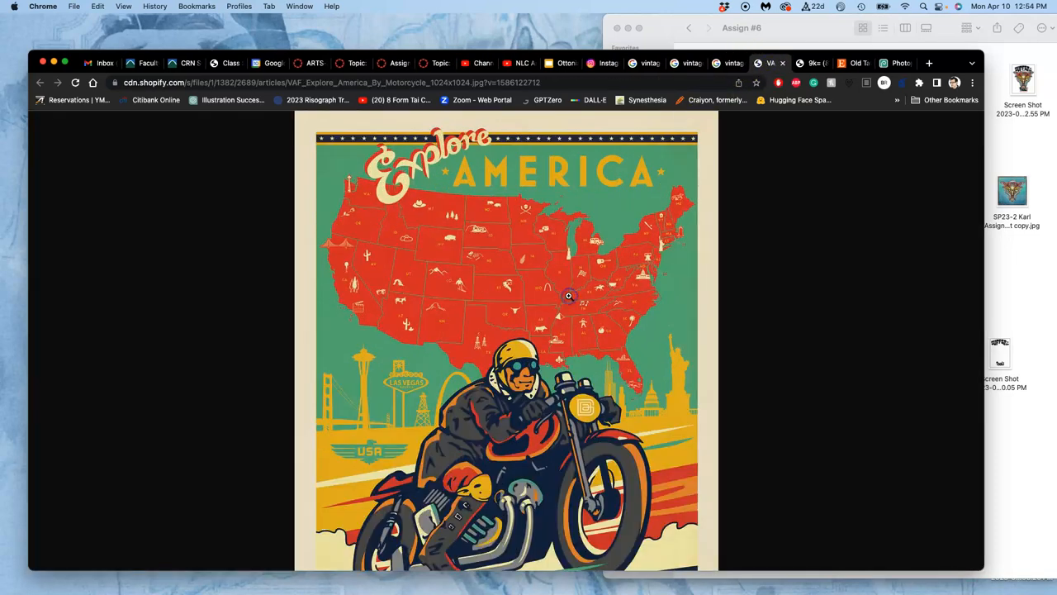
pyautogui.scroll(-3)
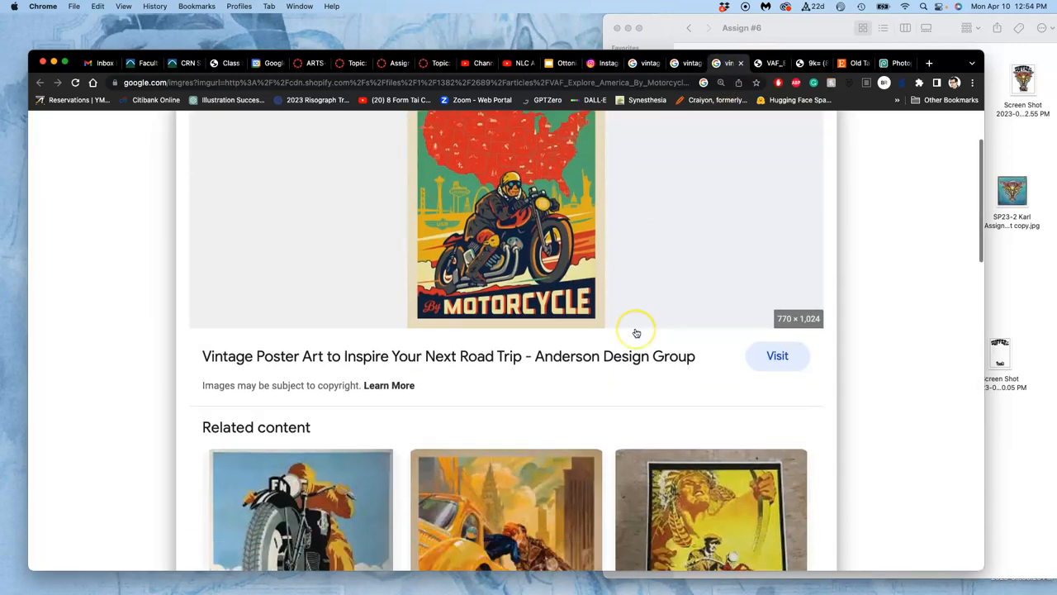
# Browse the related vintage motorcycle posters, then switch back to the Photopea poster document.
pyautogui.scroll(-3)
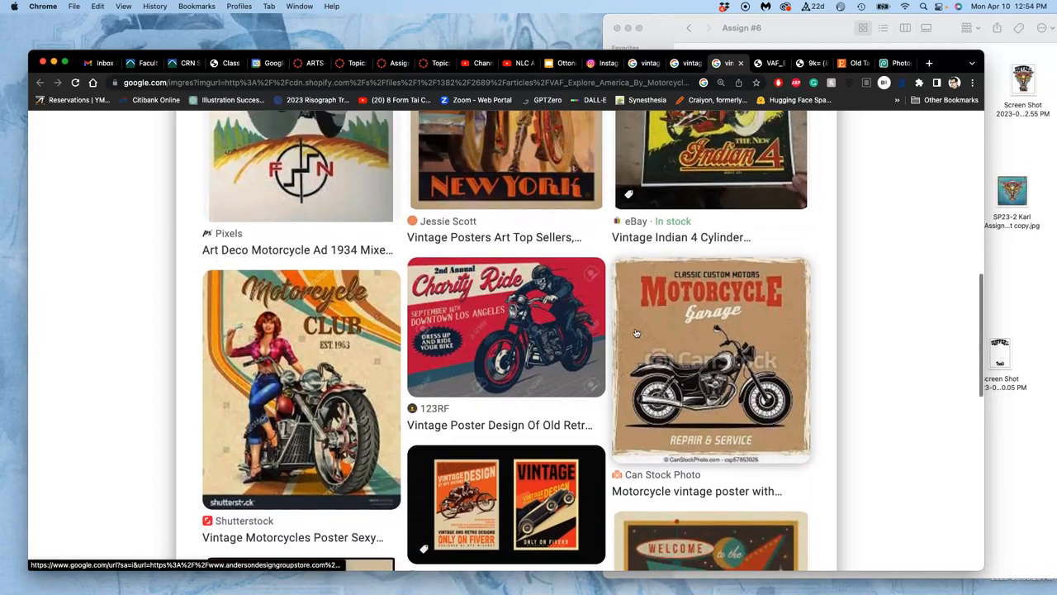
pyautogui.scroll(-3)
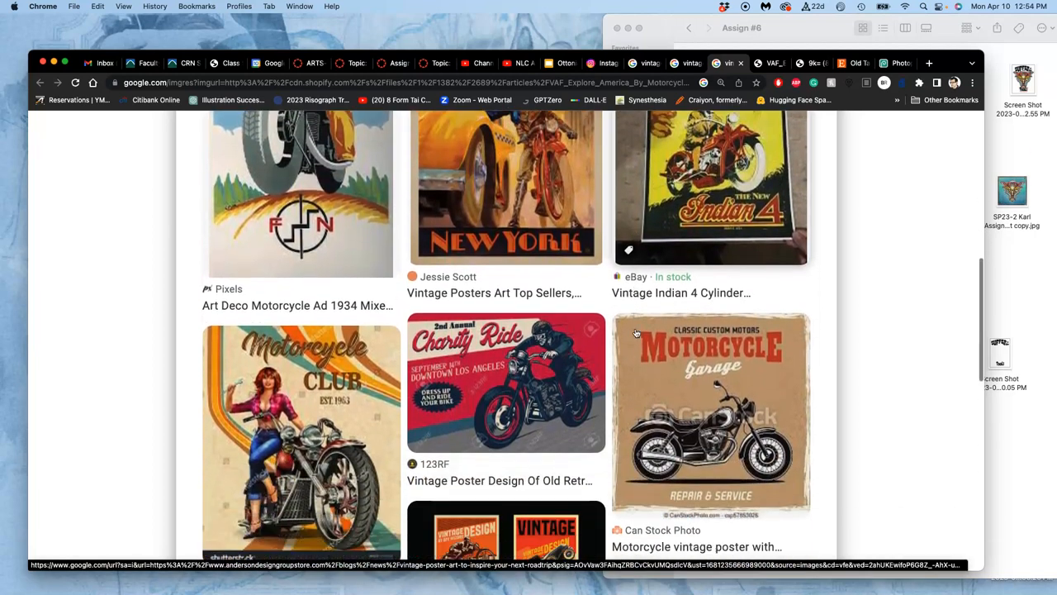
pyautogui.scroll(-3)
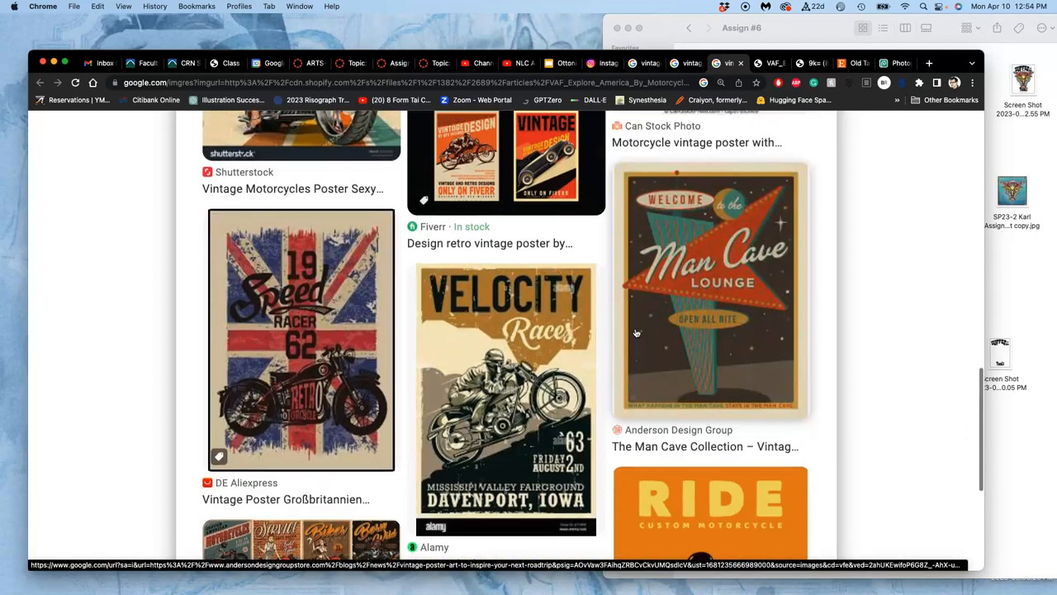
pyautogui.scroll(-3)
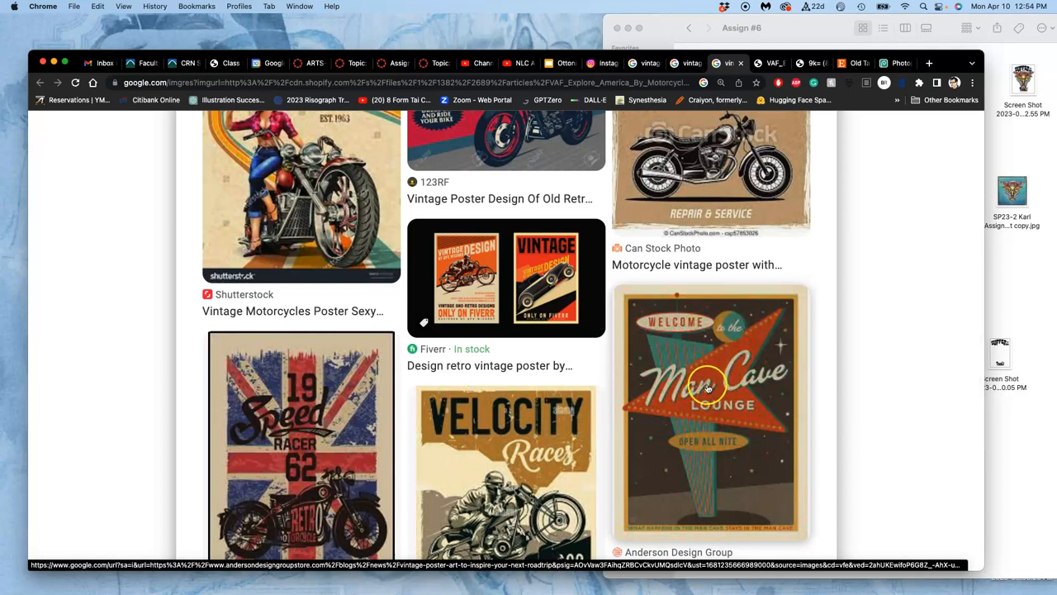
pyautogui.moveTo(747, 366)
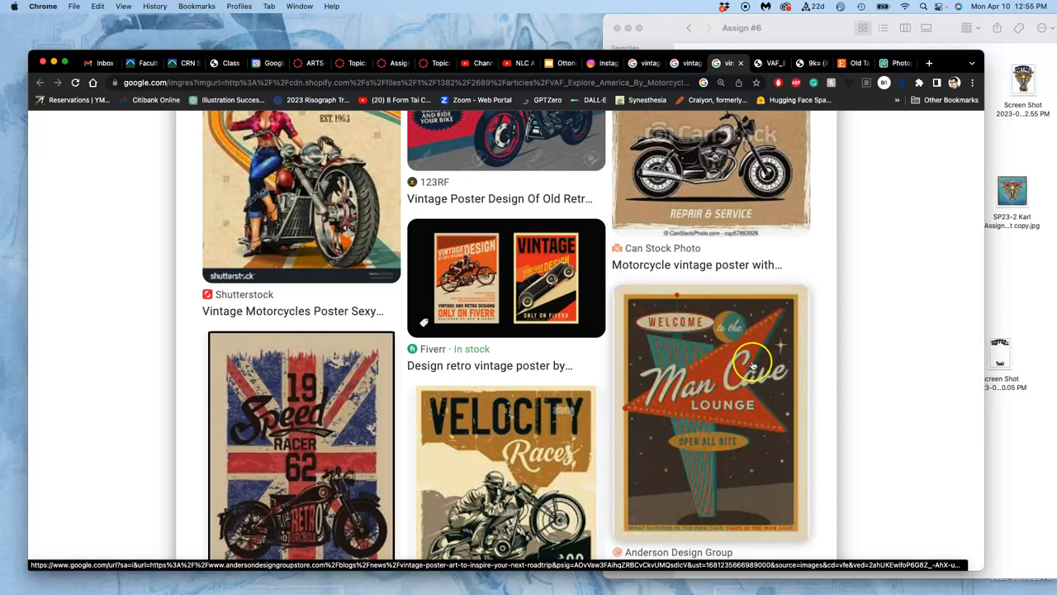
pyautogui.scroll(3)
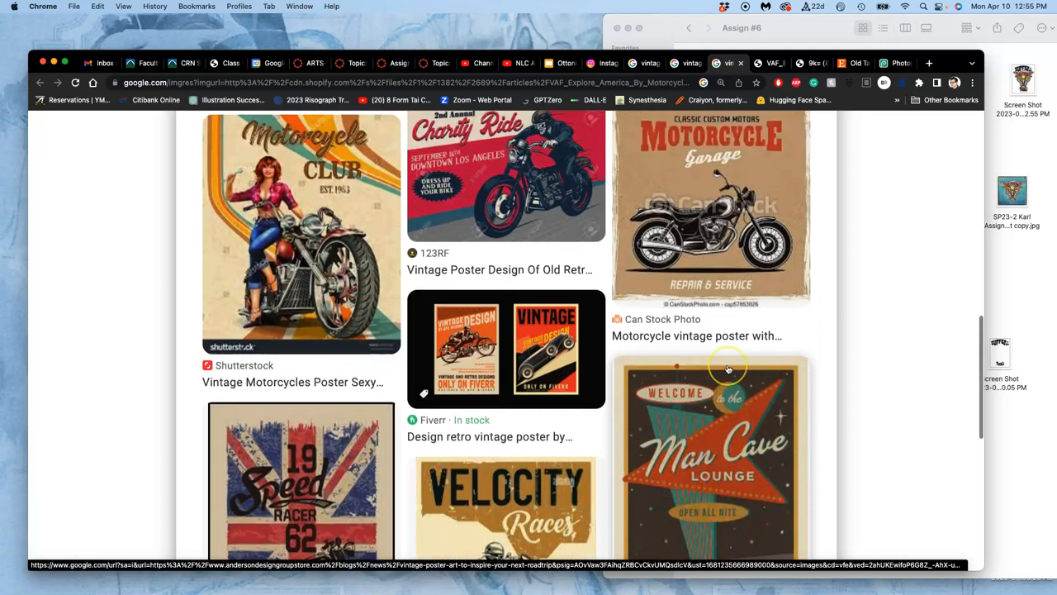
pyautogui.scroll(-3)
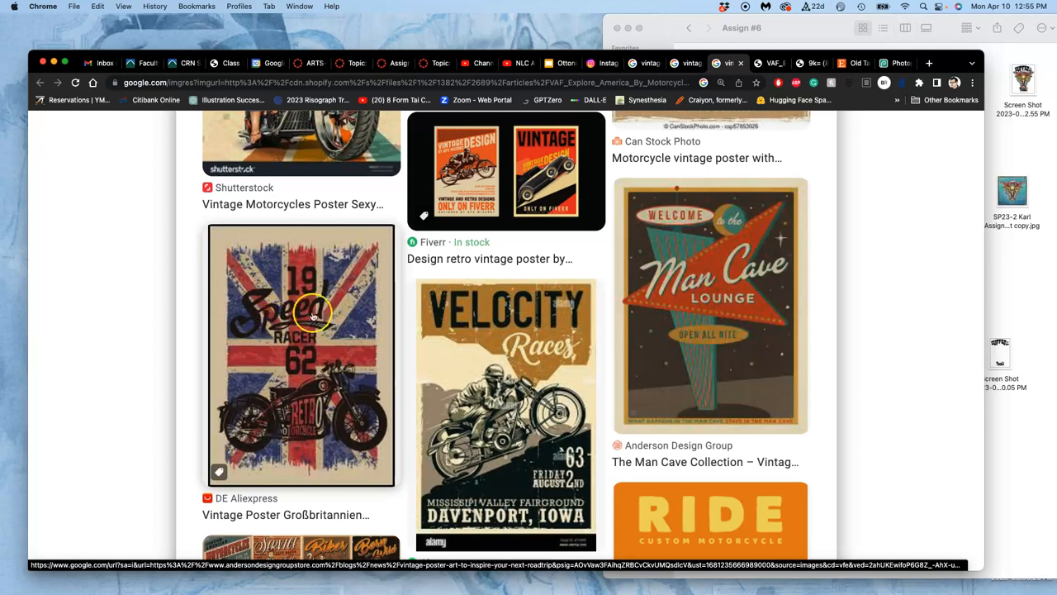
pyautogui.moveTo(290, 258)
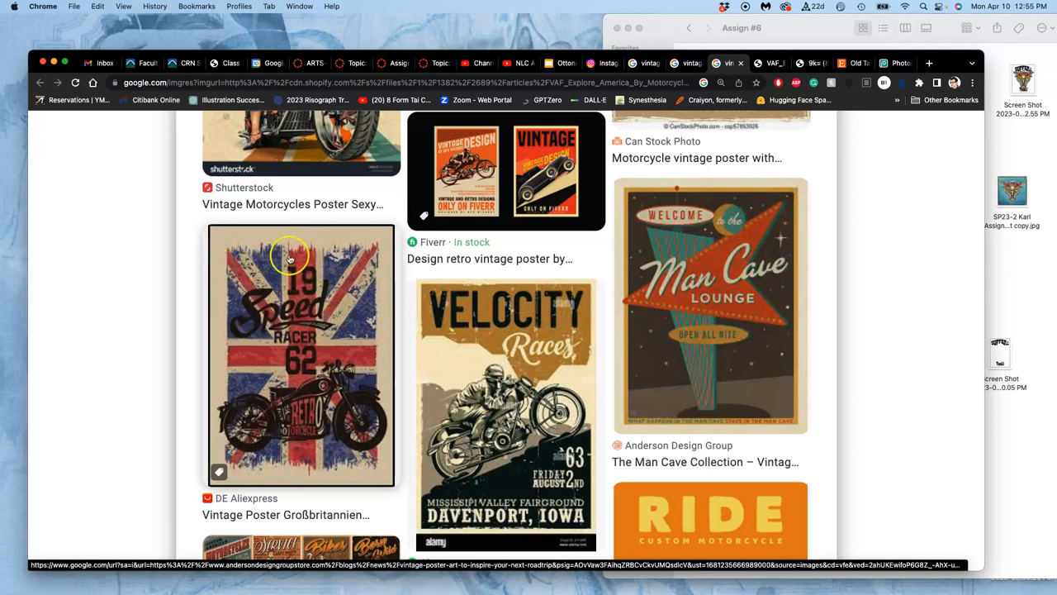
pyautogui.moveTo(463, 289)
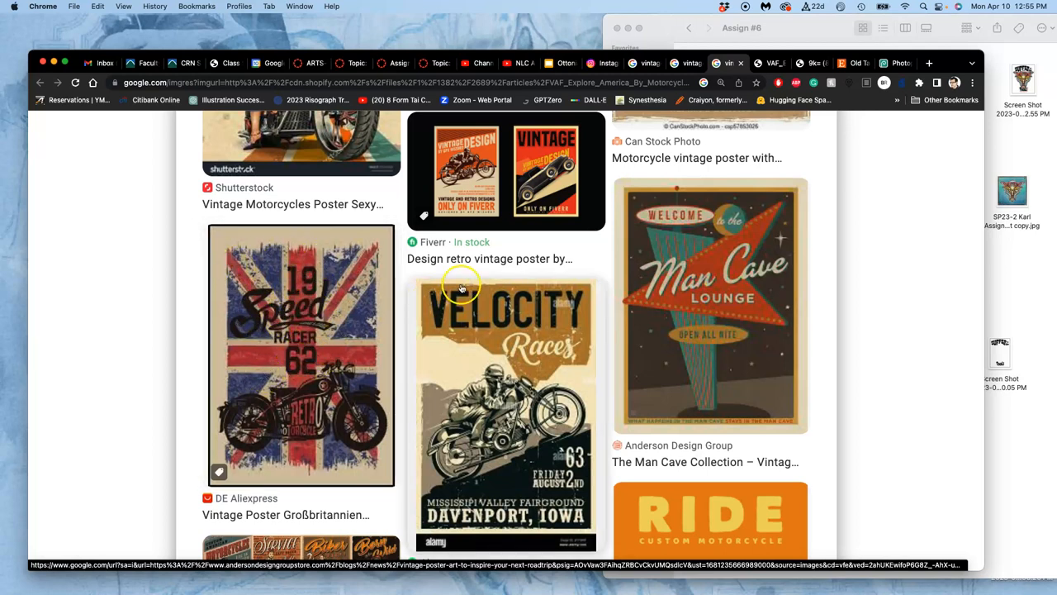
pyautogui.scroll(-3)
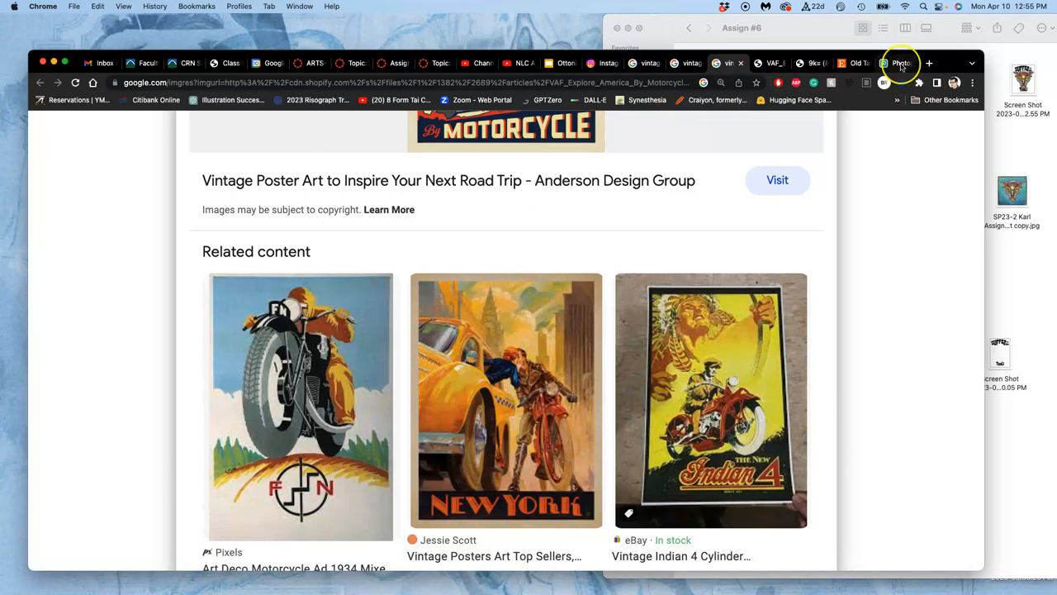
pyautogui.click(901, 63)
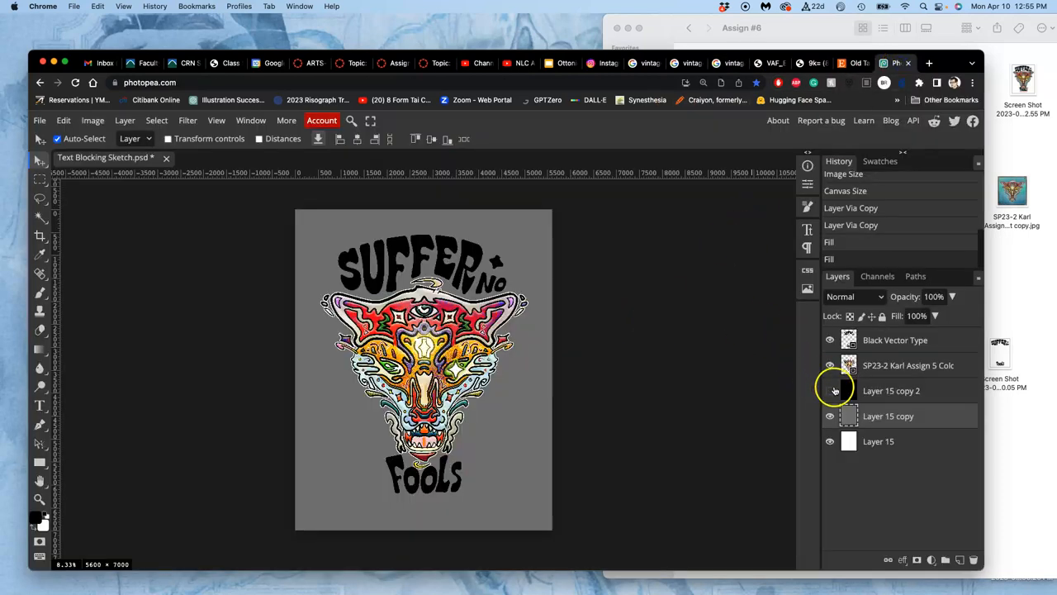
# Hide the black and gray background layers to view the artwork on white.
pyautogui.click(830, 391)
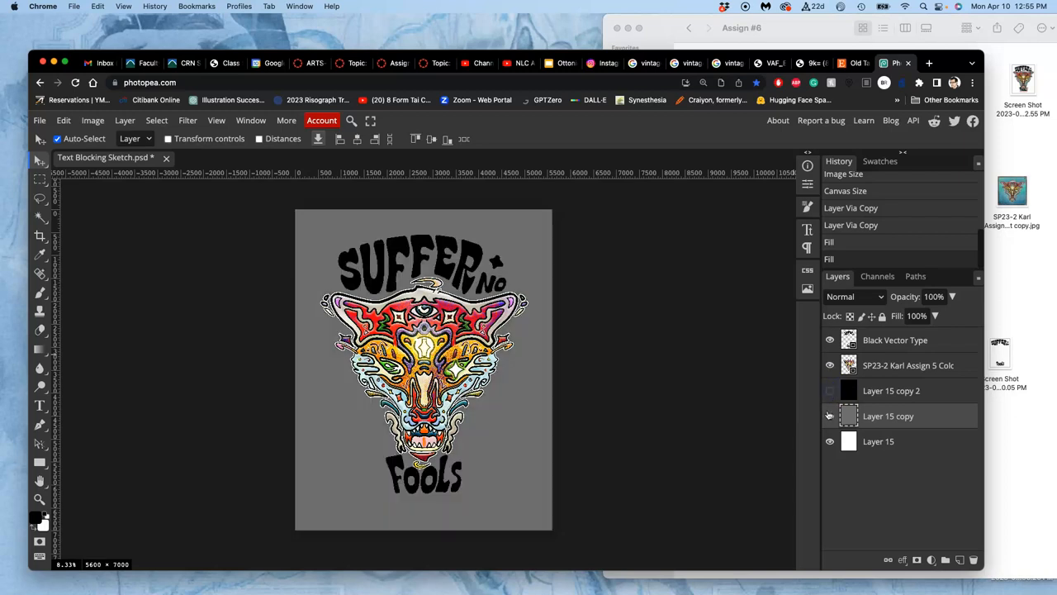
pyautogui.click(829, 416)
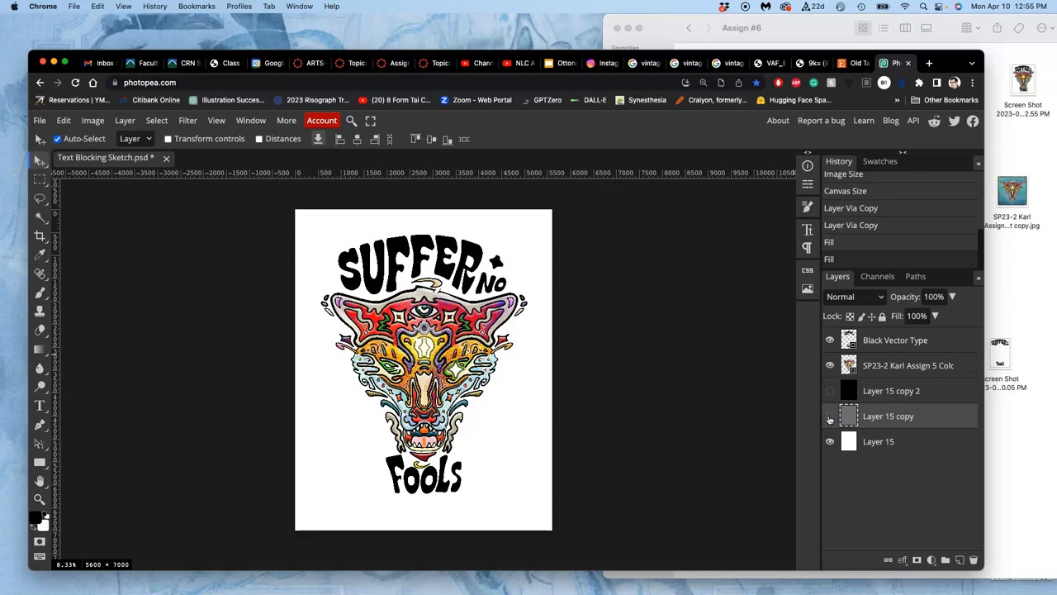
pyautogui.moveTo(946, 346)
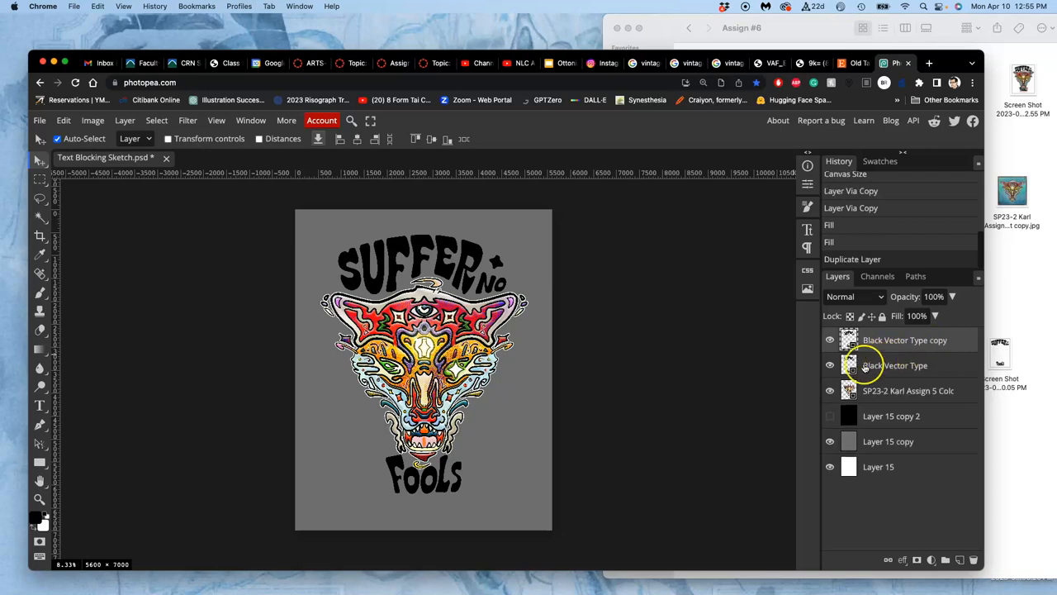
# Select the Black Vector Type copy layer and edit its name.
pyautogui.click(830, 339)
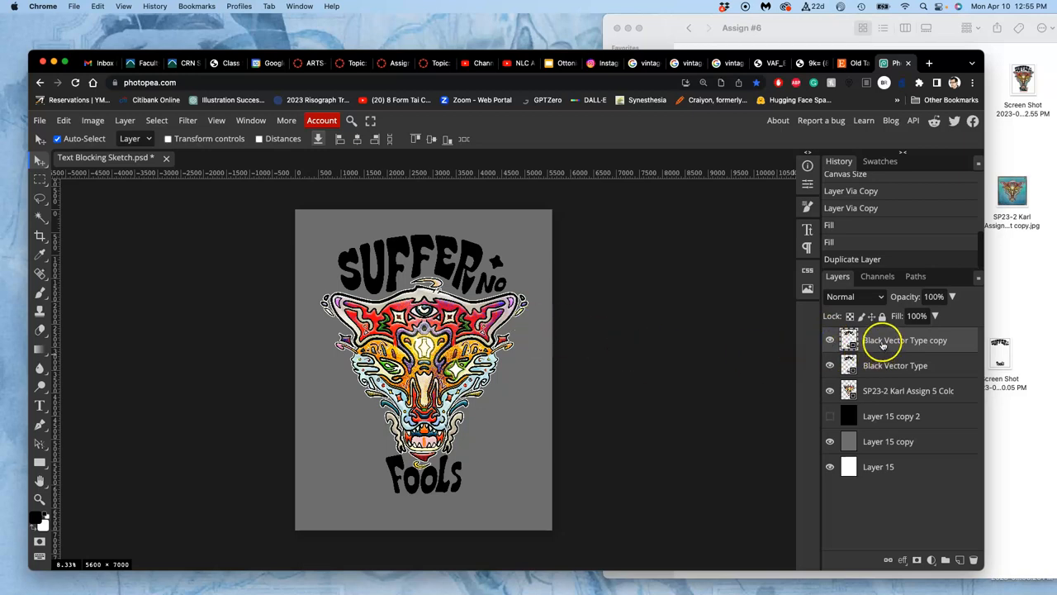
pyautogui.doubleClick(905, 340)
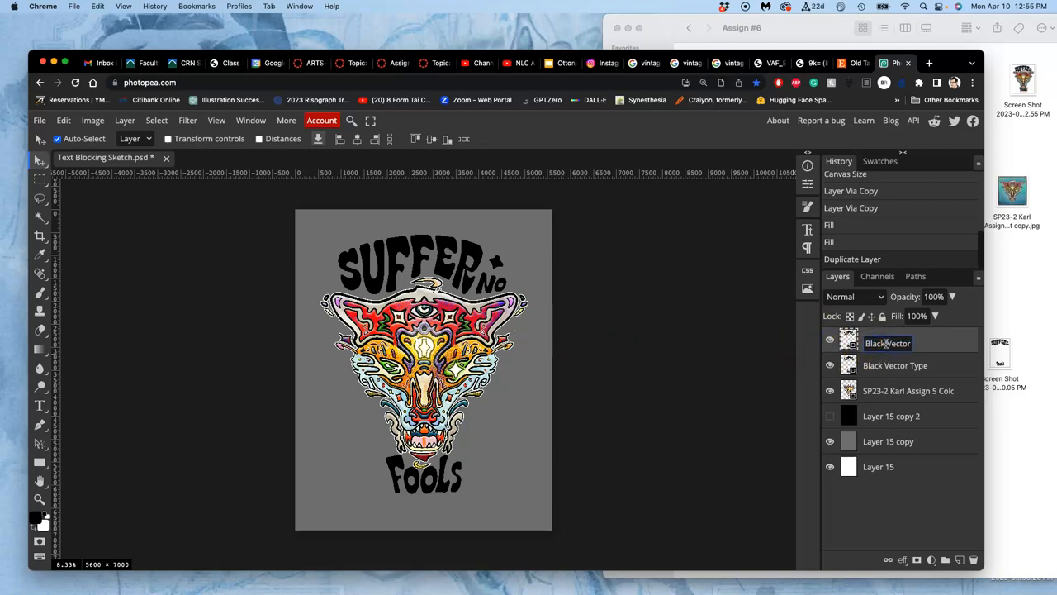
pyautogui.doubleClick(874, 342)
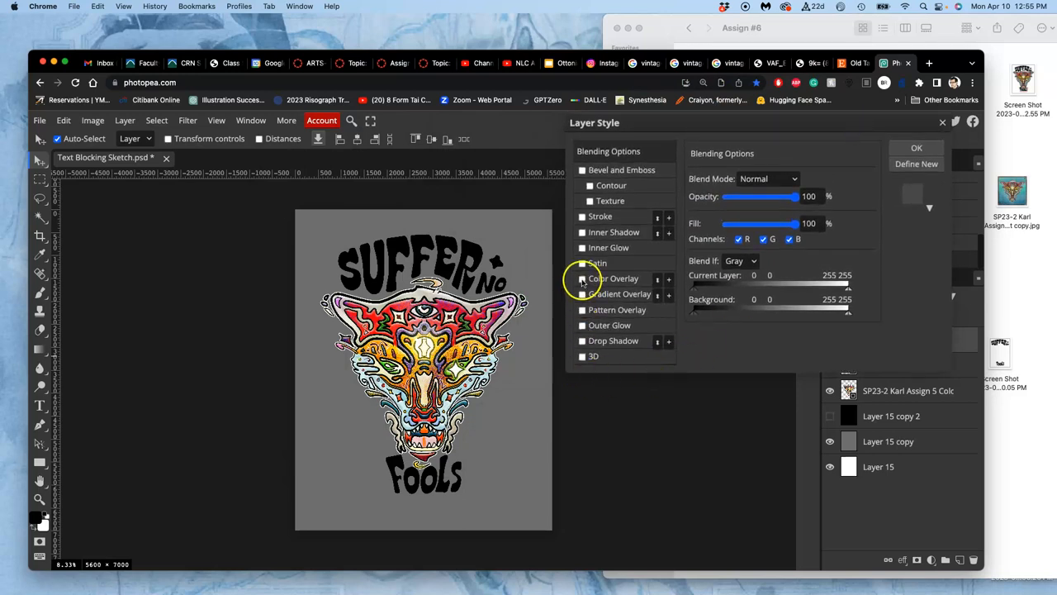
# Enable Color Overlay on the type copy and open its colour chooser.
pyautogui.click(582, 278)
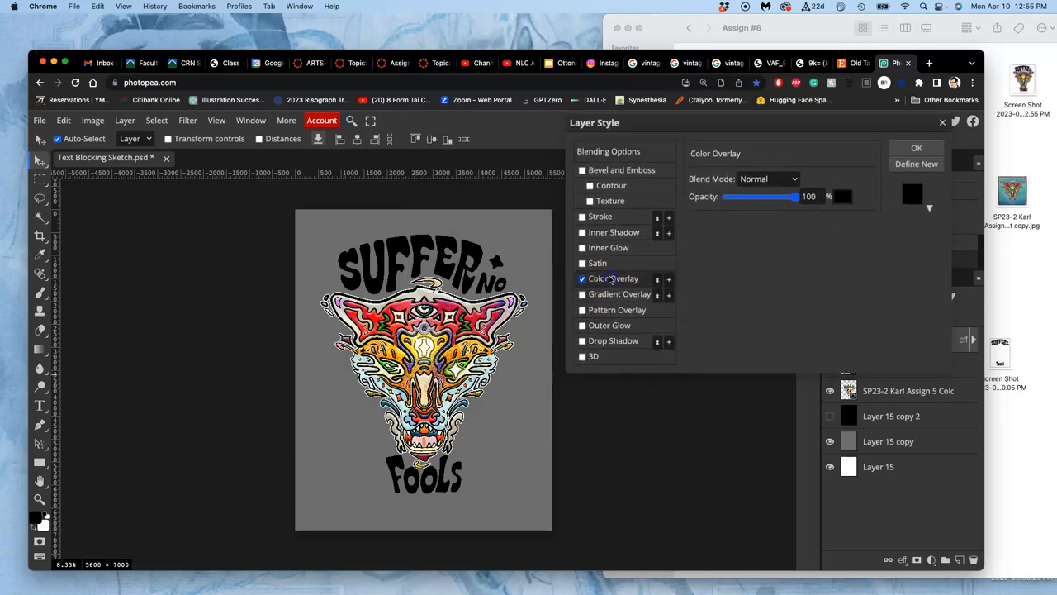
pyautogui.moveTo(686, 256)
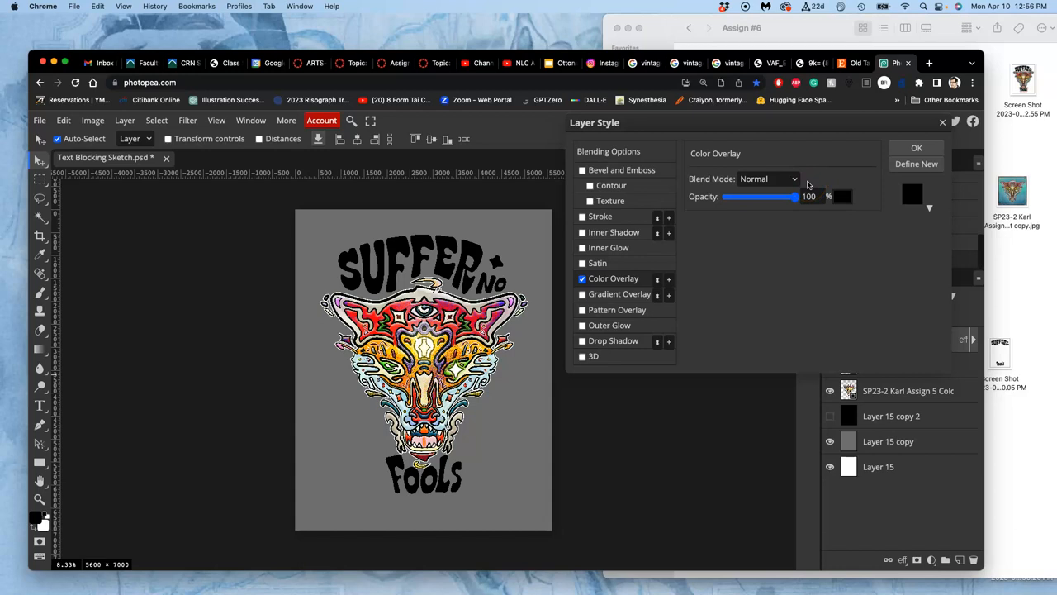
pyautogui.click(911, 194)
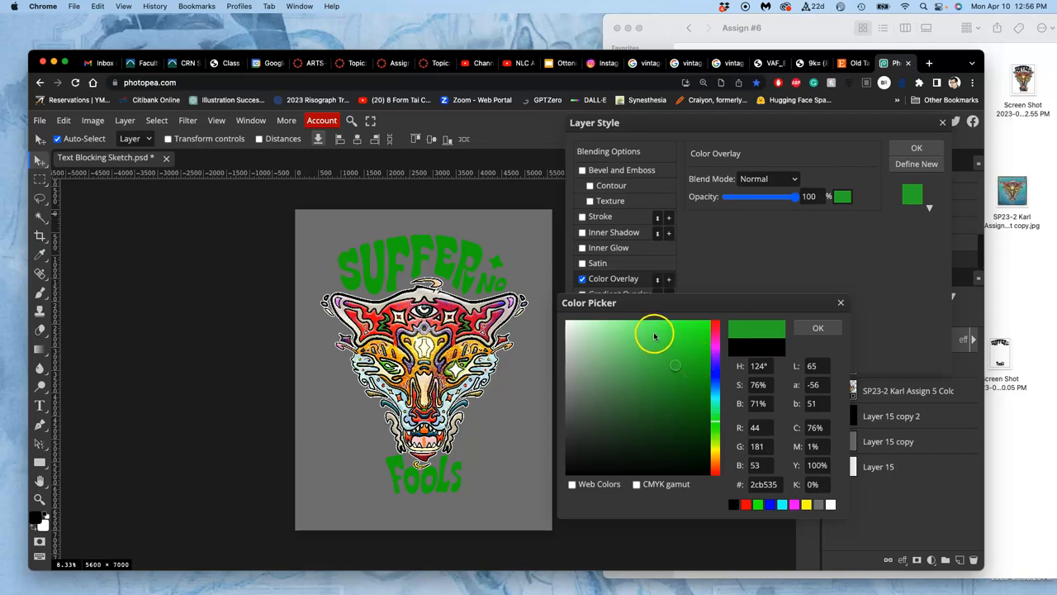
# Try pale pinkish gray, then settle on muted grayish blue #55617b for the overlay.
pyautogui.moveTo(655, 334); pyautogui.dragTo(609, 411)
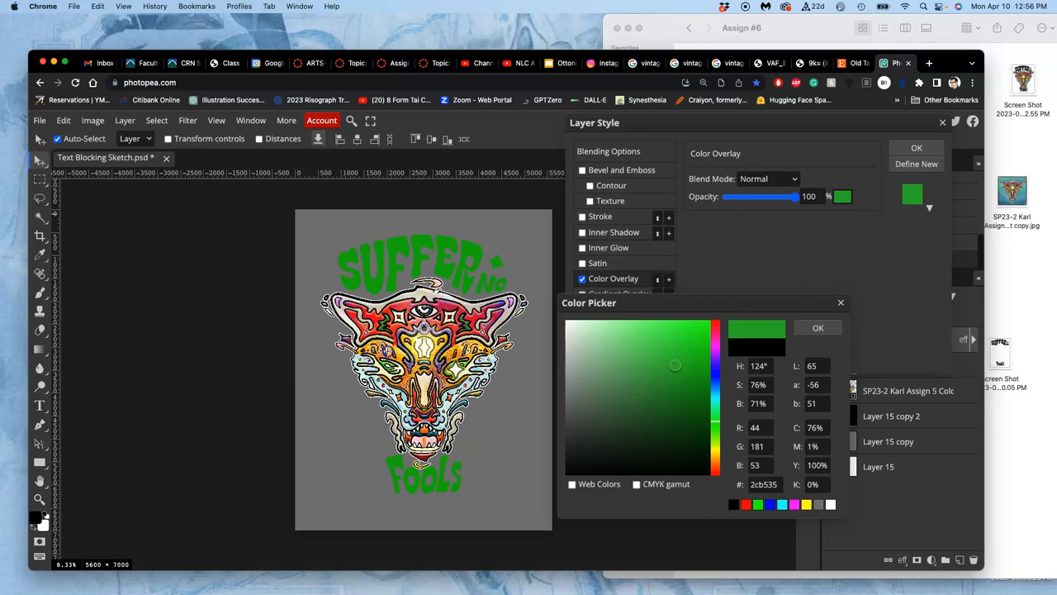
pyautogui.click(699, 324)
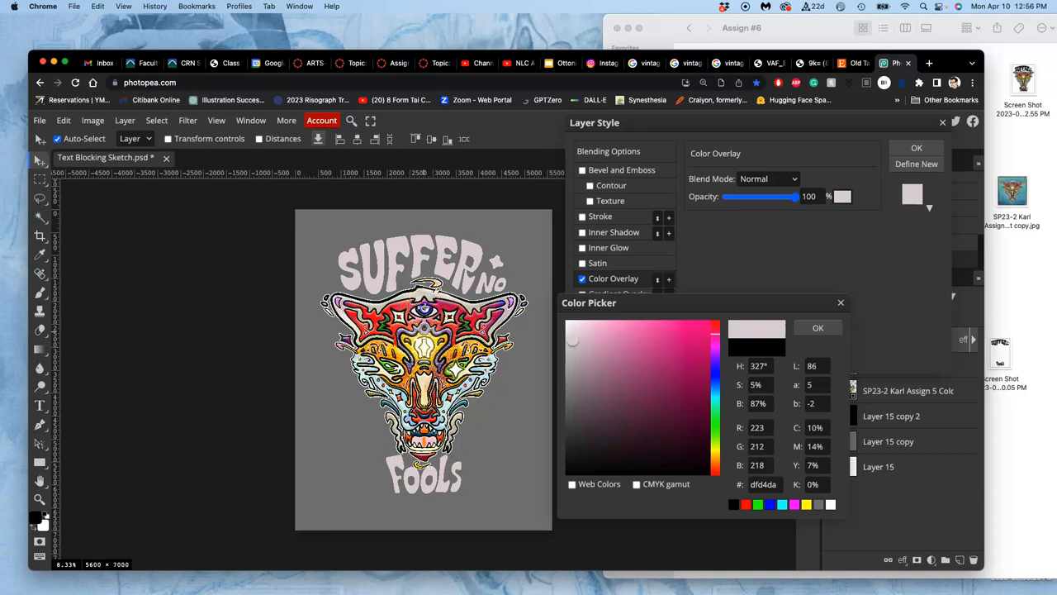
pyautogui.click(610, 400)
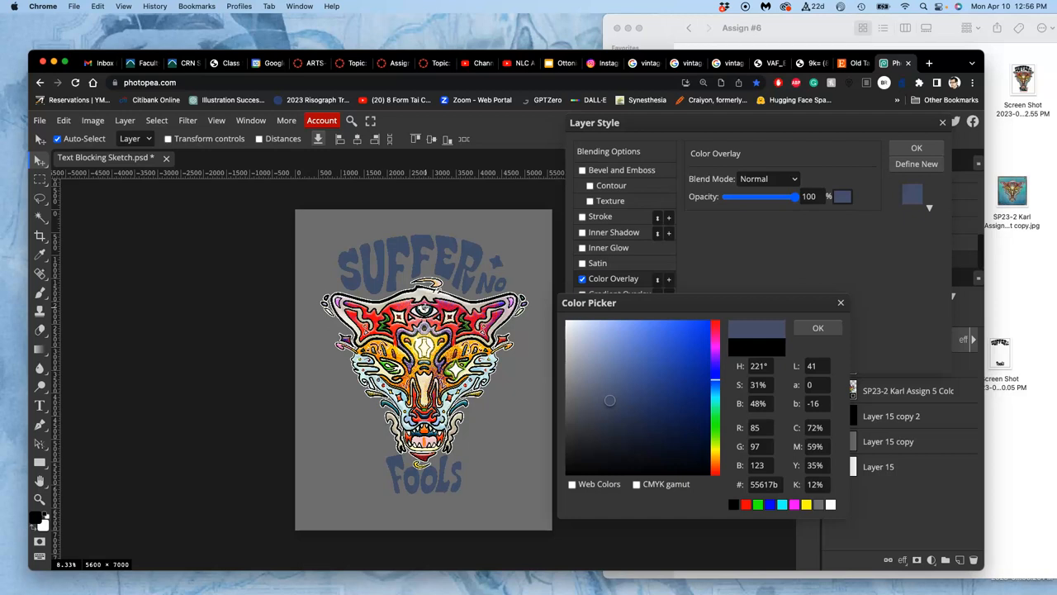
pyautogui.moveTo(394, 242)
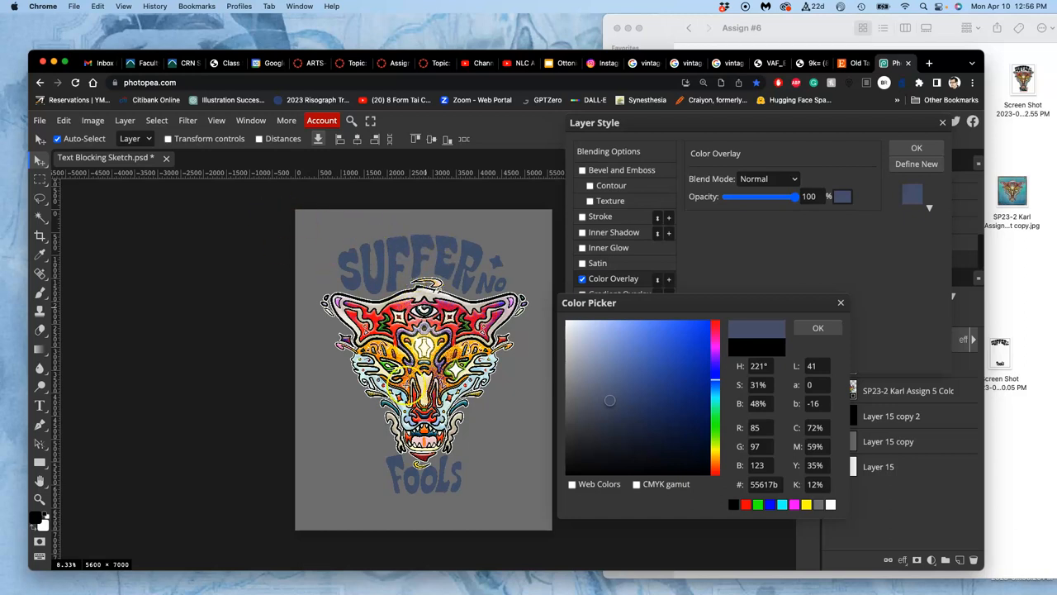
pyautogui.moveTo(493, 481)
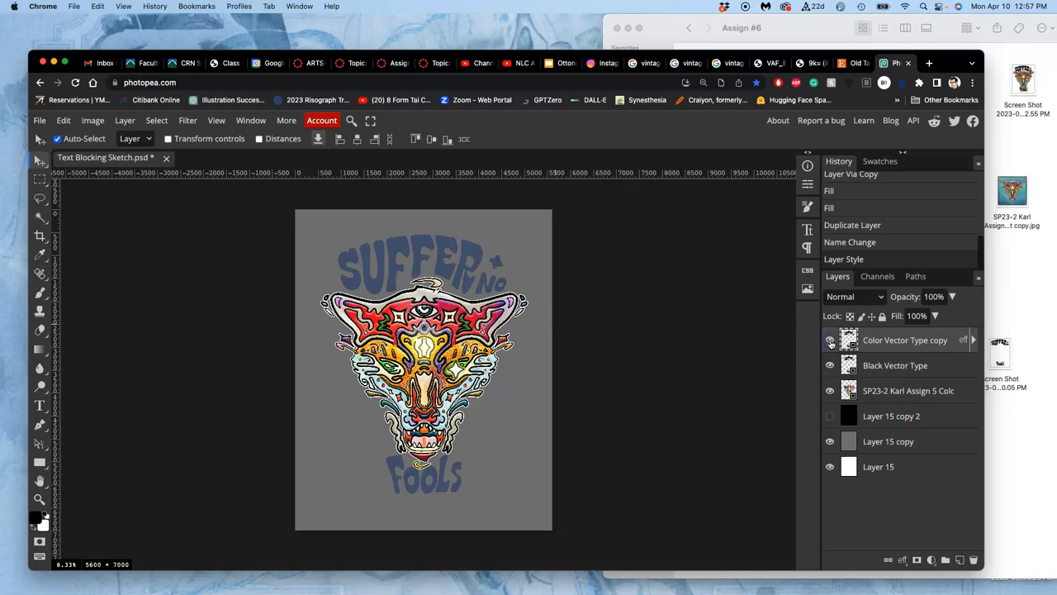
# Toggle the black and gray background layers to compare the blue-gray type on each.
pyautogui.click(830, 415)
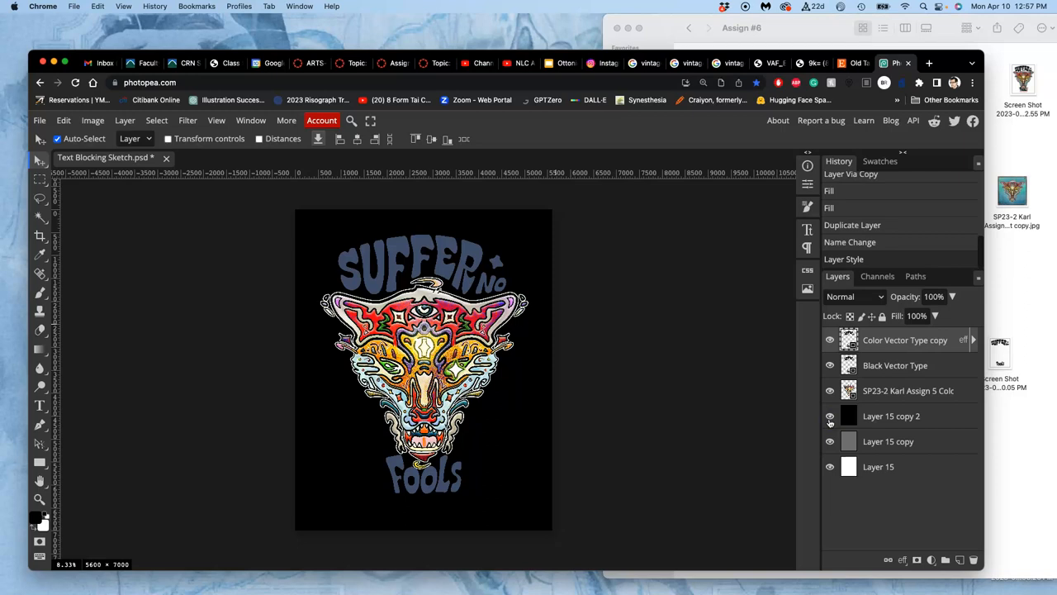
pyautogui.moveTo(794, 421)
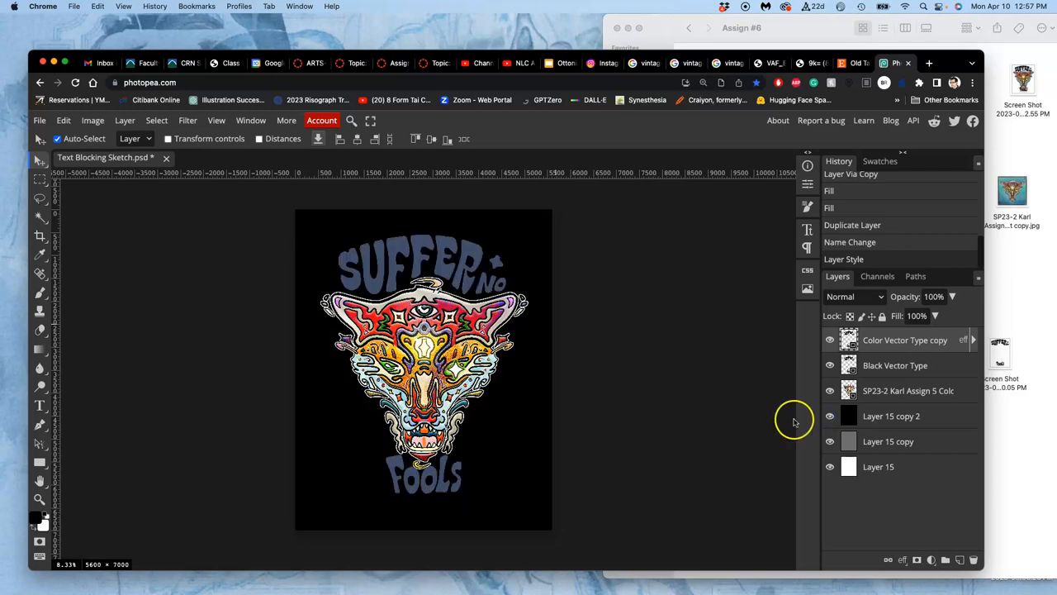
pyautogui.click(830, 415)
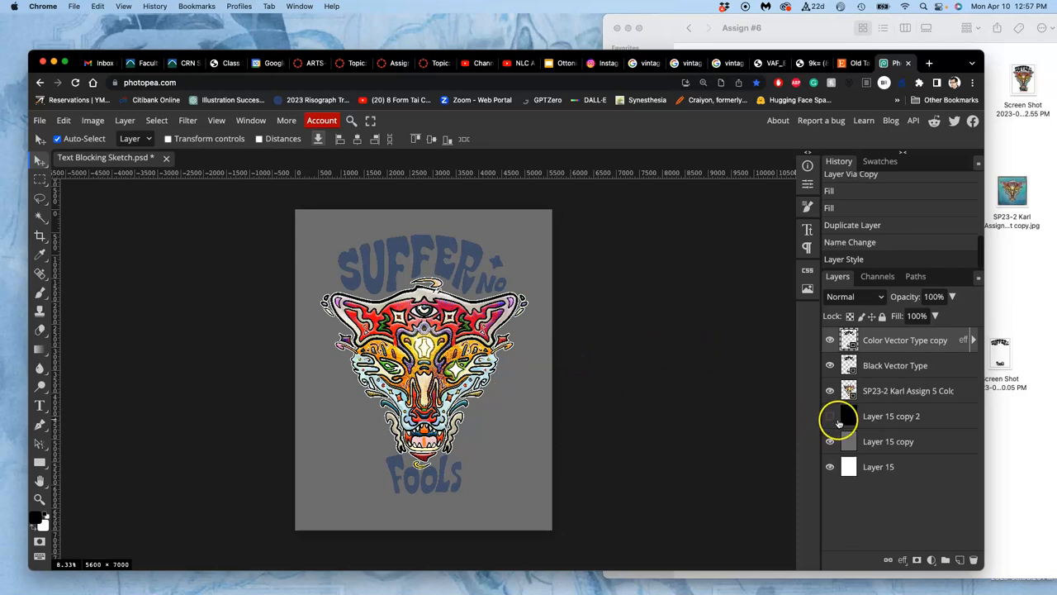
pyautogui.click(830, 415)
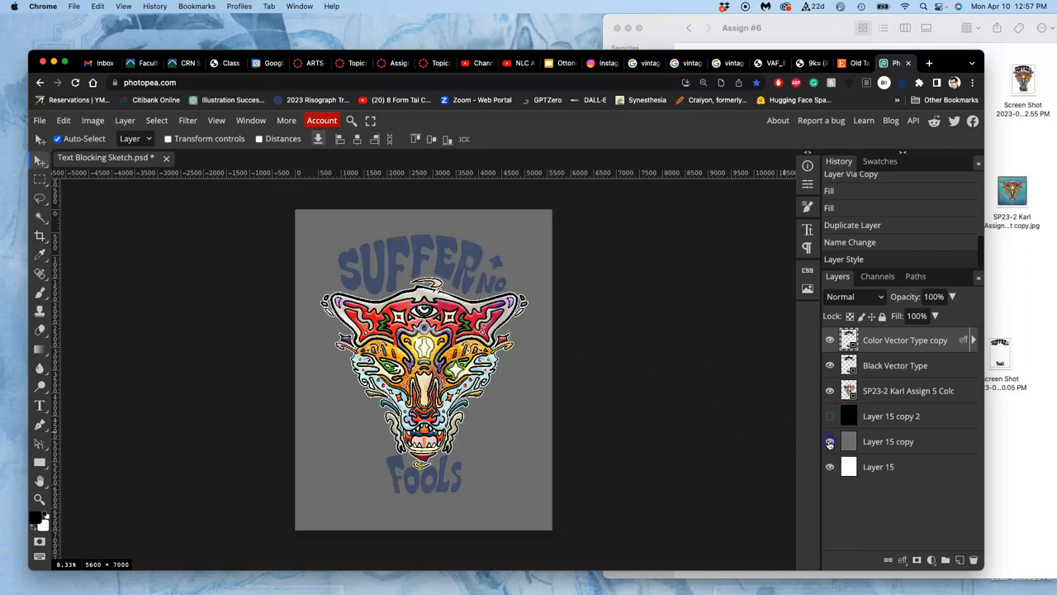
pyautogui.click(830, 441)
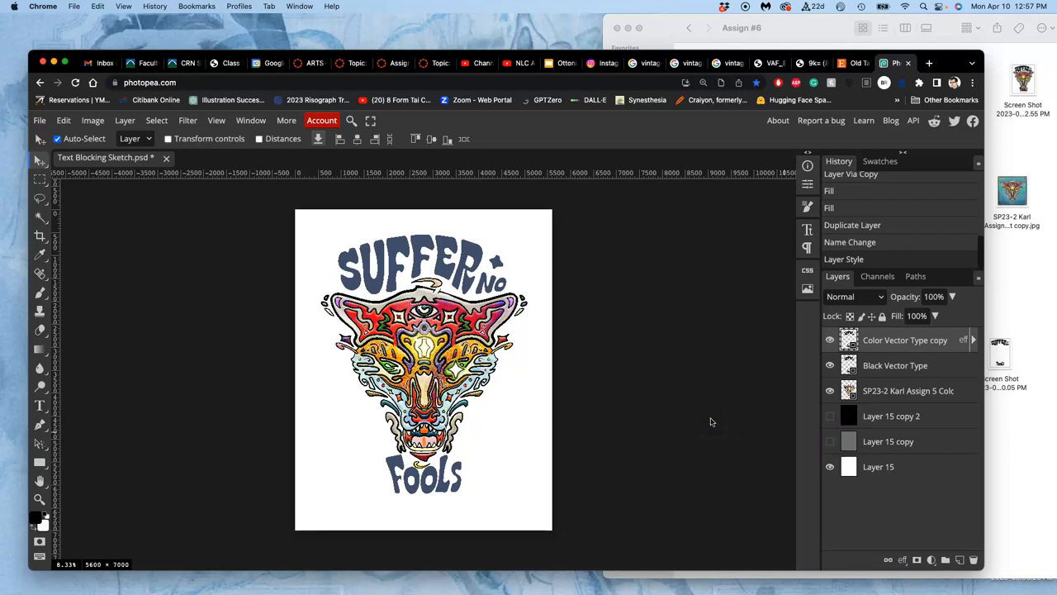
pyautogui.moveTo(587, 375)
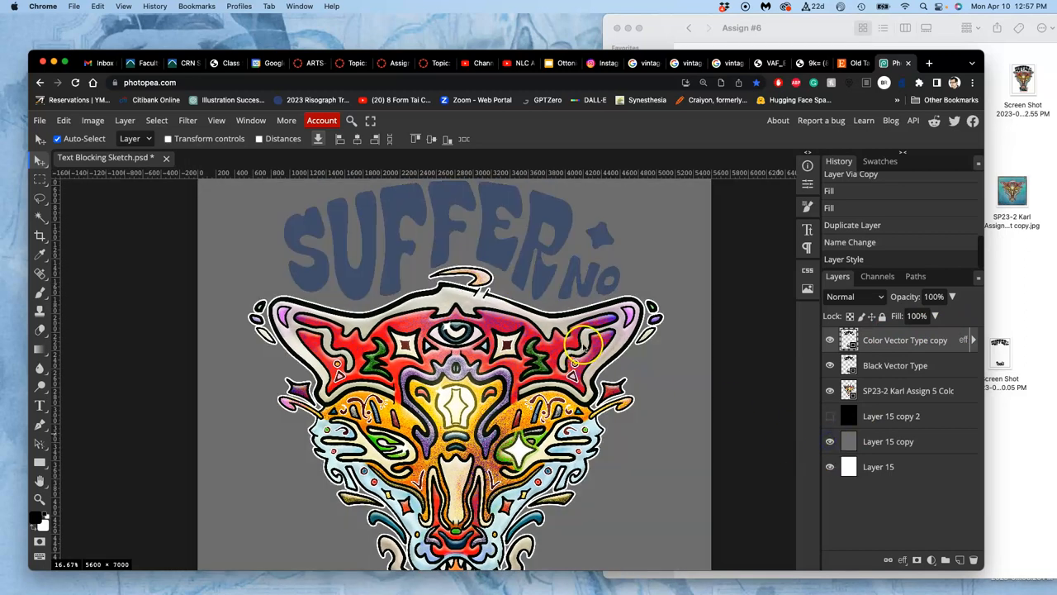
# Add a black Stroke layer style to Color Vector Type copy, centred, about 8 px.
pyautogui.click(844, 258)
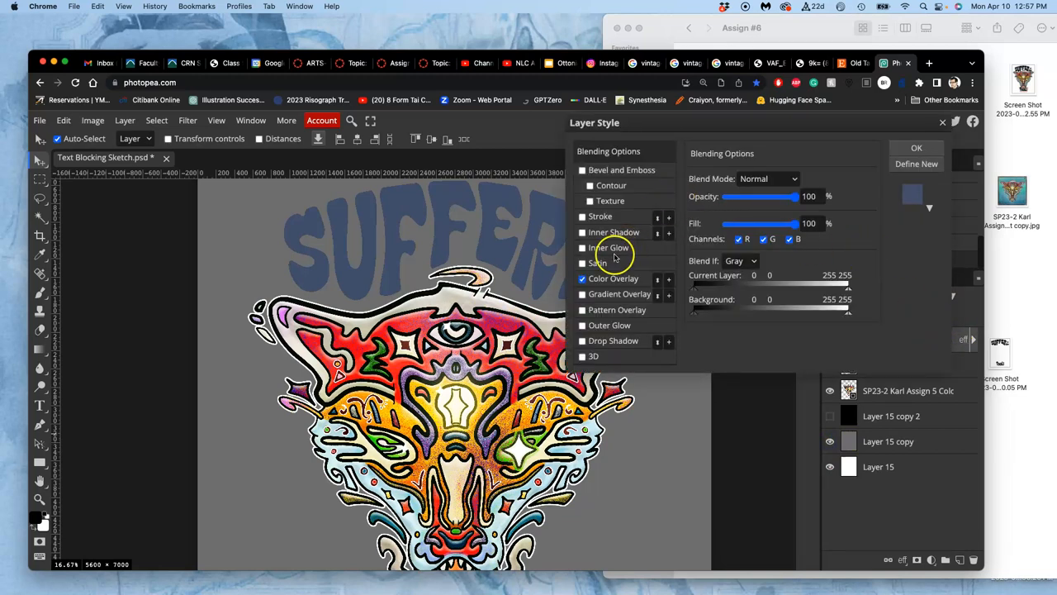
pyautogui.moveTo(589, 327)
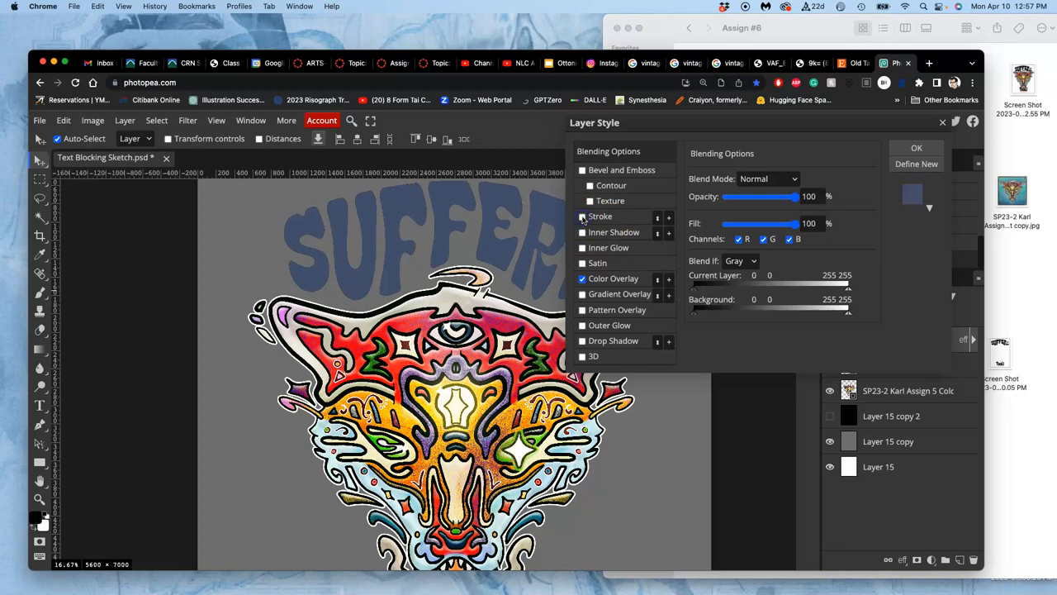
pyautogui.click(582, 215)
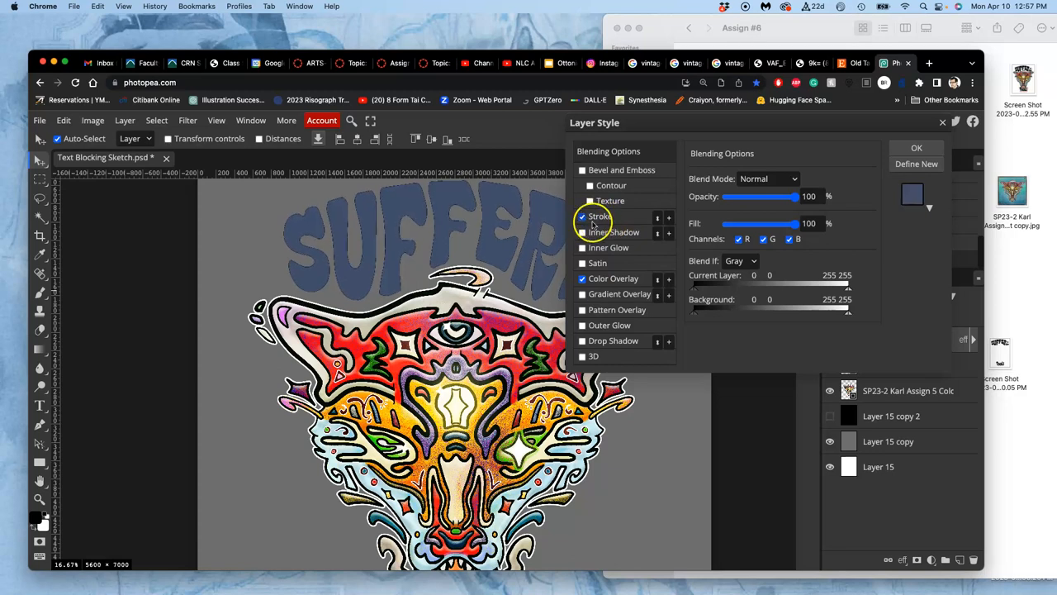
pyautogui.click(600, 215)
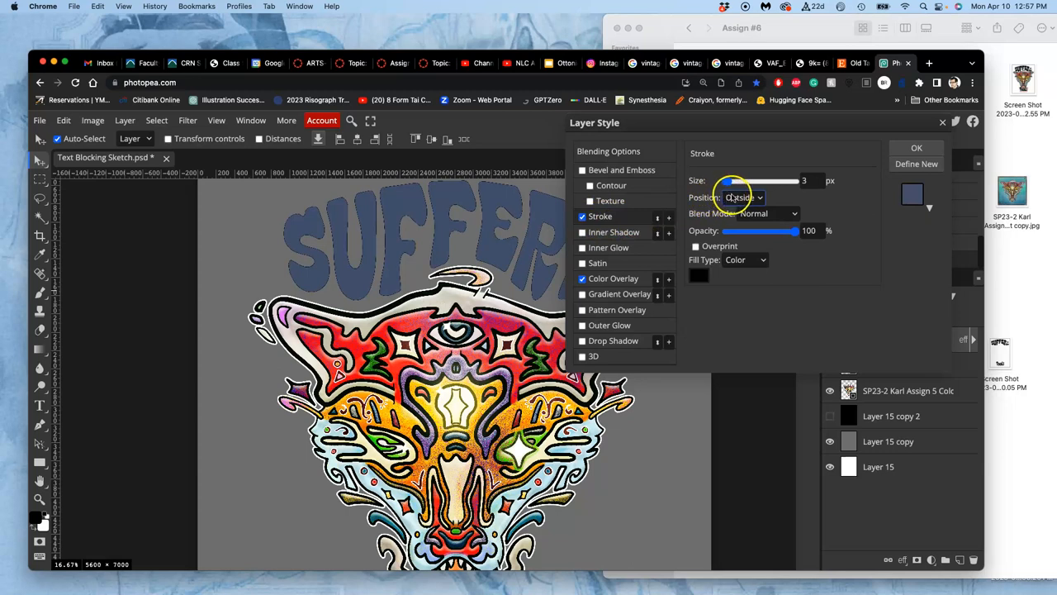
pyautogui.click(743, 197)
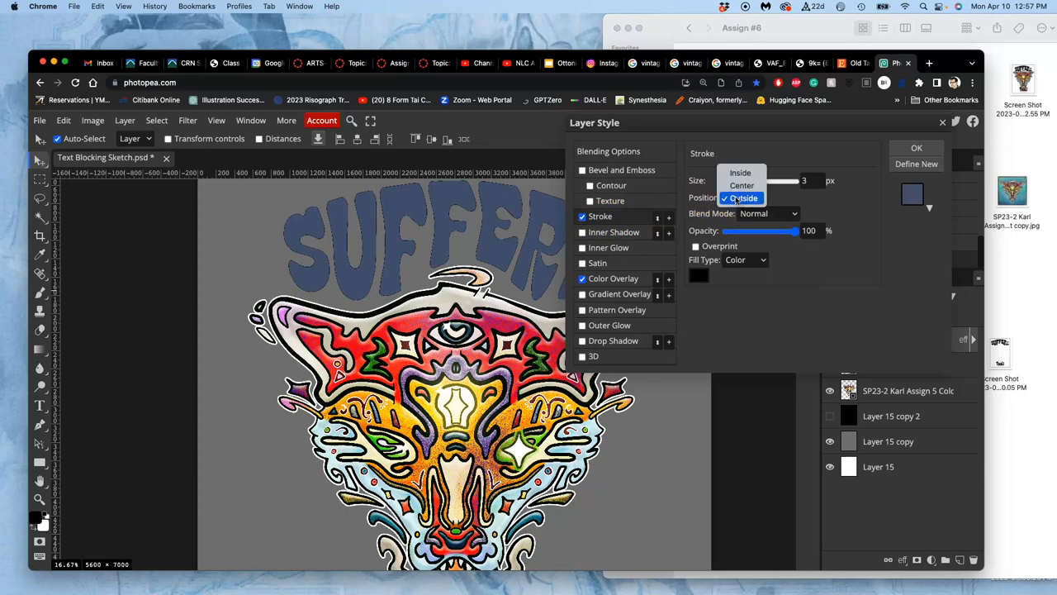
pyautogui.click(743, 198)
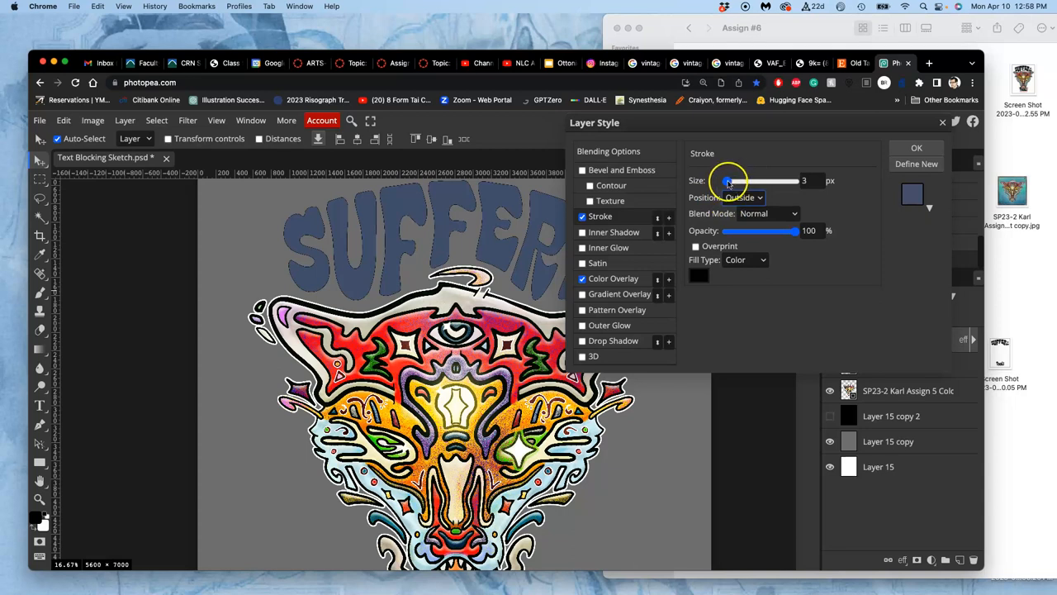
pyautogui.click(742, 197)
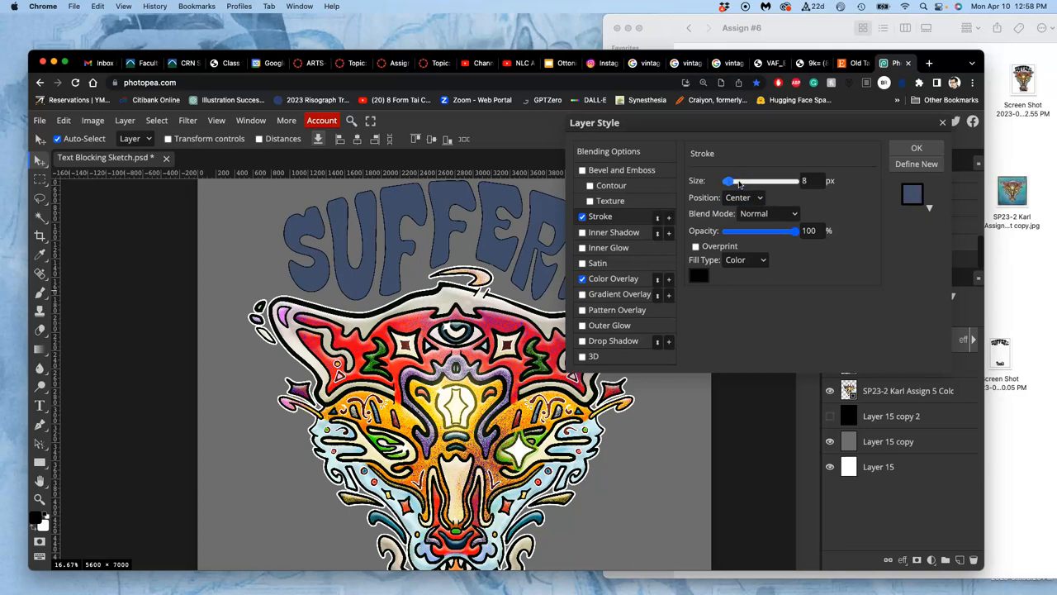
# Try thicker stroke widths on the lettering, then settle the Stroke size at 25 px.
pyautogui.moveTo(729, 181); pyautogui.dragTo(793, 181)
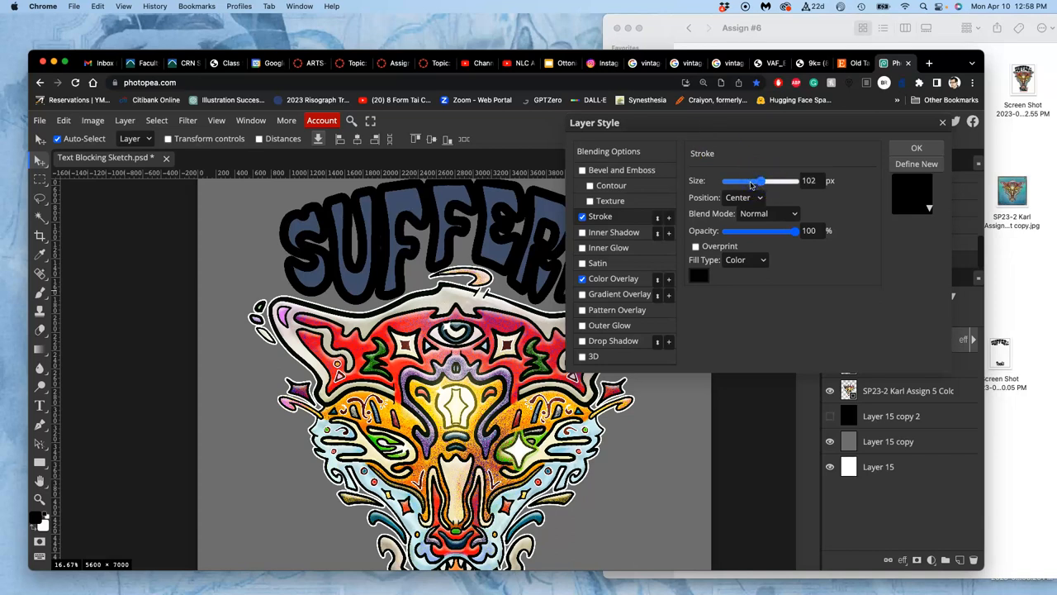
pyautogui.moveTo(760, 180); pyautogui.dragTo(747, 180)
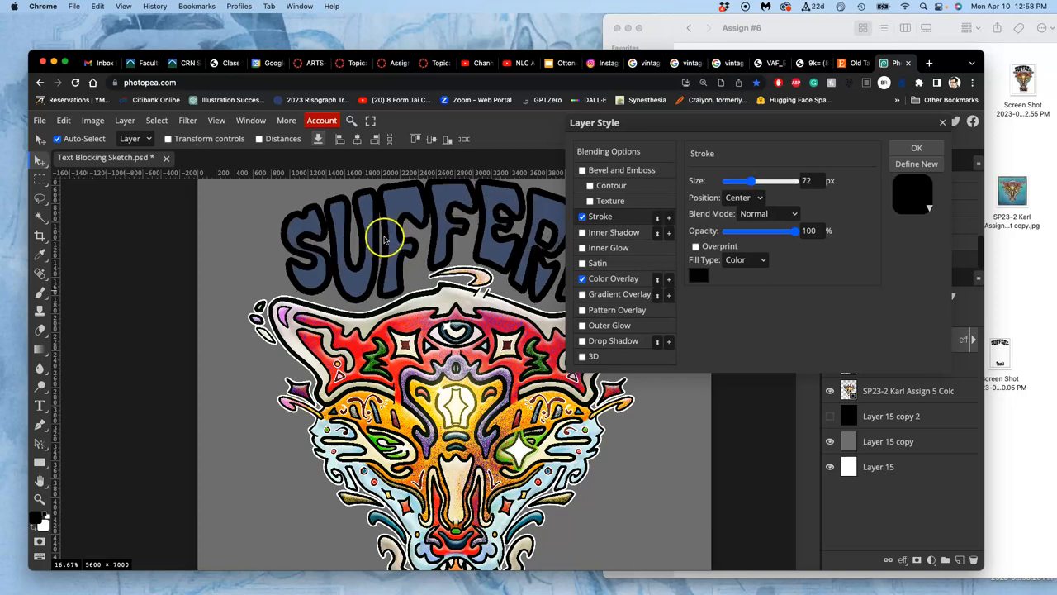
pyautogui.moveTo(416, 219)
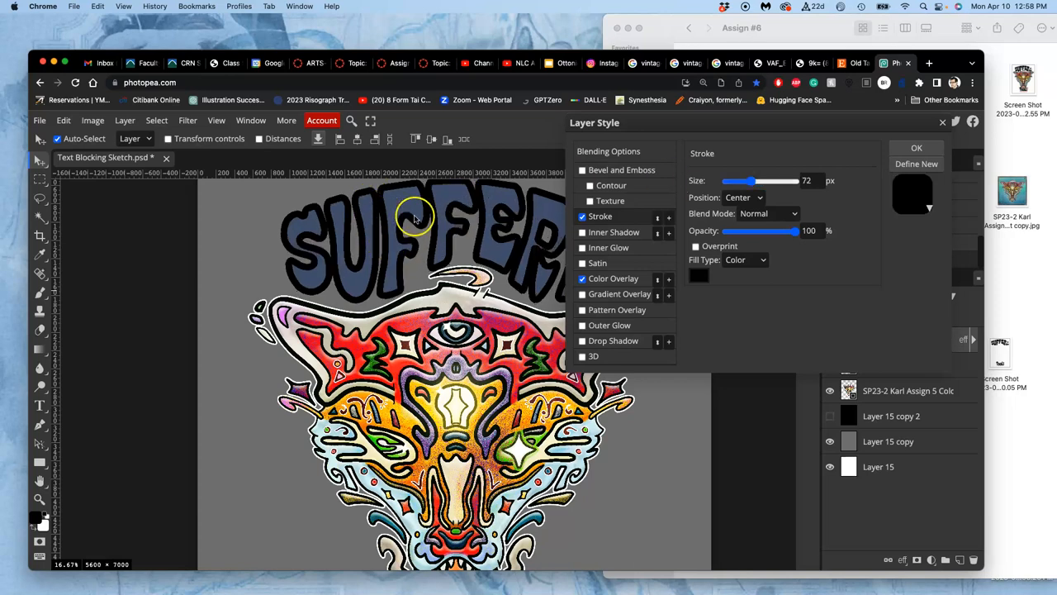
pyautogui.moveTo(496, 250)
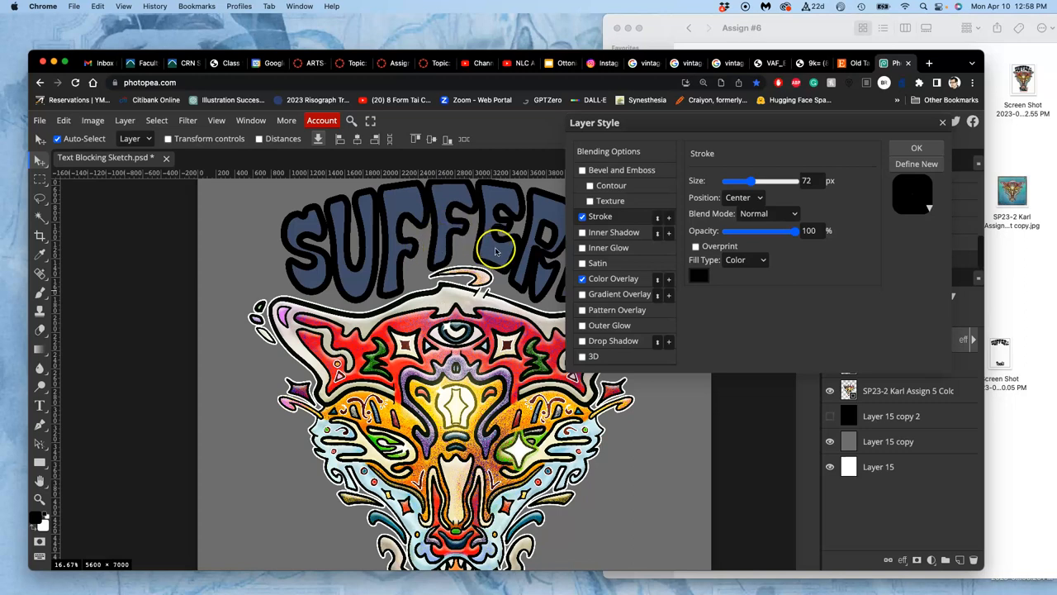
pyautogui.moveTo(462, 213)
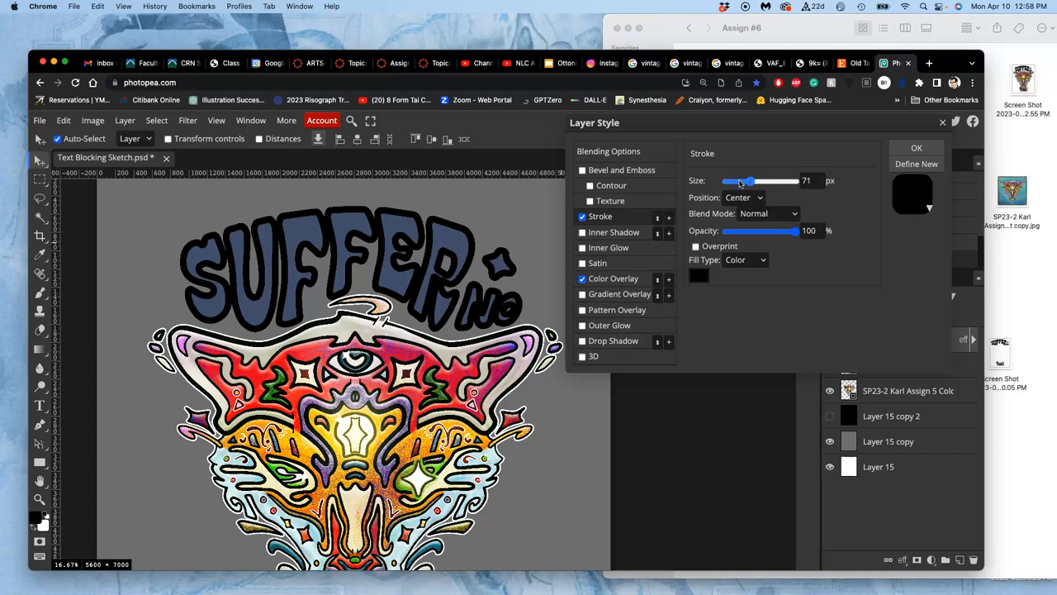
pyautogui.moveTo(747, 181); pyautogui.dragTo(760, 181)
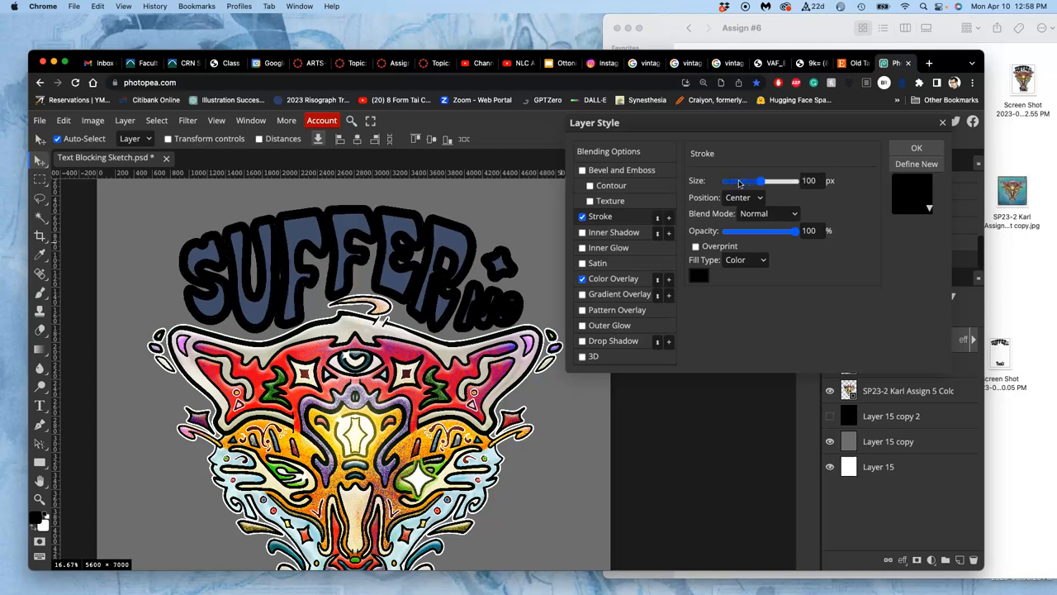
pyautogui.moveTo(759, 181); pyautogui.dragTo(734, 181)
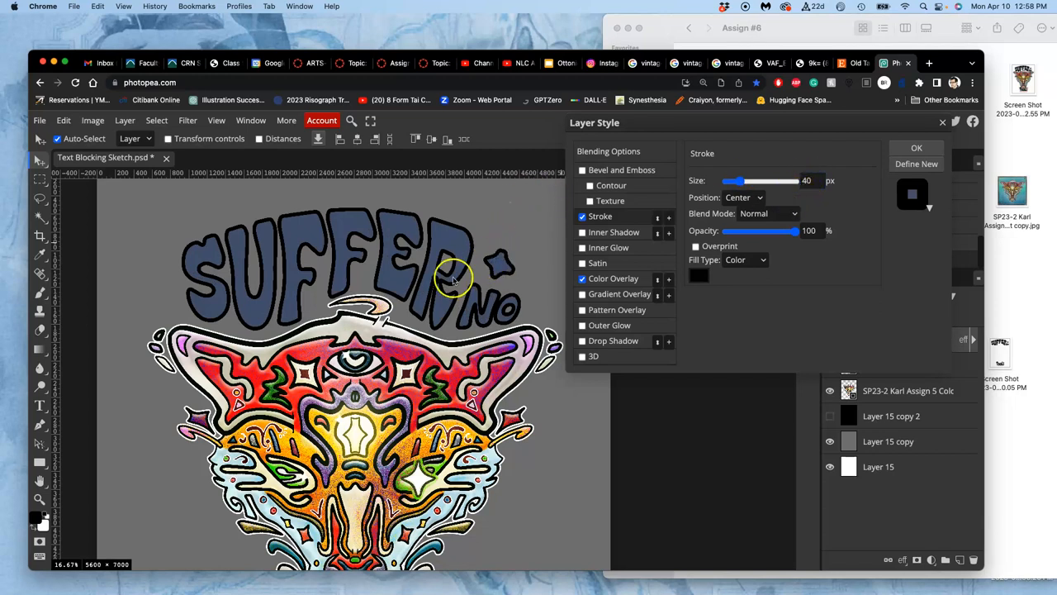
pyautogui.moveTo(425, 299)
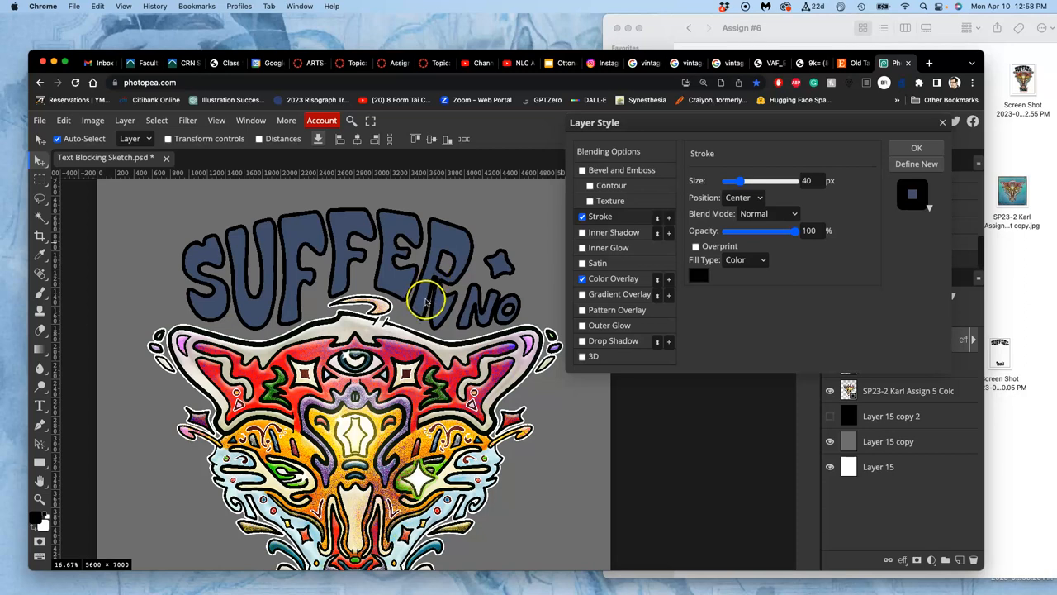
pyautogui.scroll(-3)
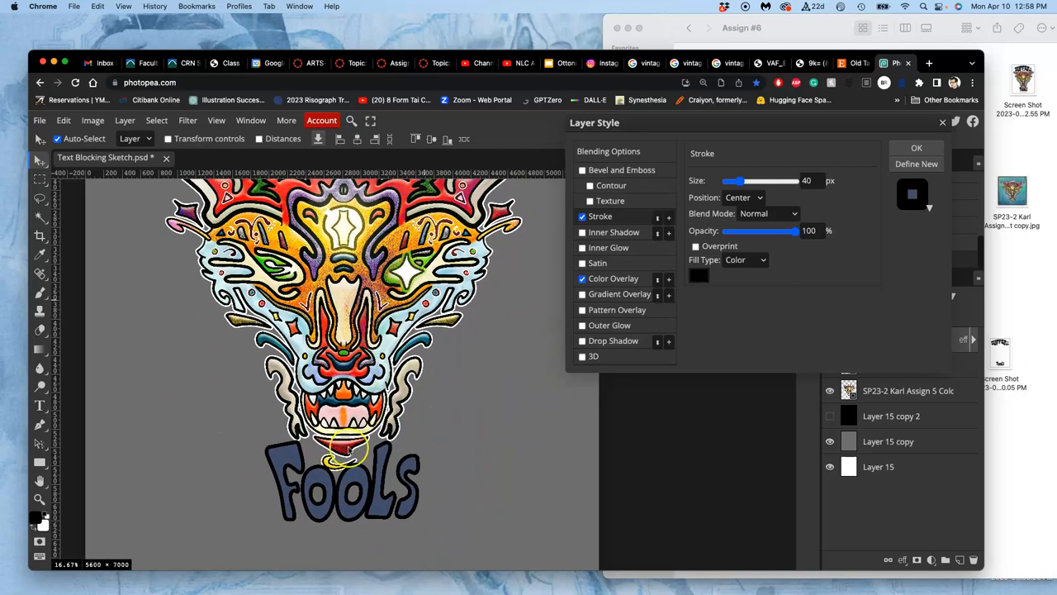
pyautogui.moveTo(370, 487)
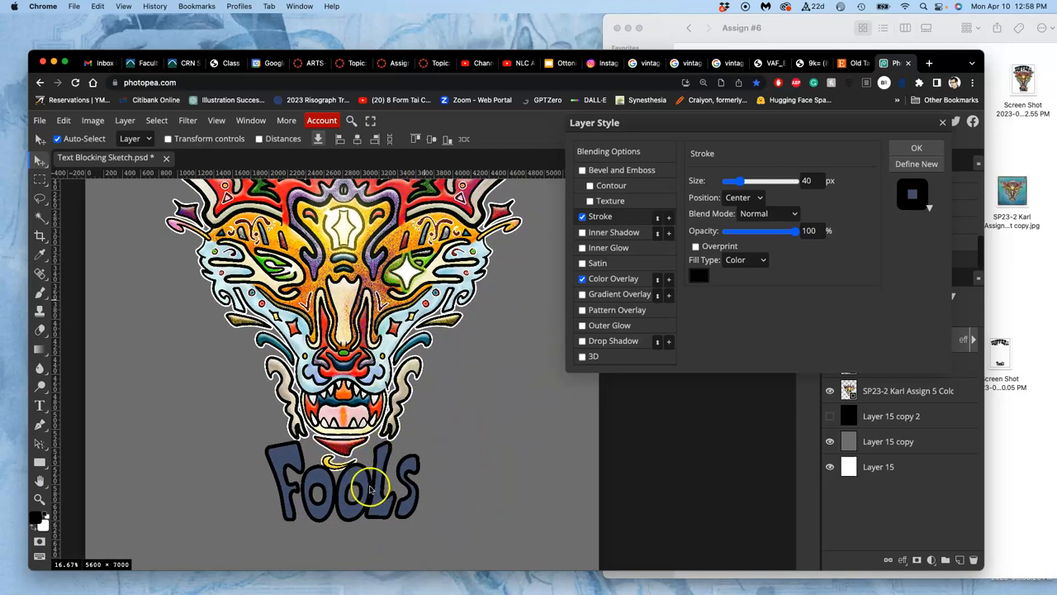
pyautogui.scroll(-3)
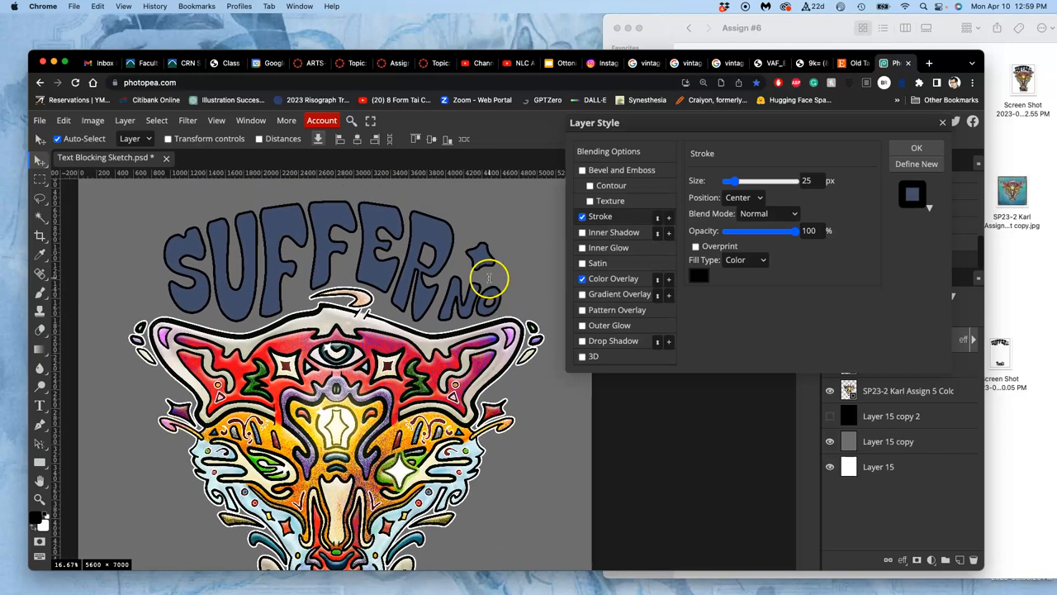
pyautogui.scroll(-3)
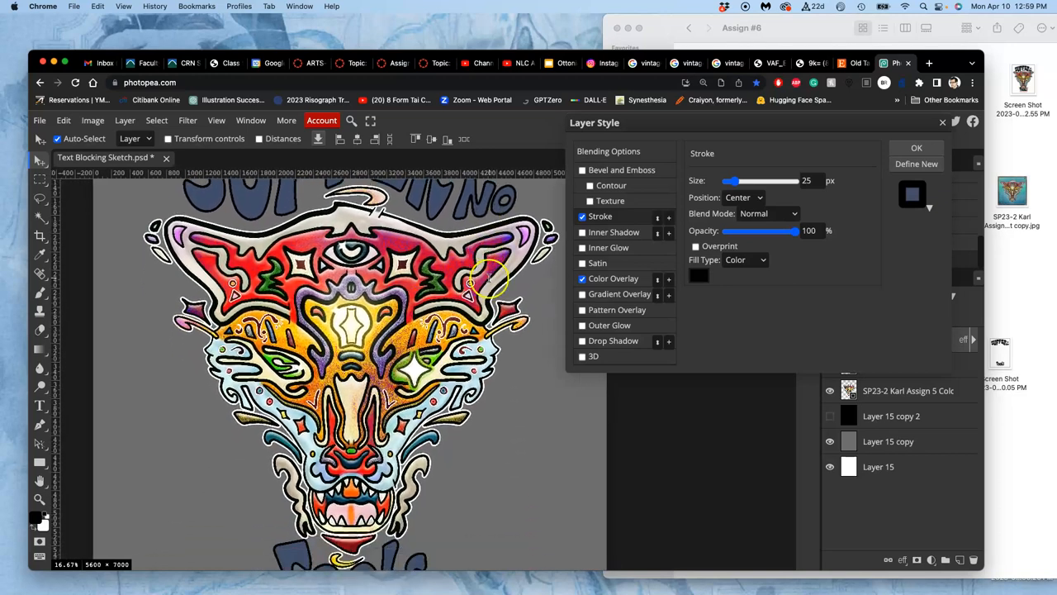